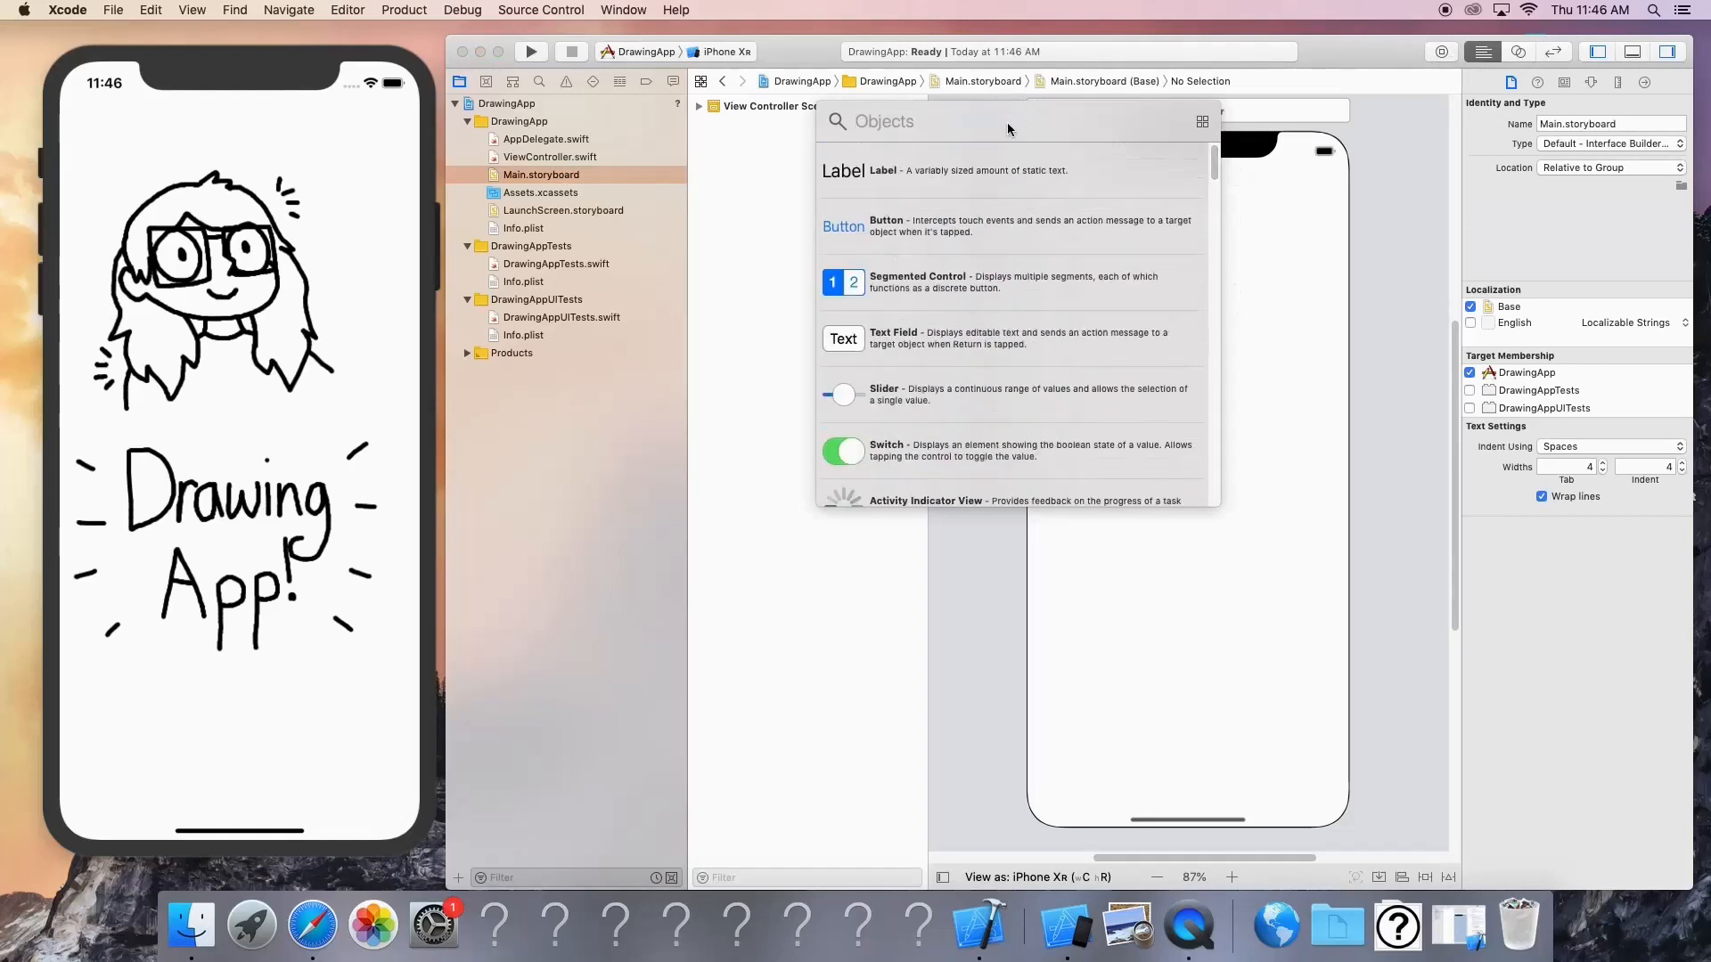
Find UIImageView in the Object Library and drop an Image View onto the view controller
text(uiimag)
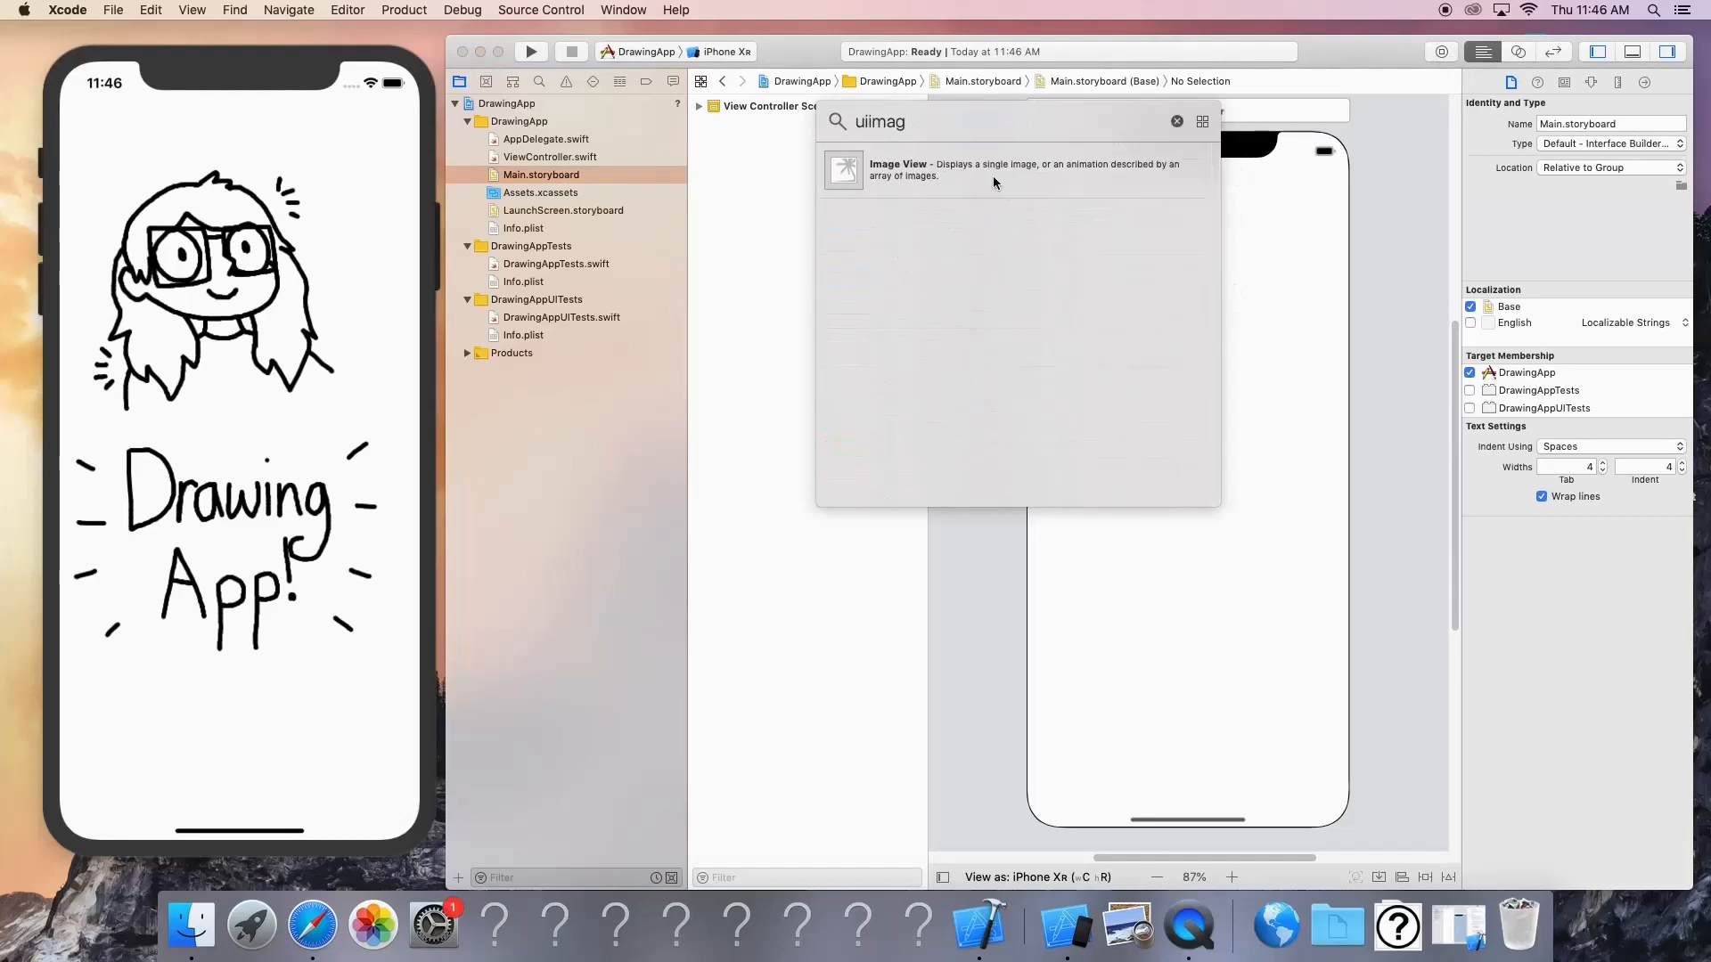
drag(842, 170, 1118, 181)
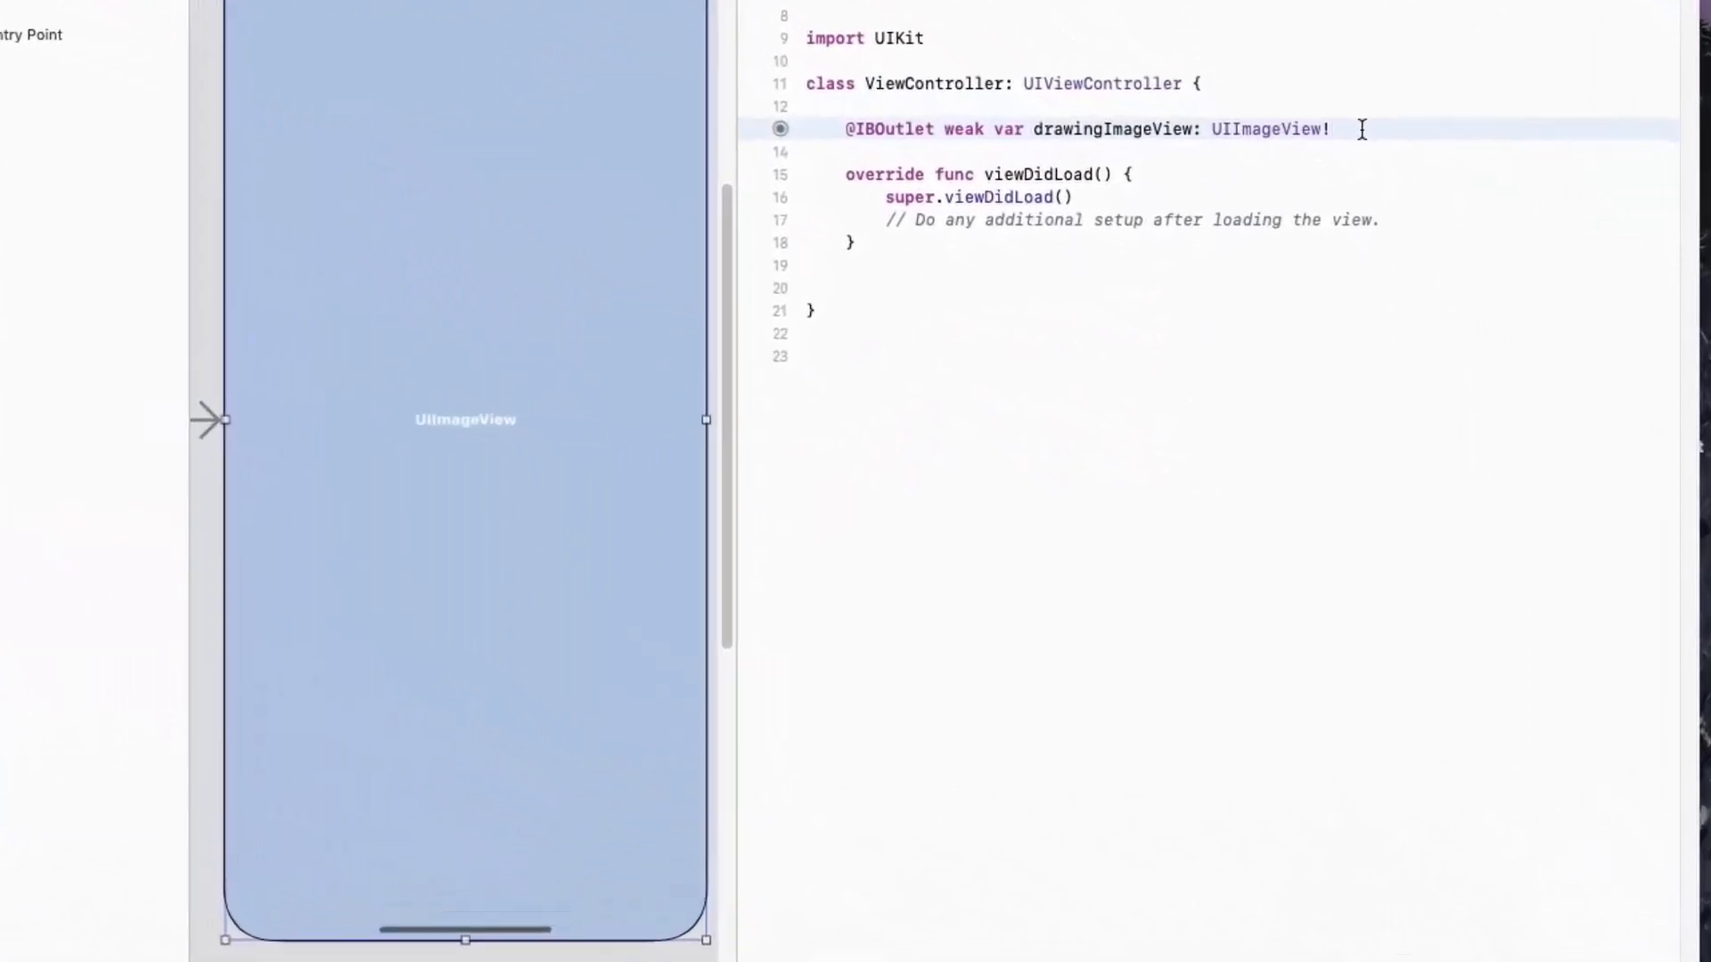
Declare var startPoint = CGPoint.zero and var swipe = false below the drawingImageView outlet
text(var startPoint = CGPoint)
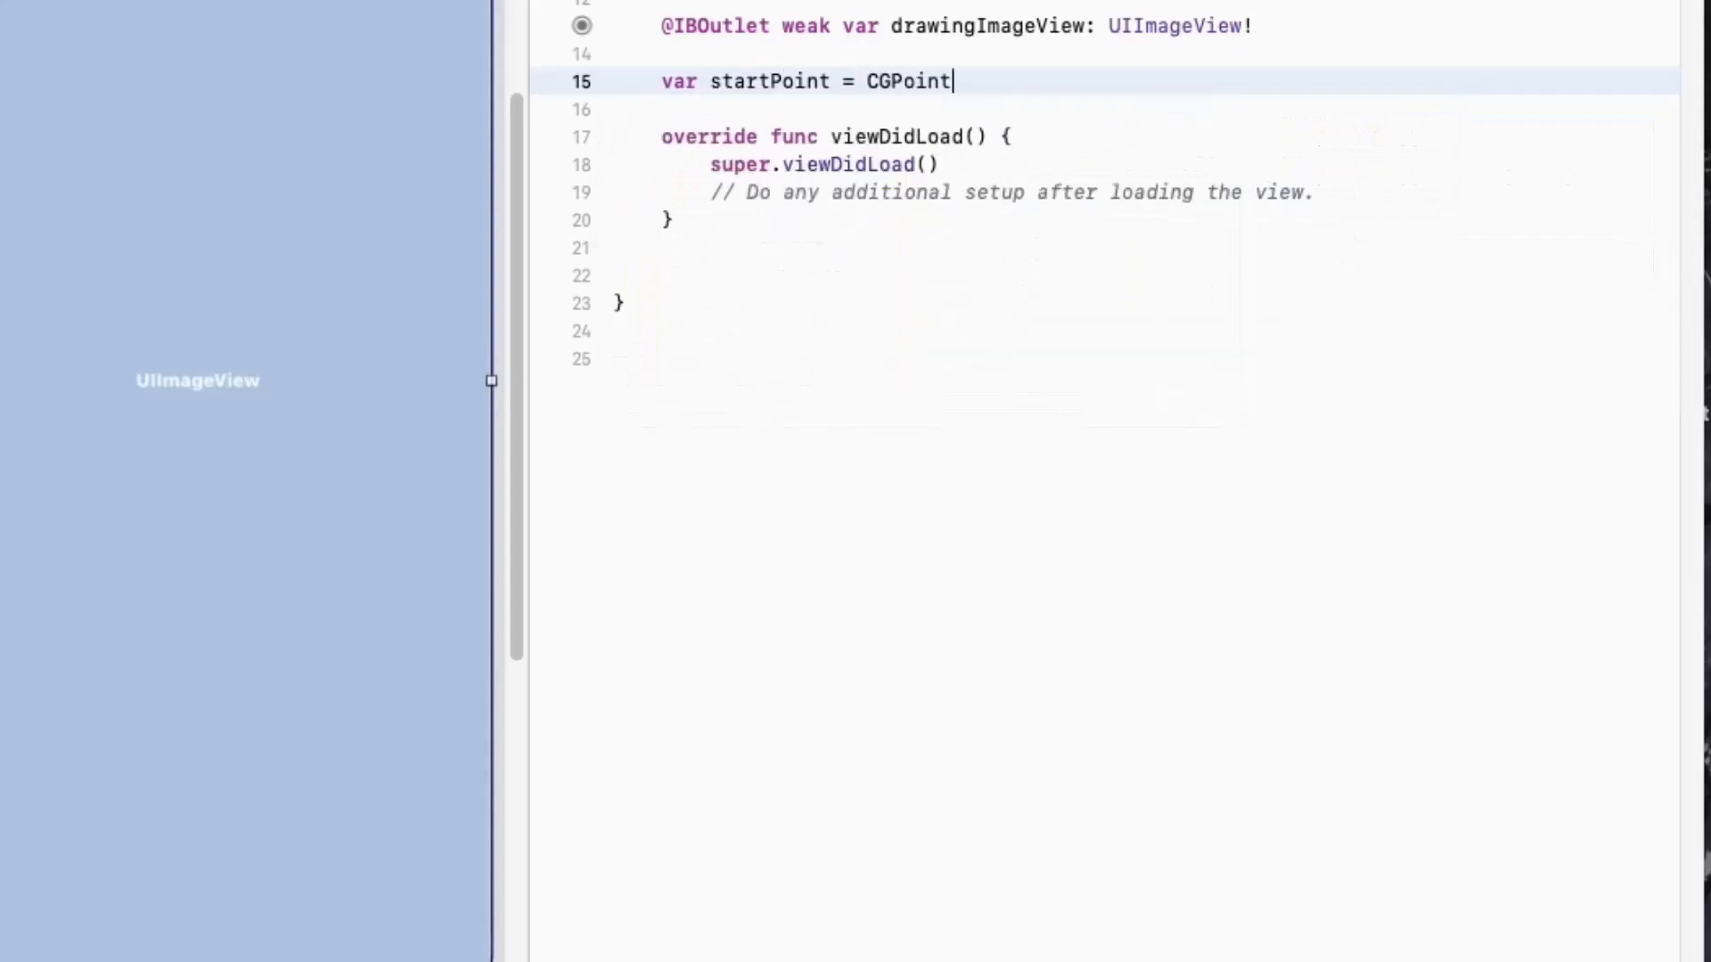
text(.zero)
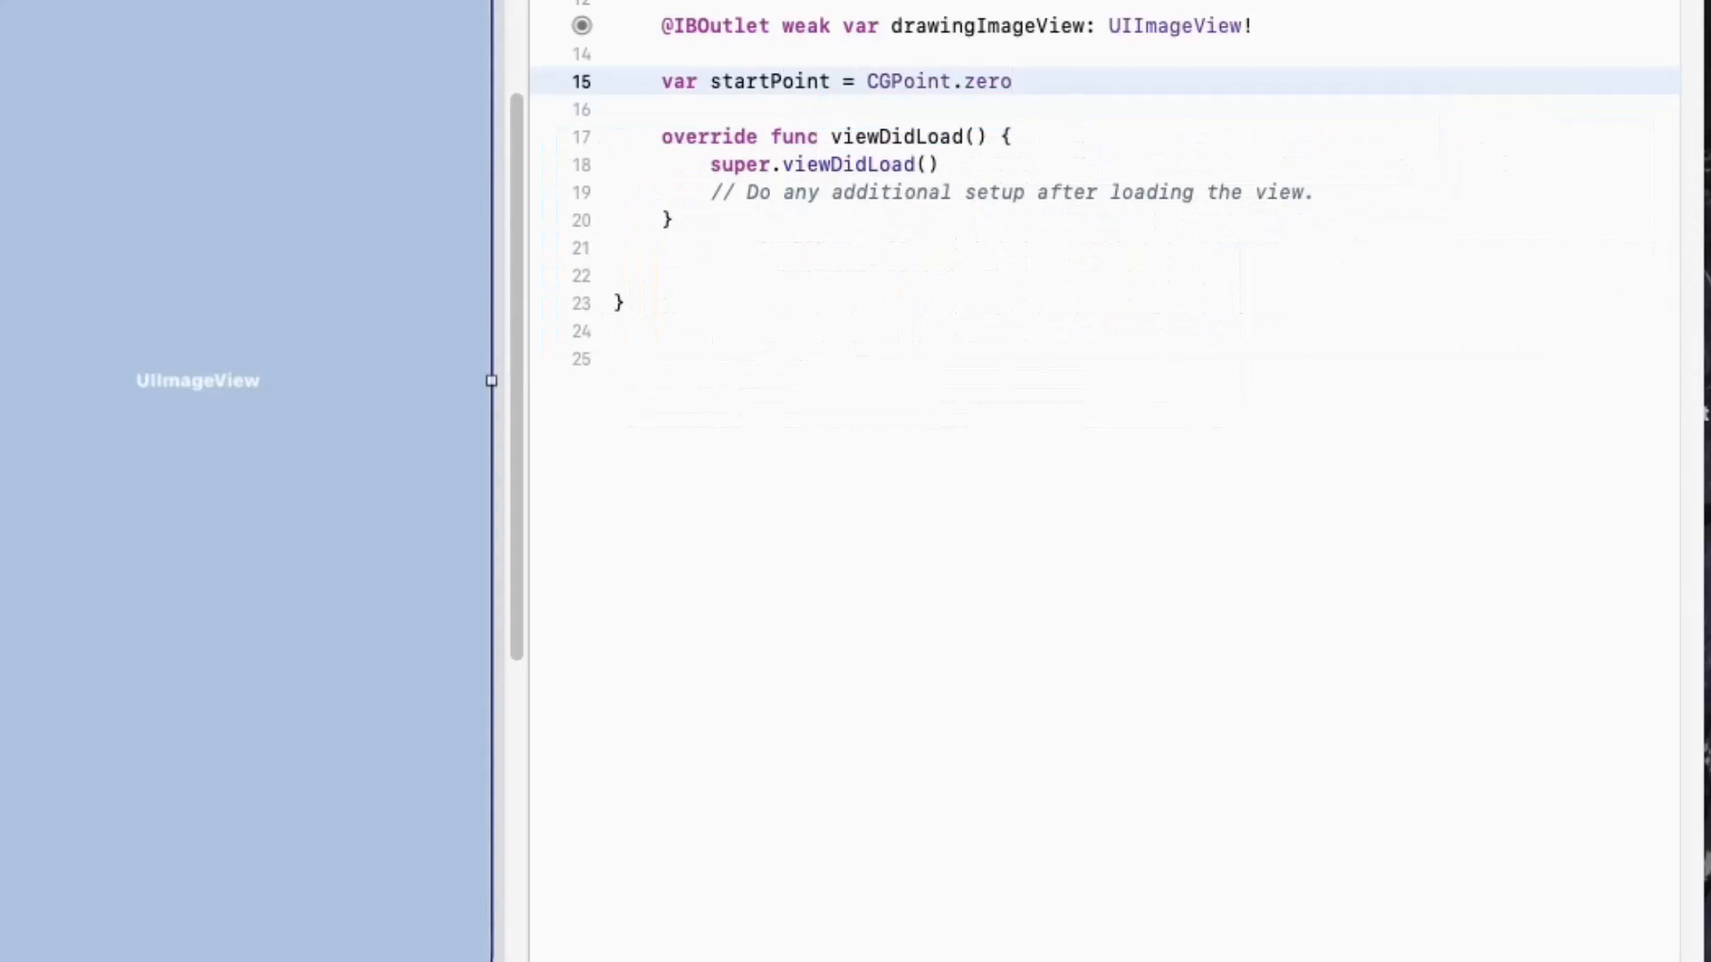
key(return)
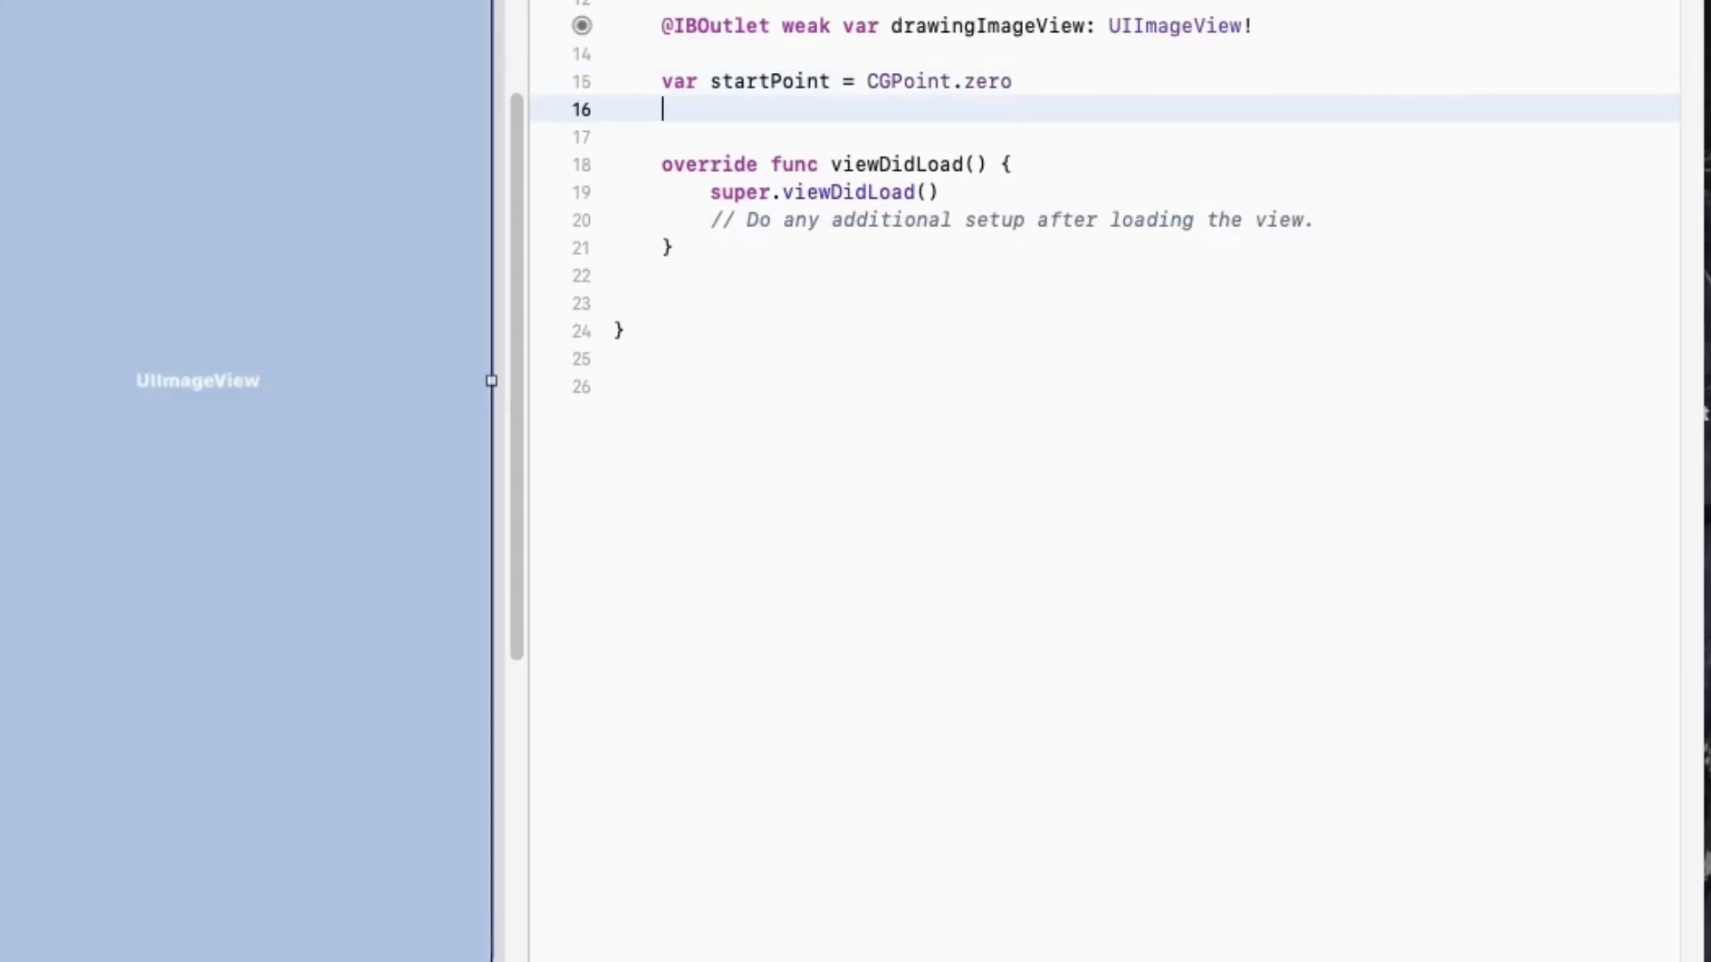
text(var swipe =)
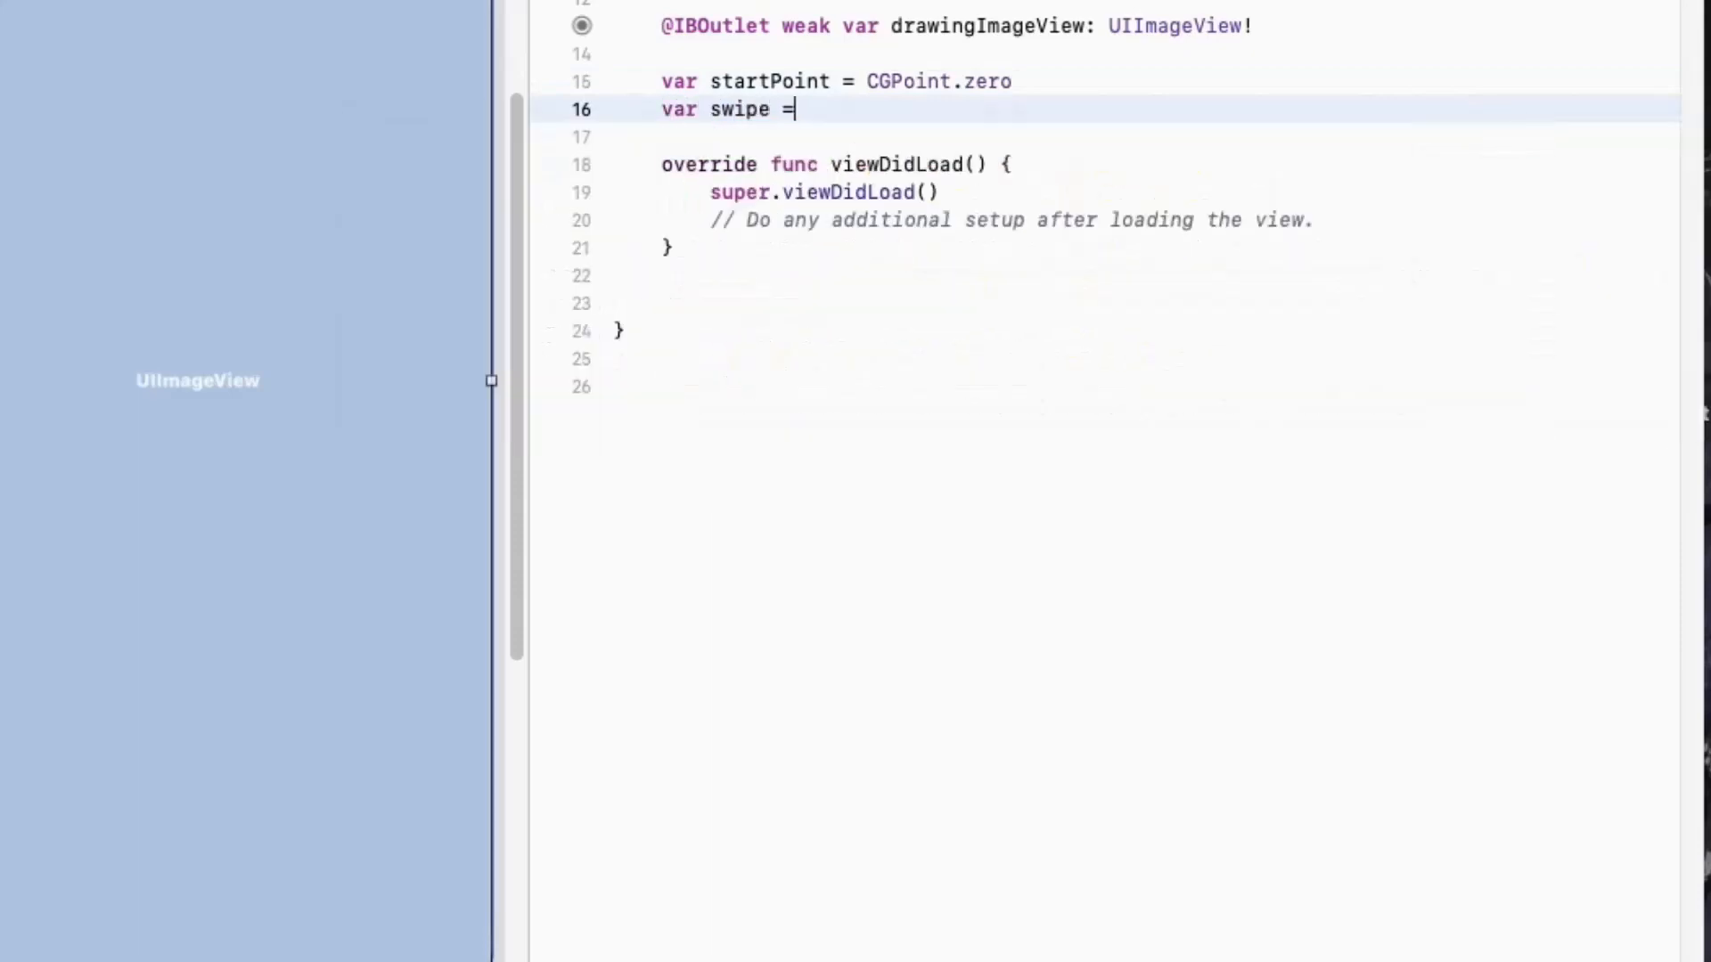
text(false)
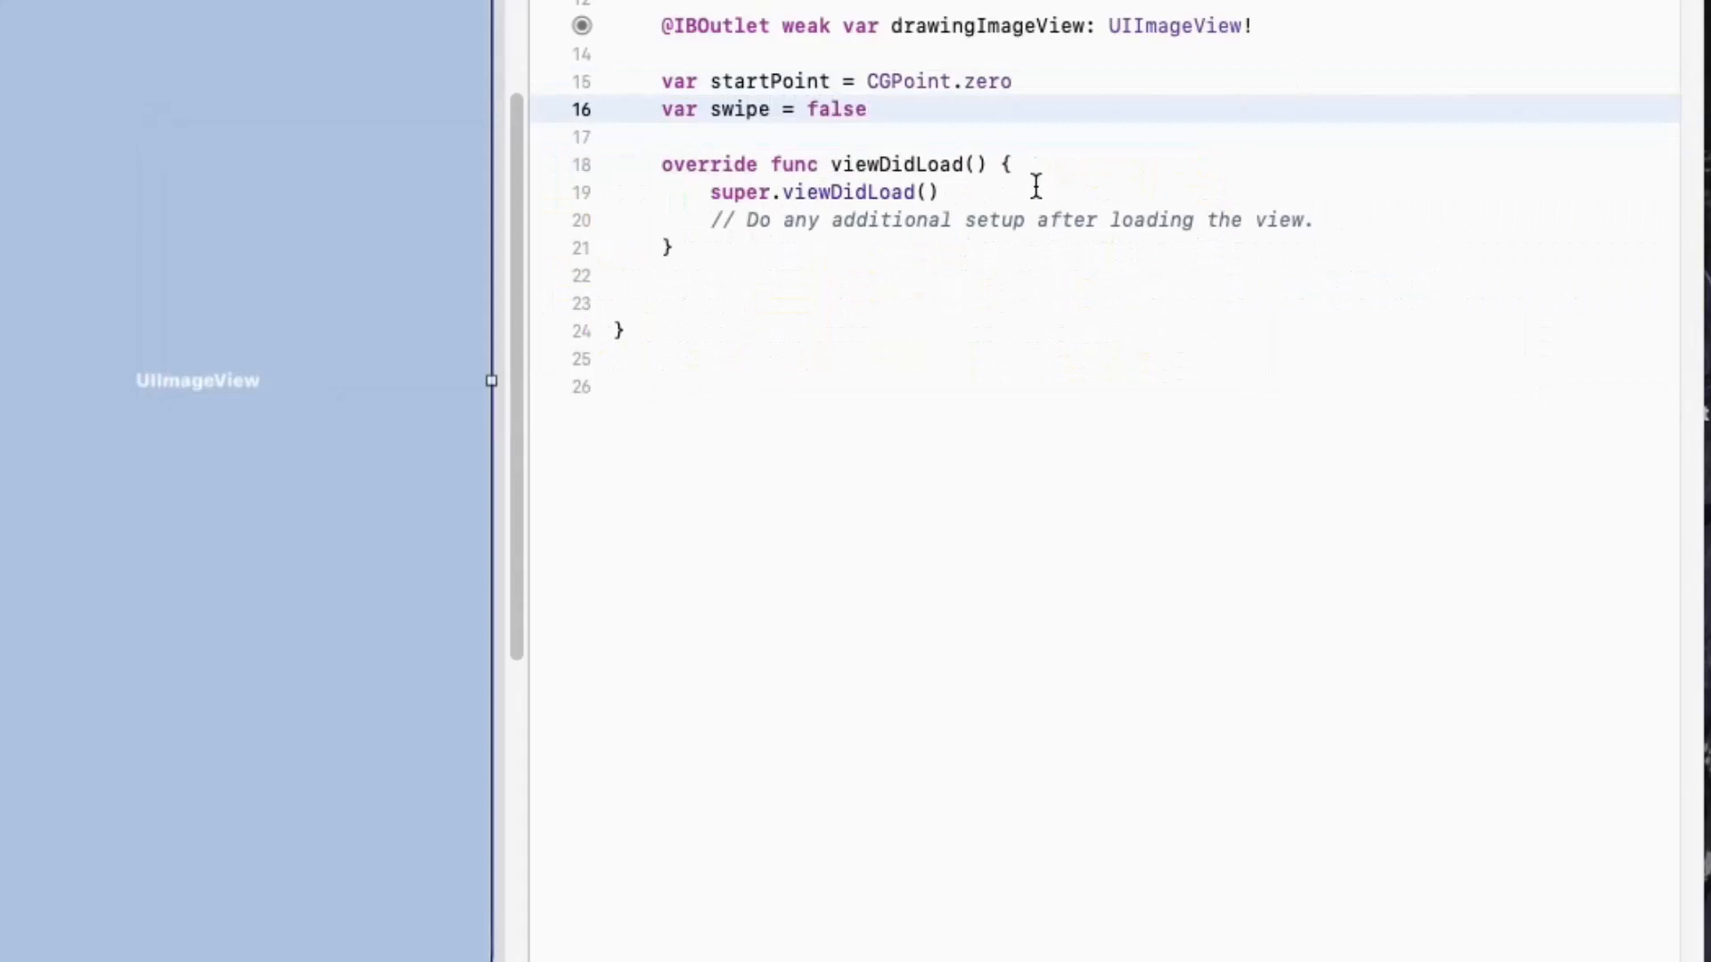
text(override func touchesBegan(_ touches)
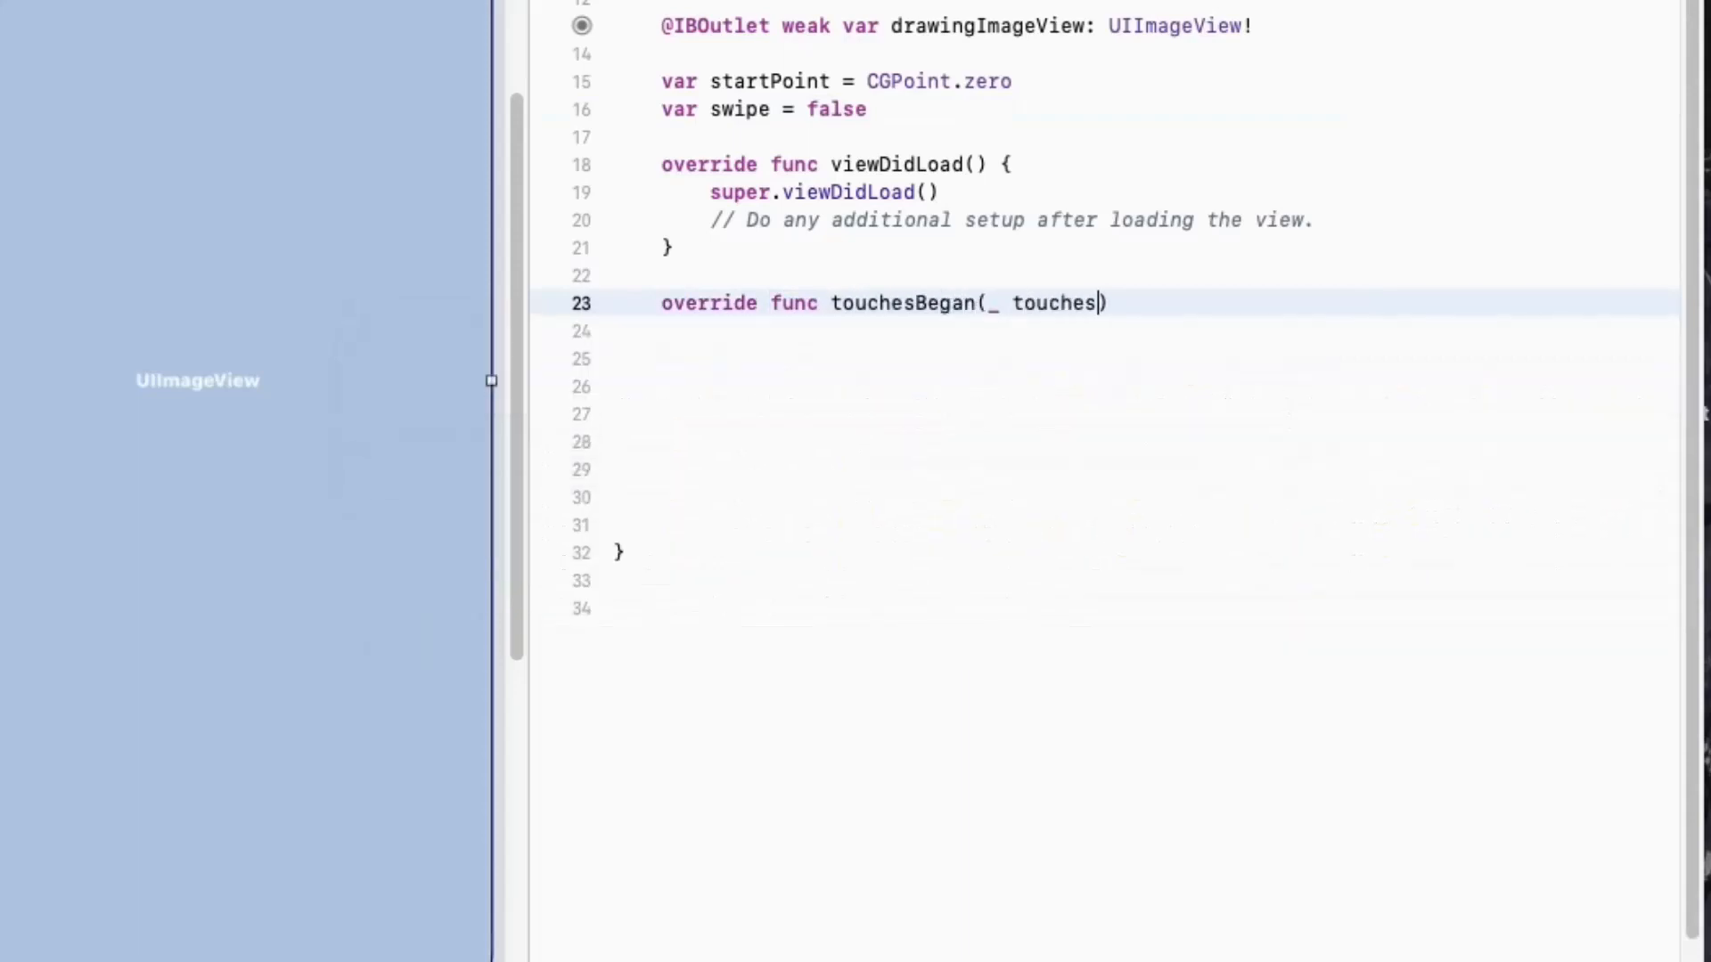
Write touchesBegan(_:with:) guarding touches.first, setting swipe = false and startPoint to the touch location
text(: Set<UITouch>)
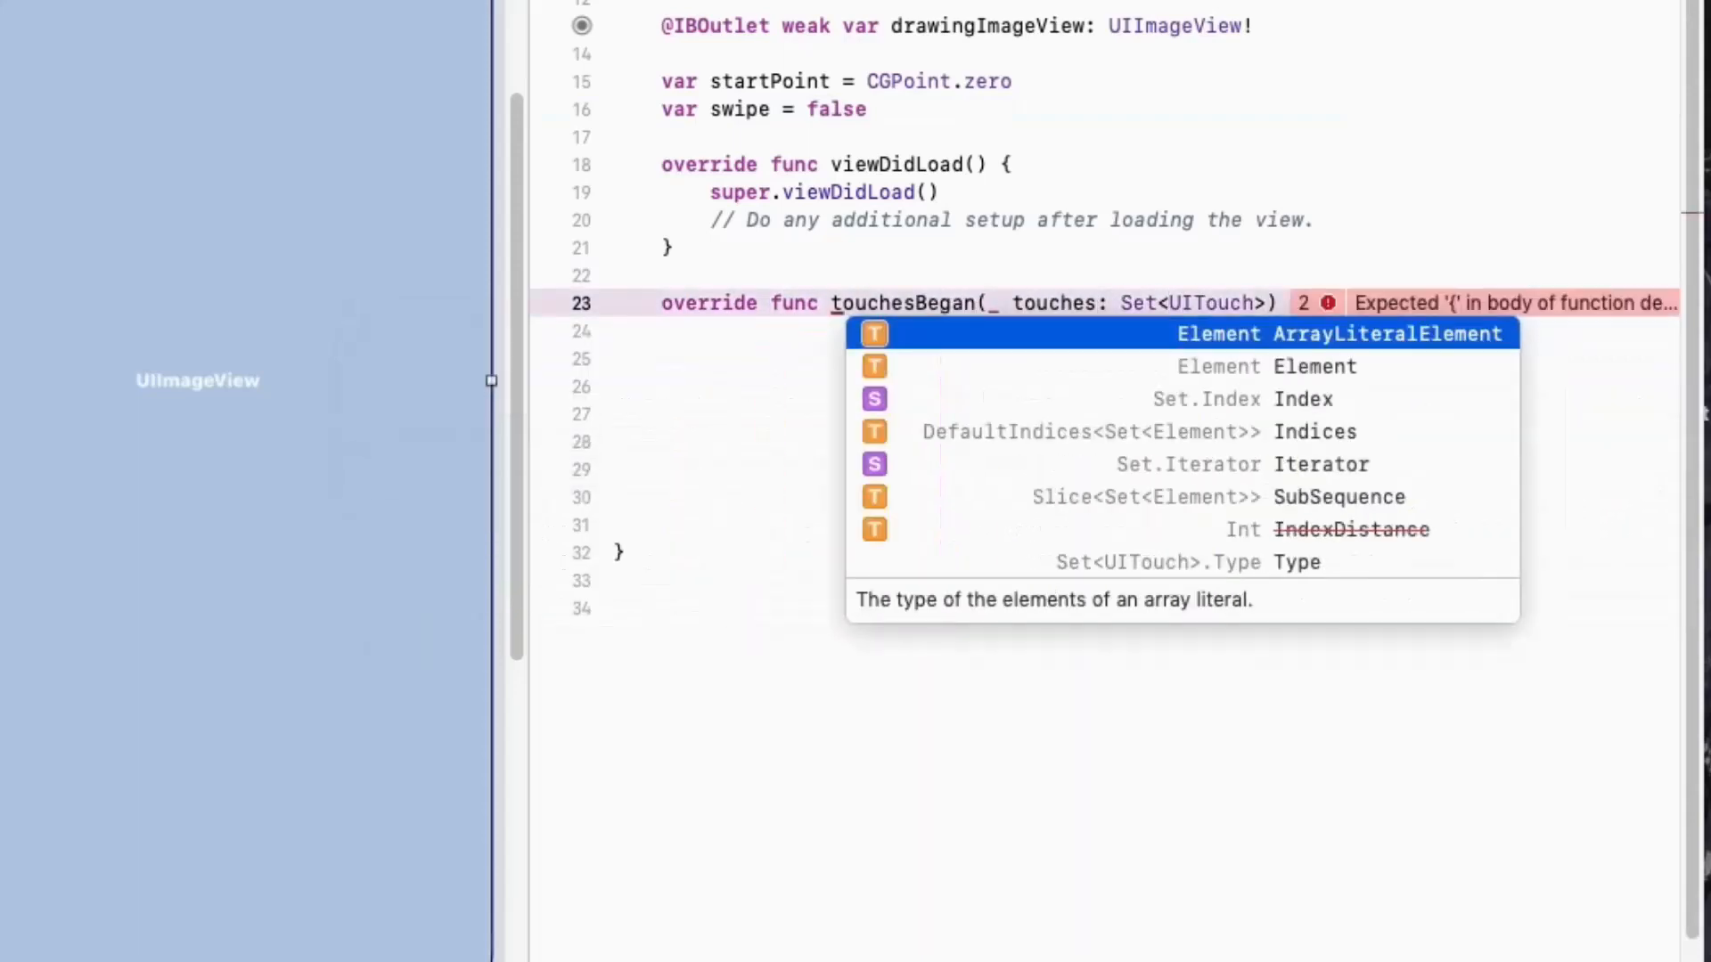
text(, with event: UIEvent?)
click(1169, 332)
text(guard let touch = touches.first else {)
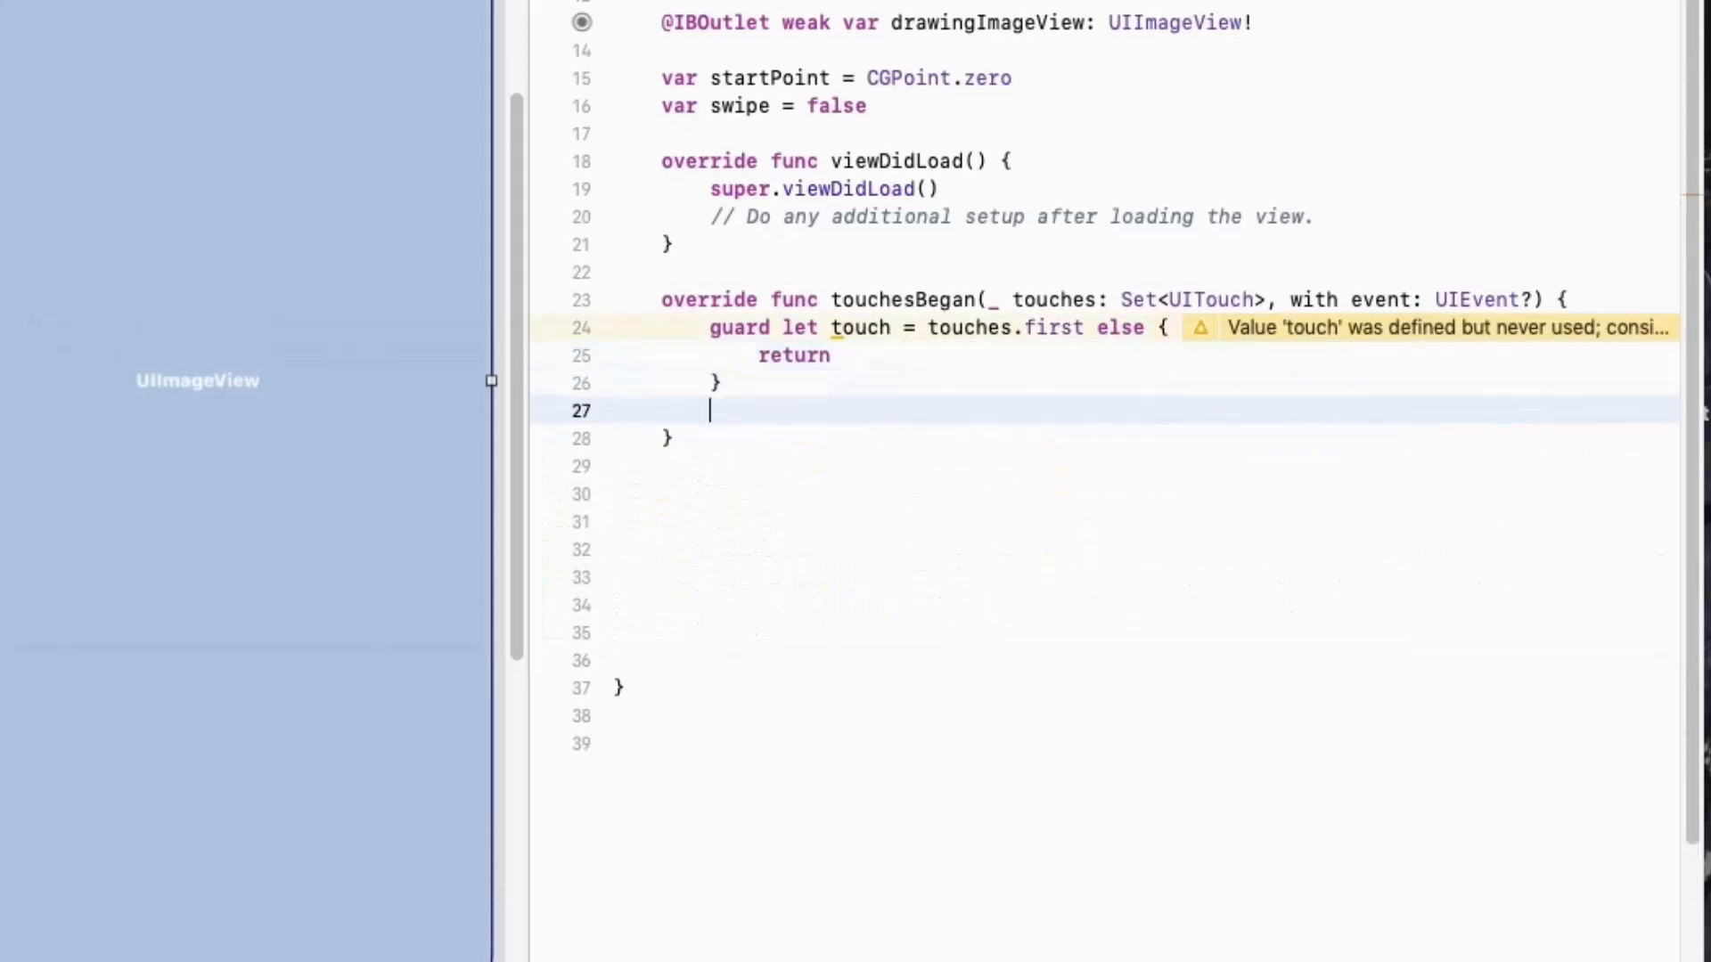
text(swipe = false)
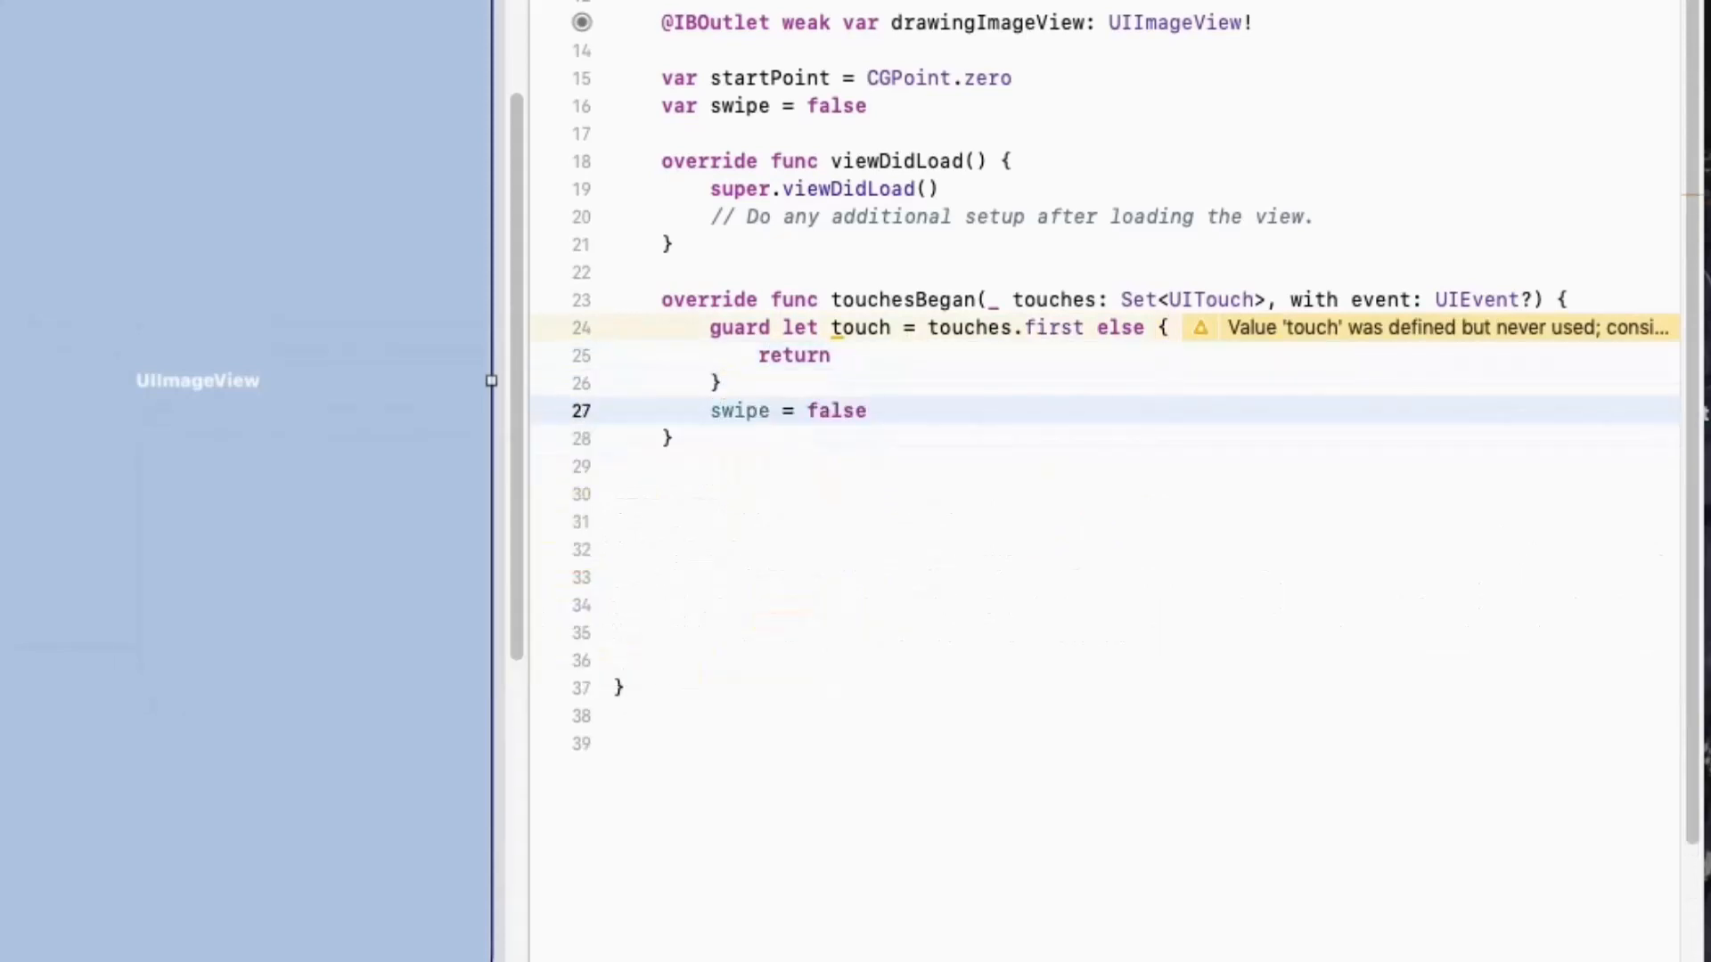
text(startPoint = touch.location(in: view)
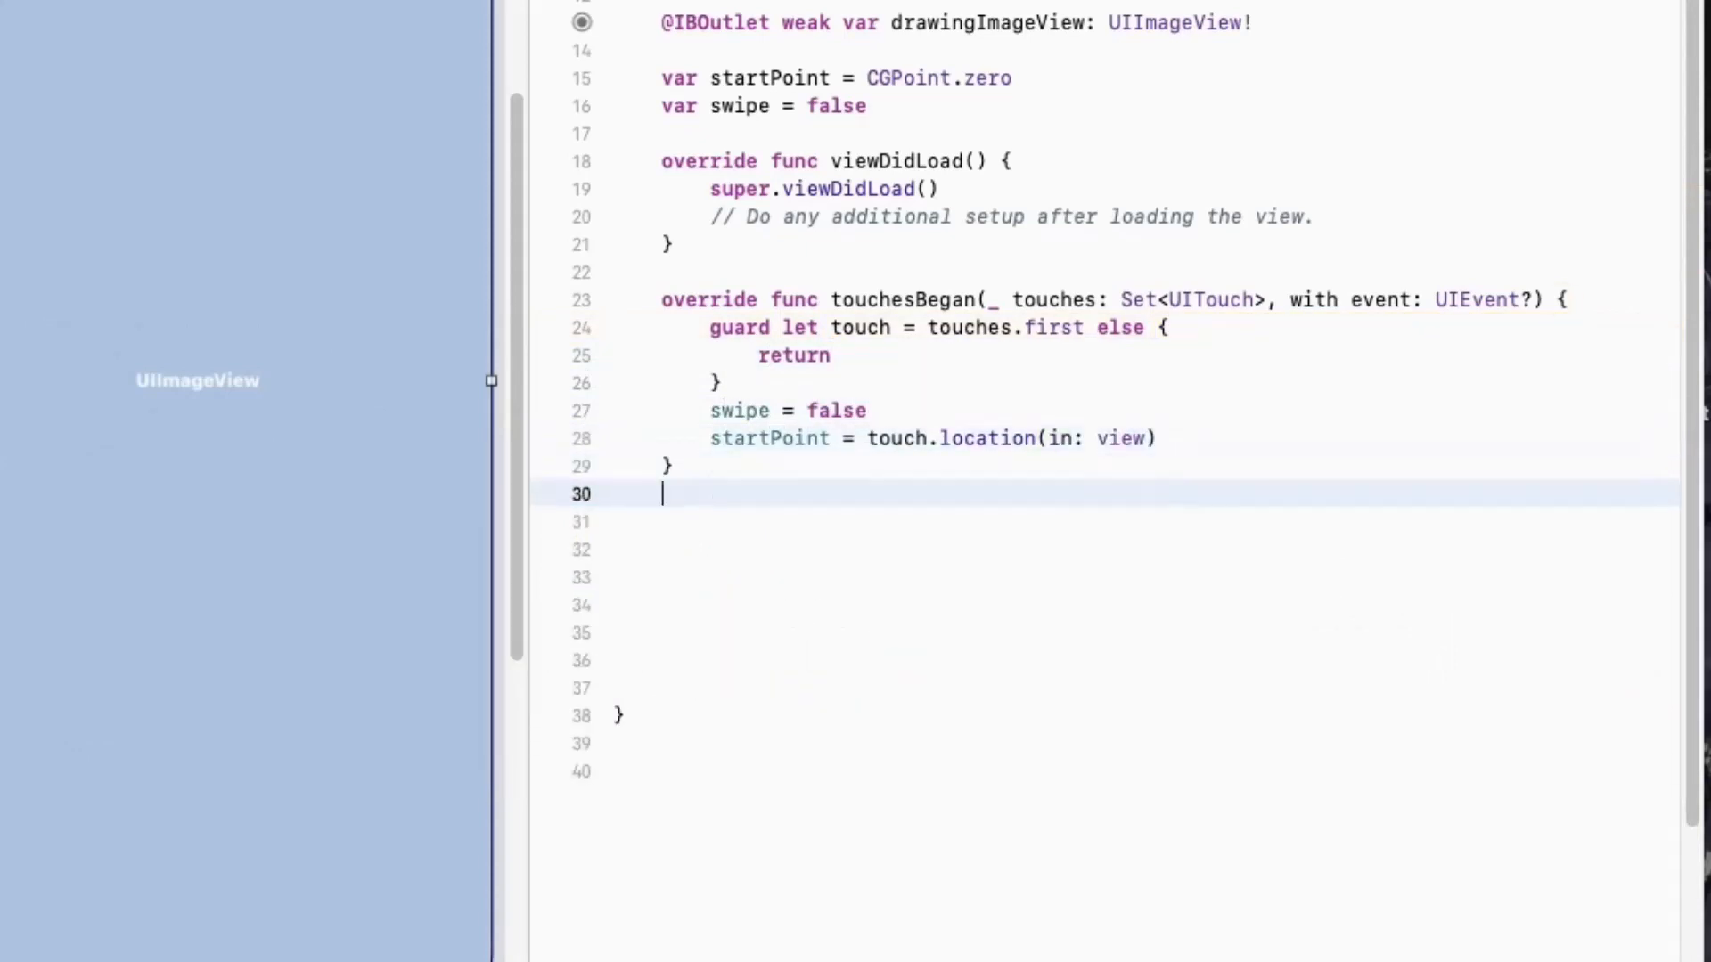
Declare drawLine(from fromPoint: CGPoint, to toPoint: CGPoint) that begins an image context and guards the current context
text(func drawLine()
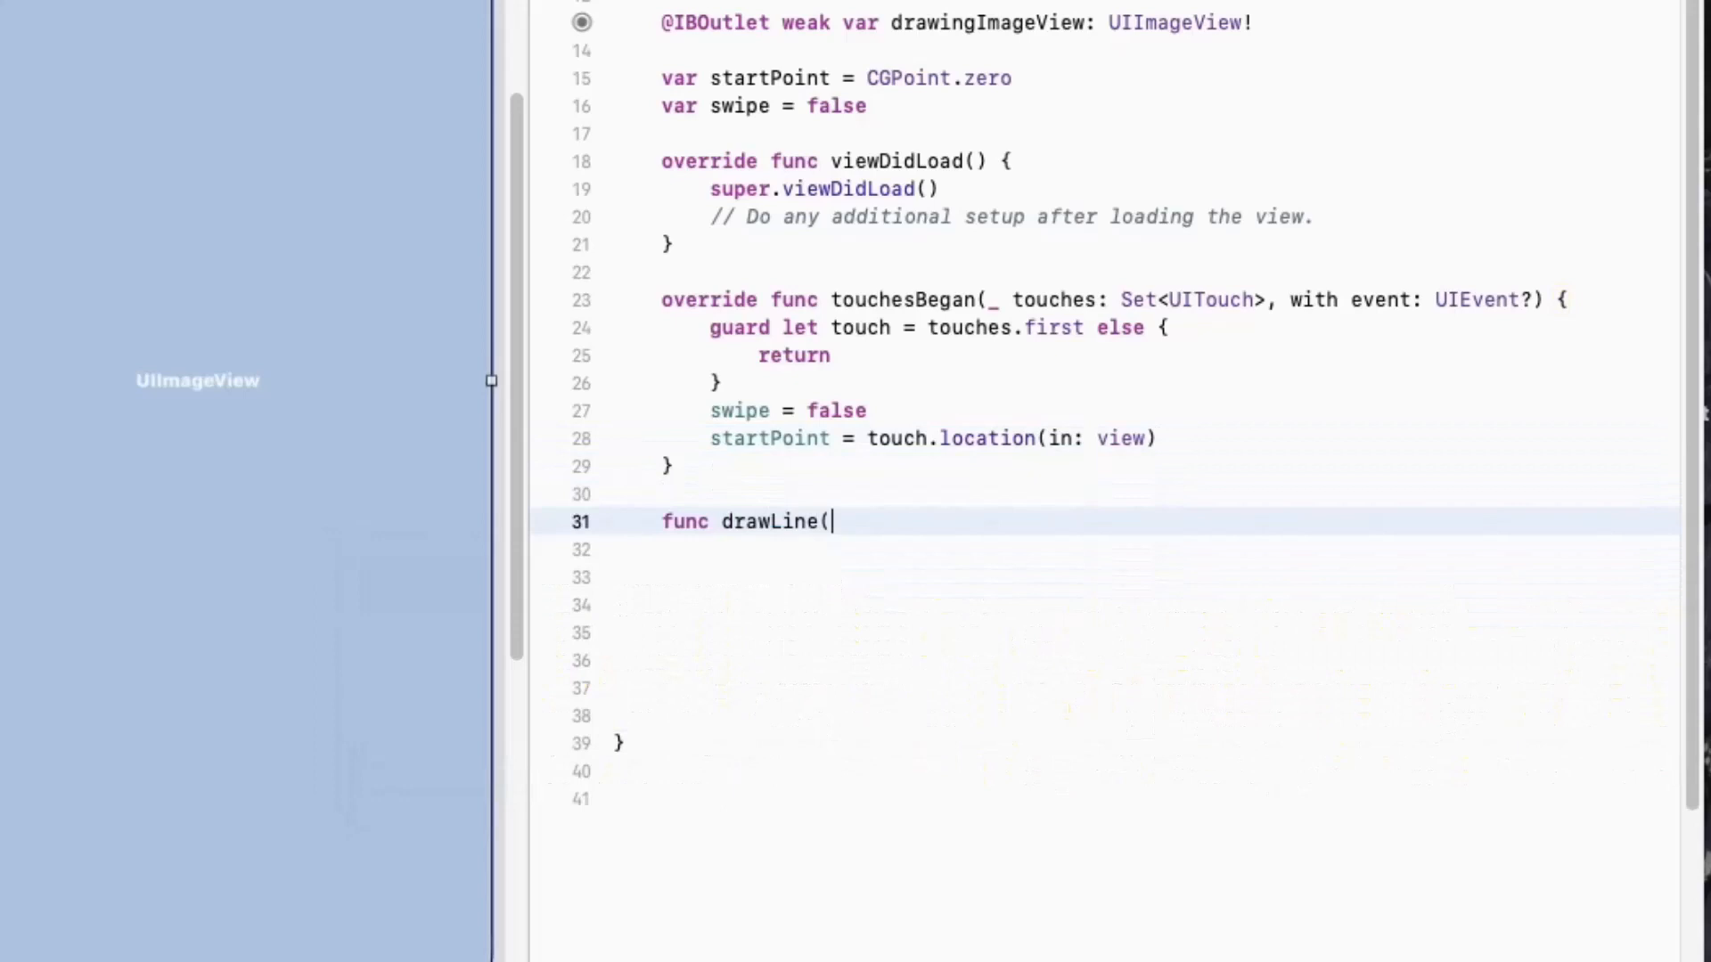
text(from fromPoint: CGPoint,)
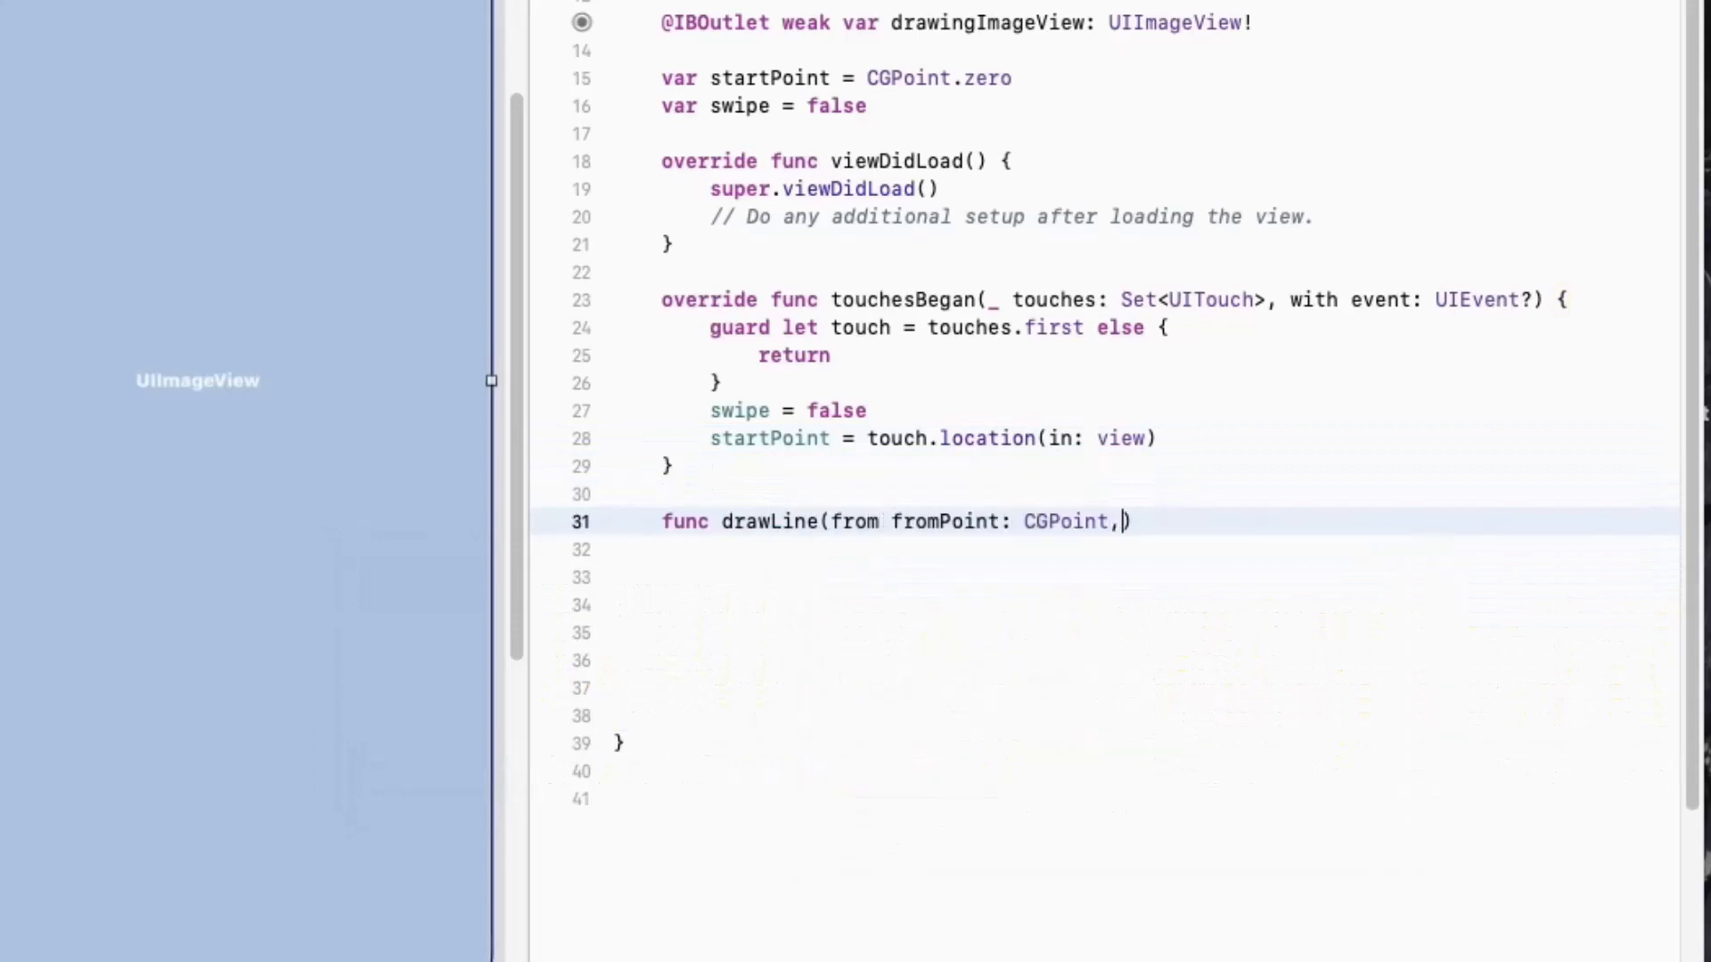
text(to toPoint: CGPoint)
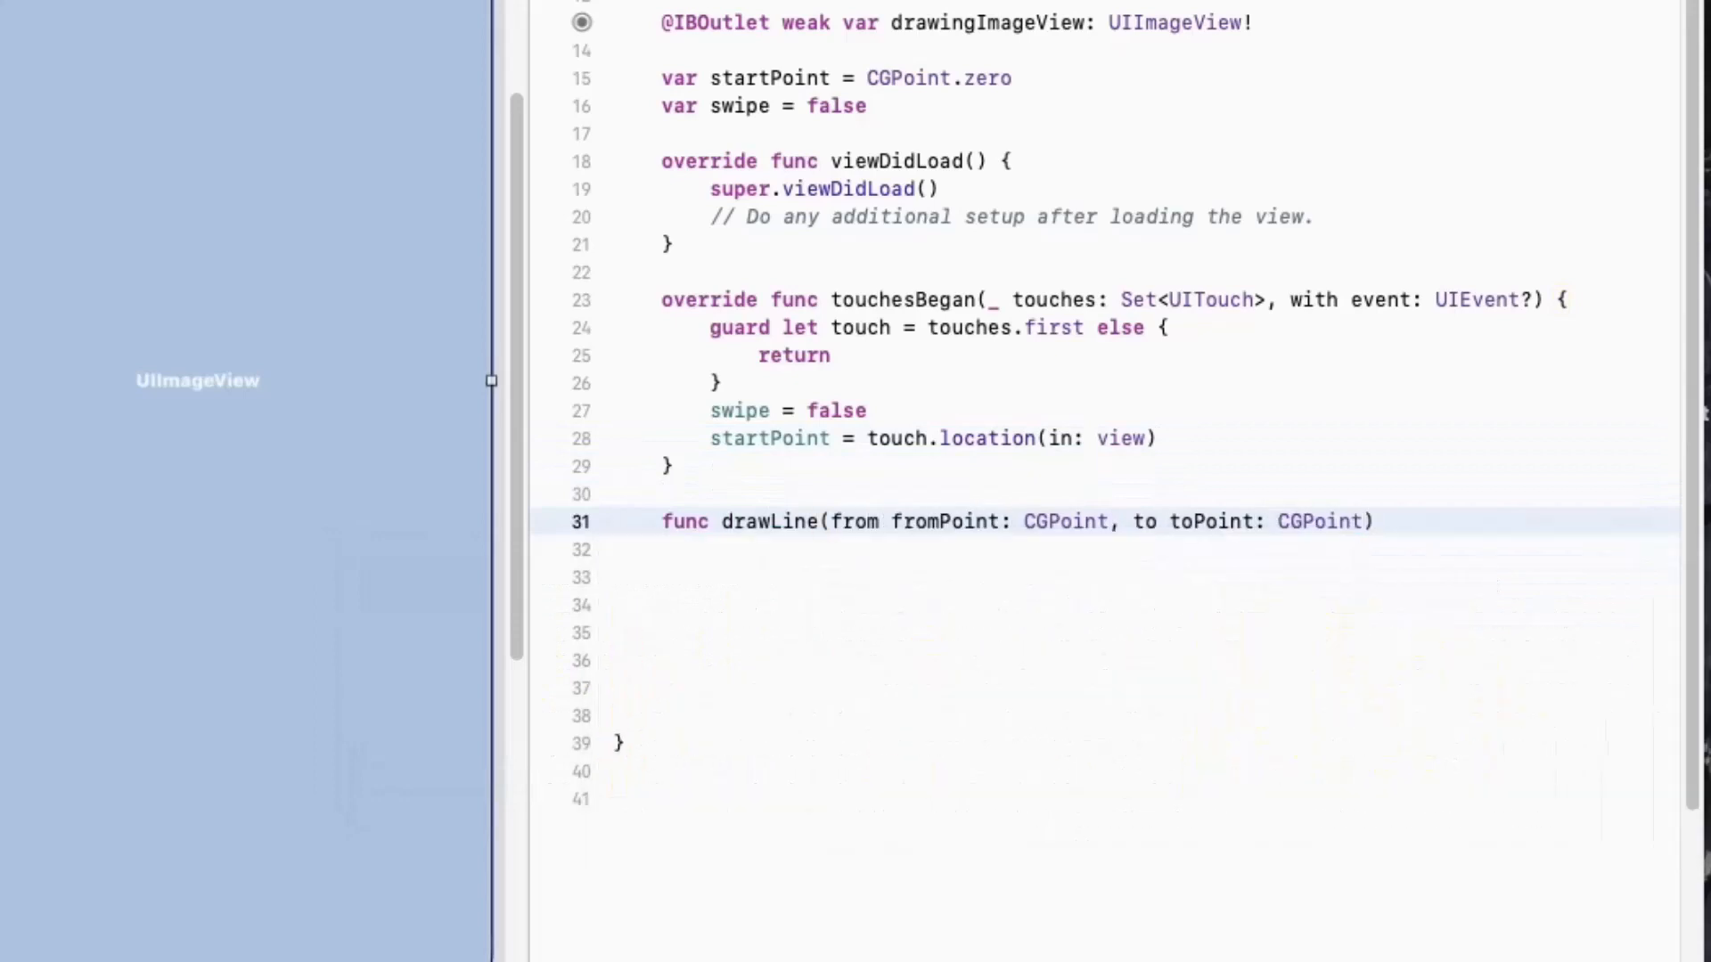
text(UIGraphicsG)
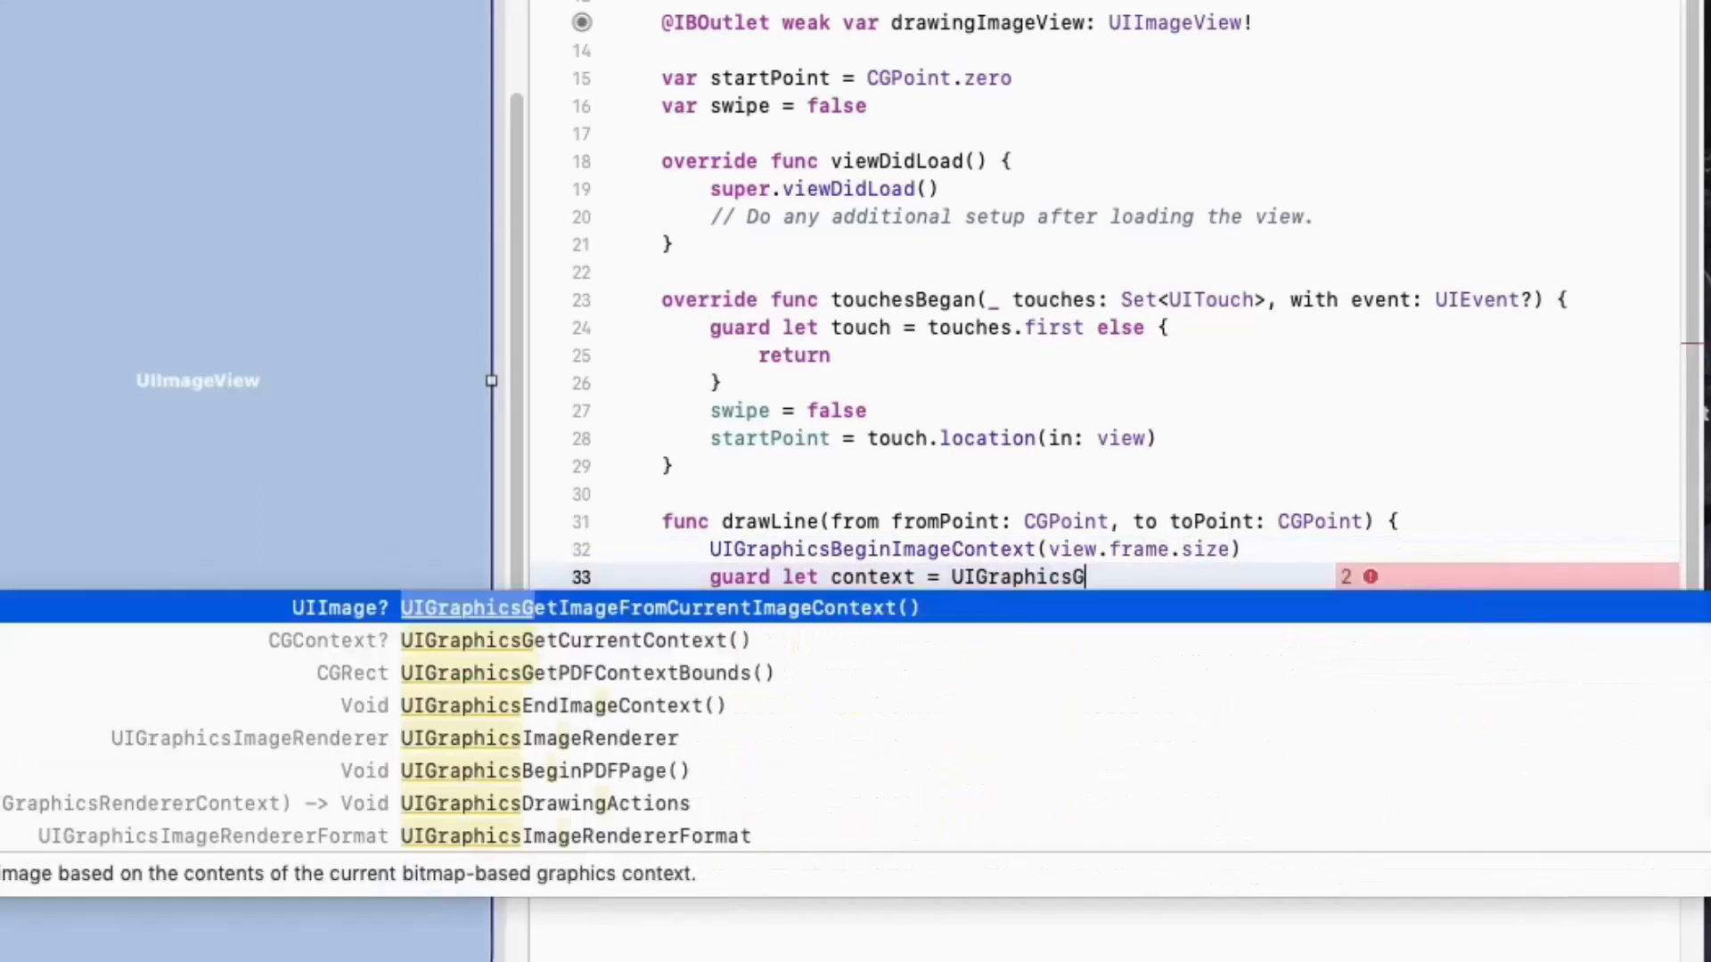
click(573, 641)
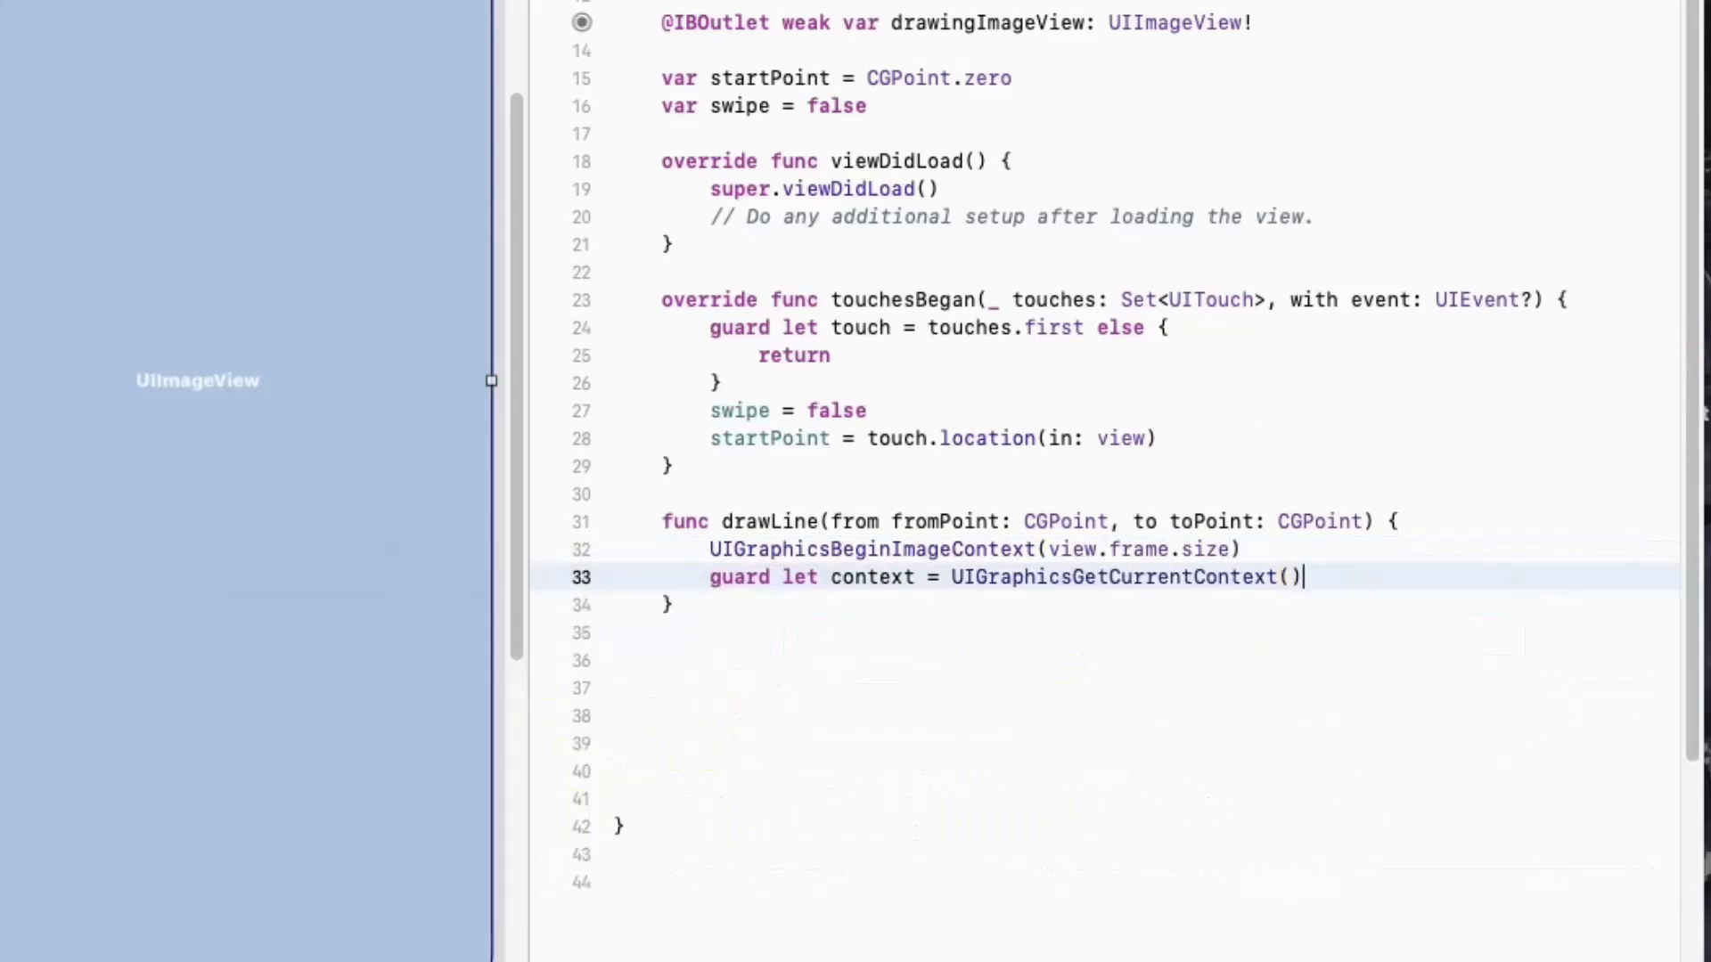
text(else {)
text(return)
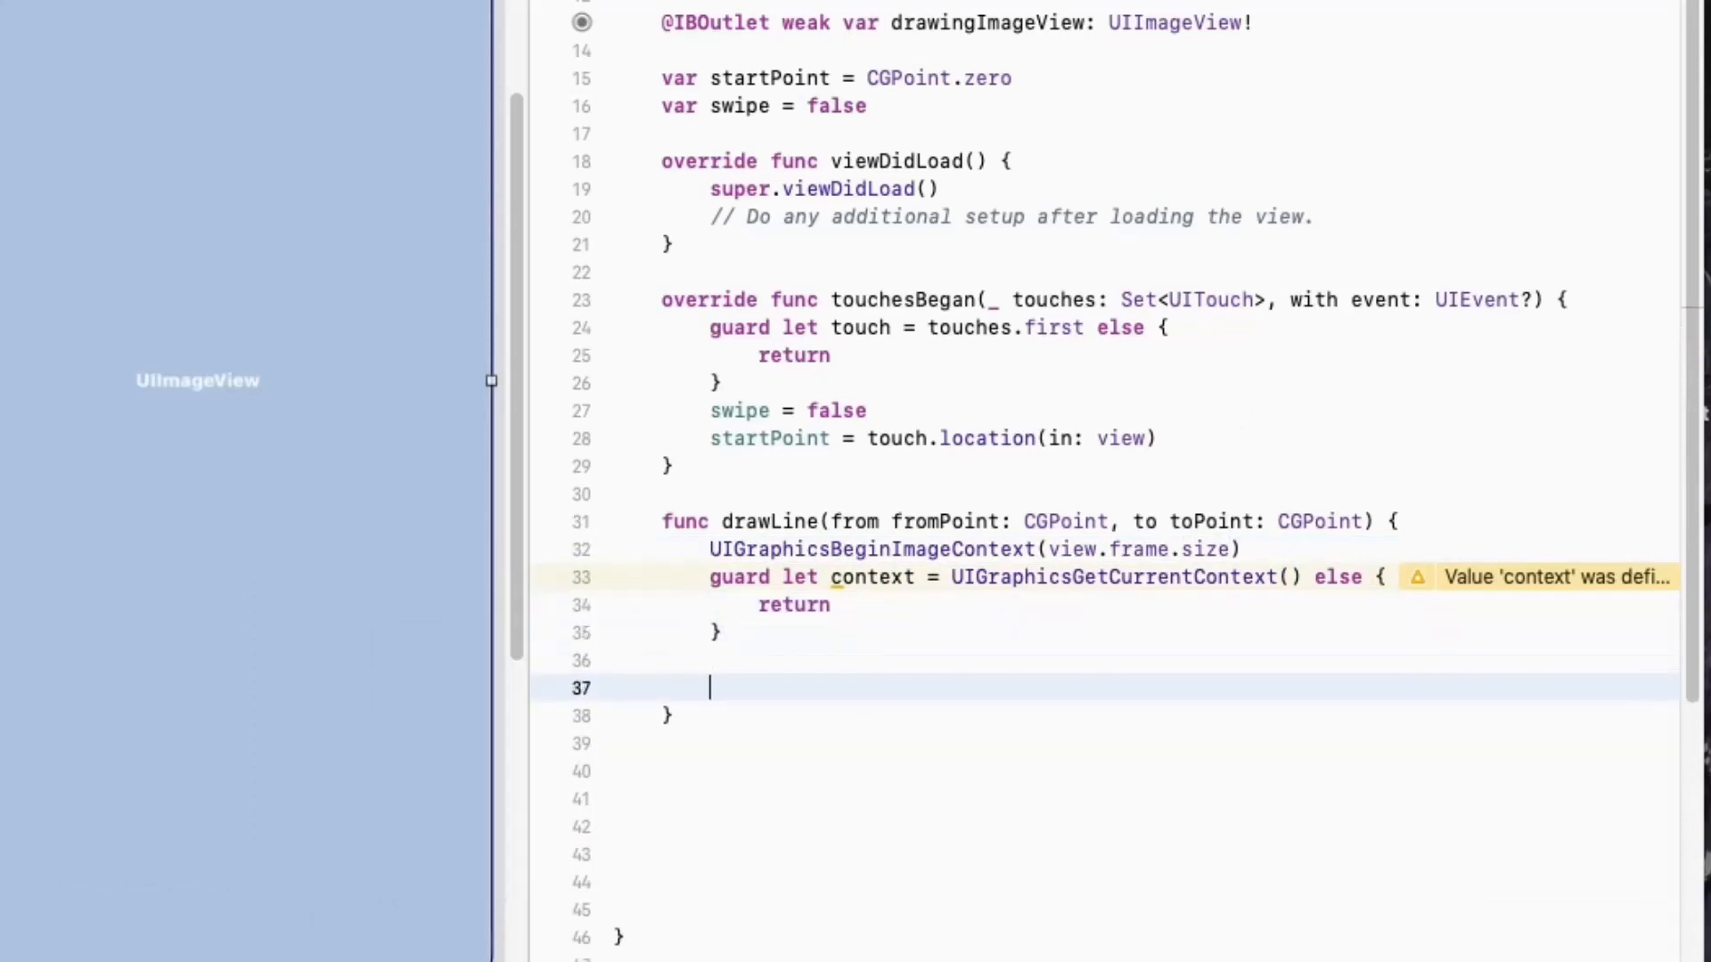
Redraw drawingImageView's image in view.bounds, then move to fromPoint and add a line
text(drawingImageView.i)
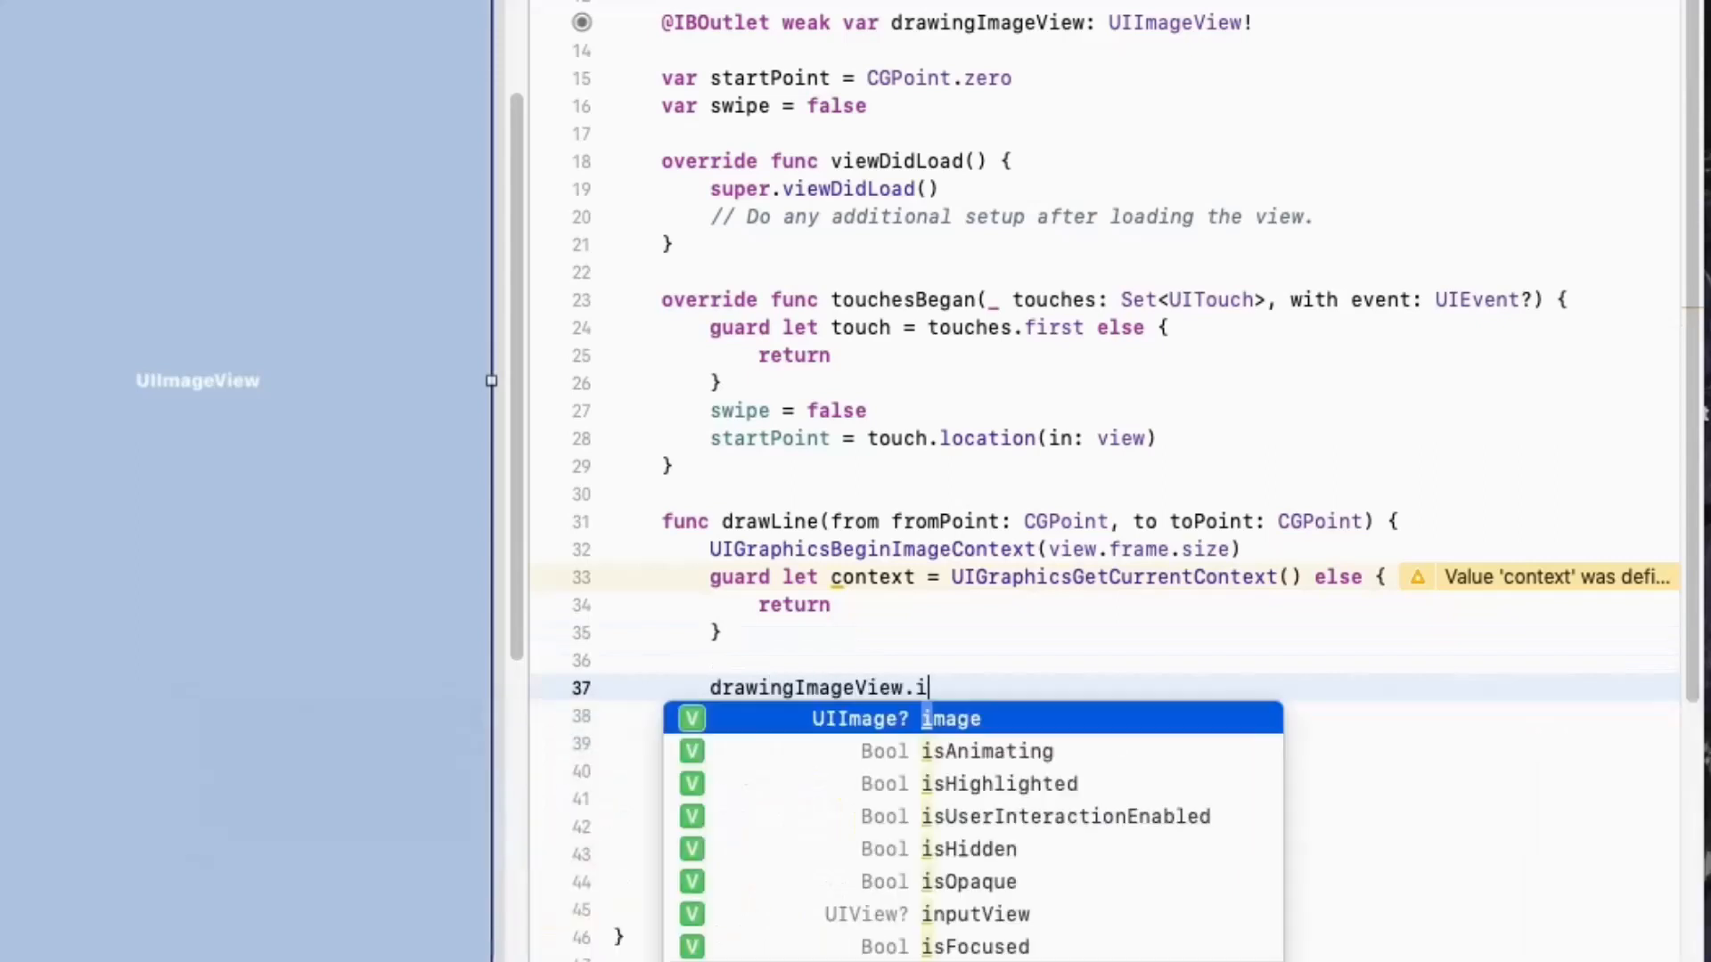
click(948, 718)
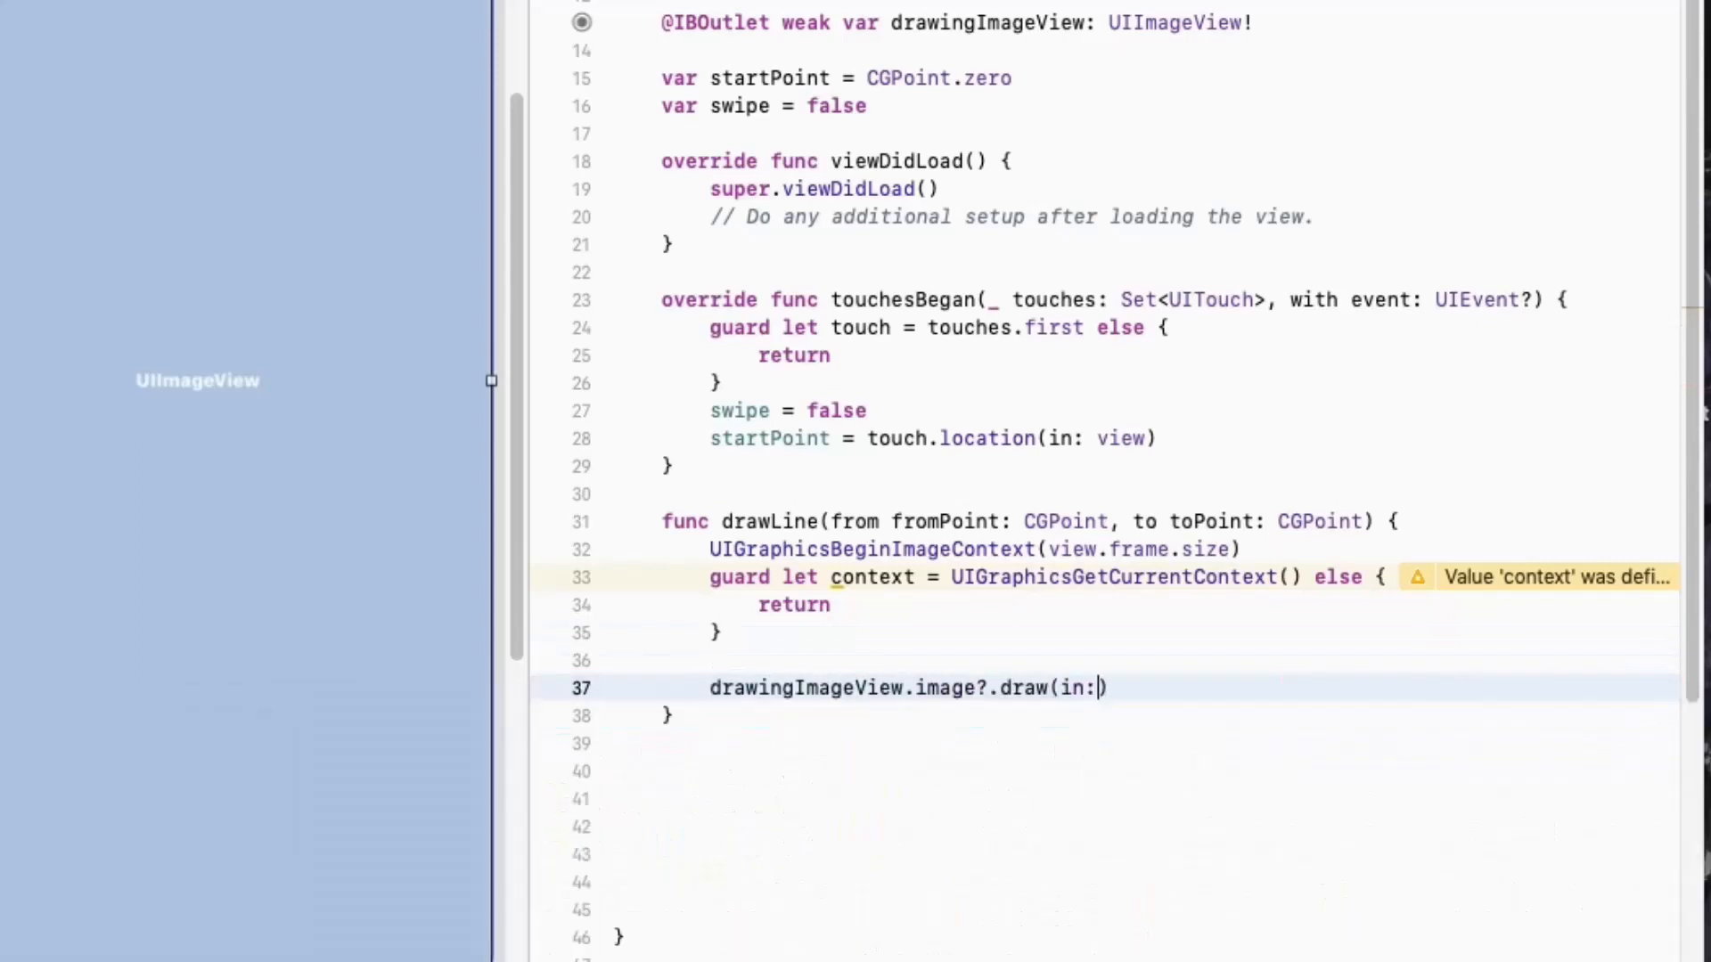
text(view.bounds))
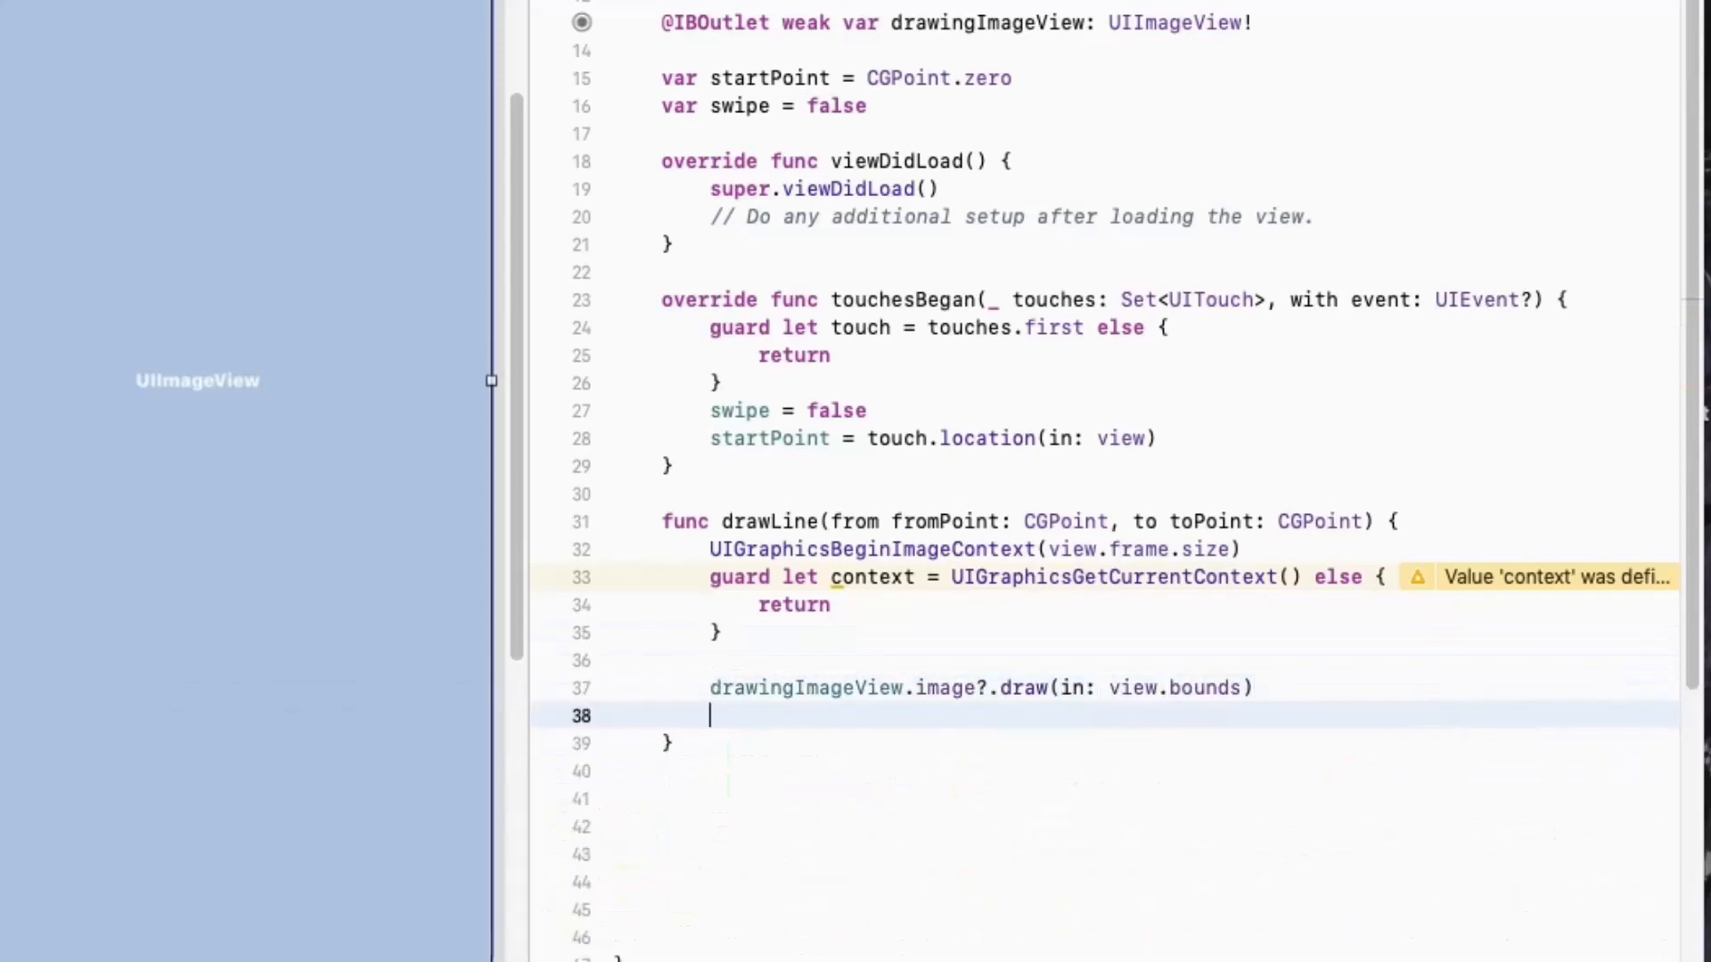
text(context.move(to: fromPoi))
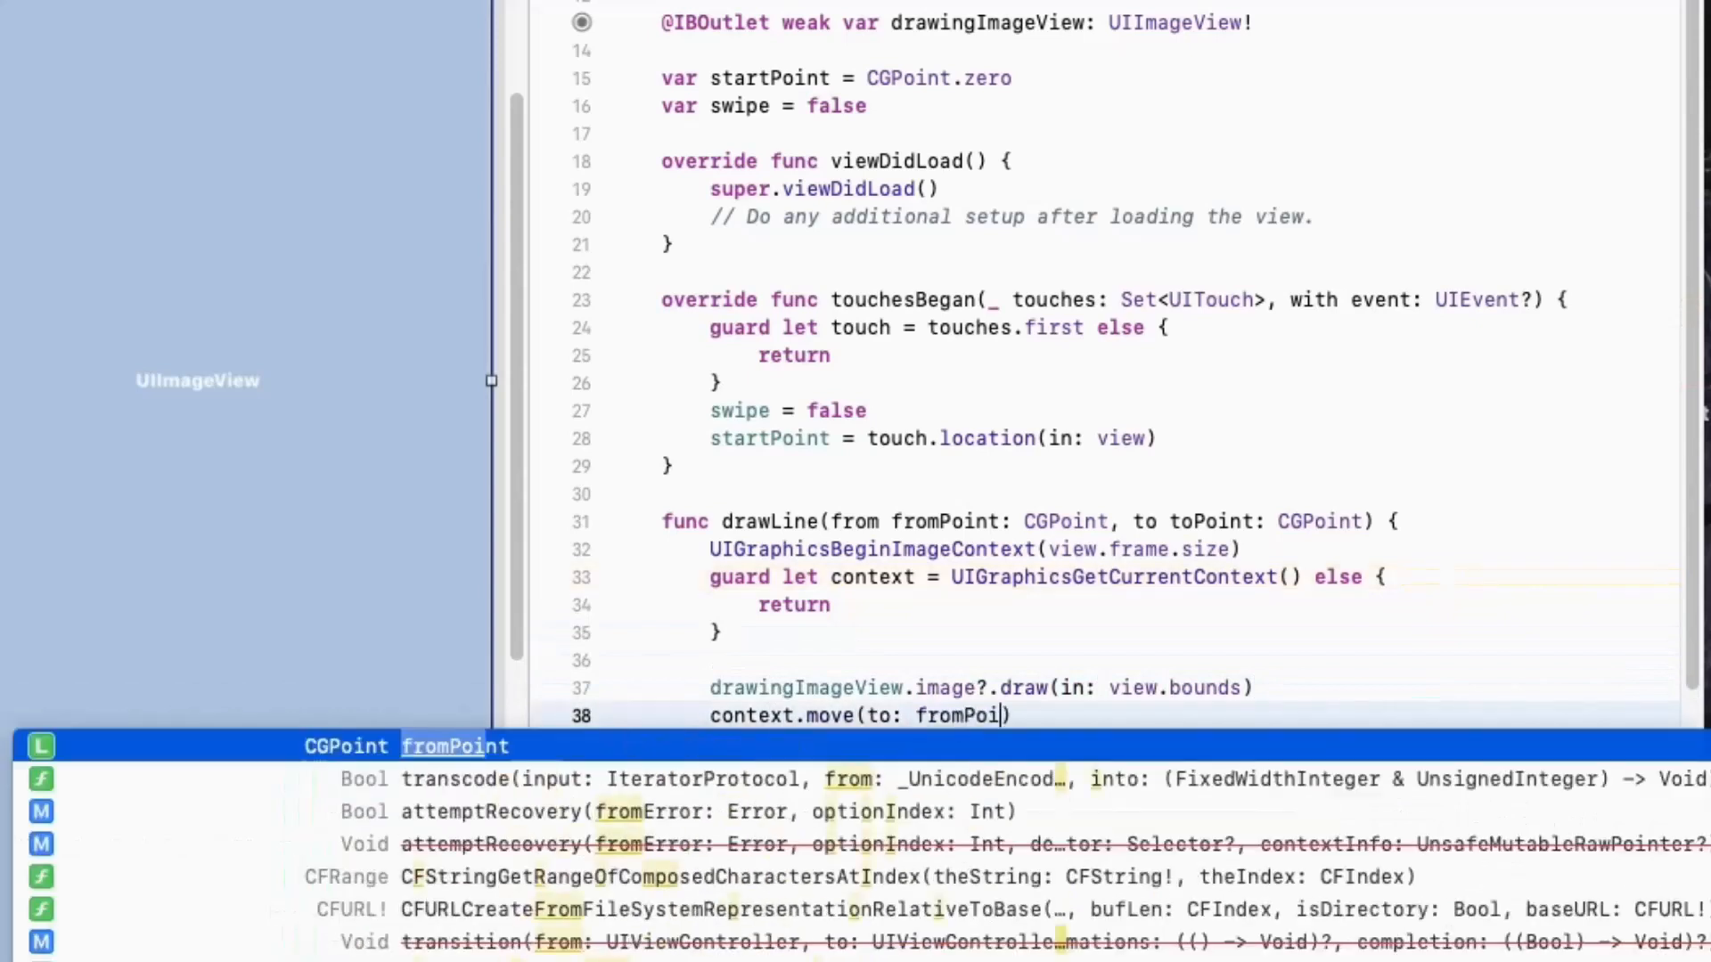
text(context.addLine(to: toPoint)
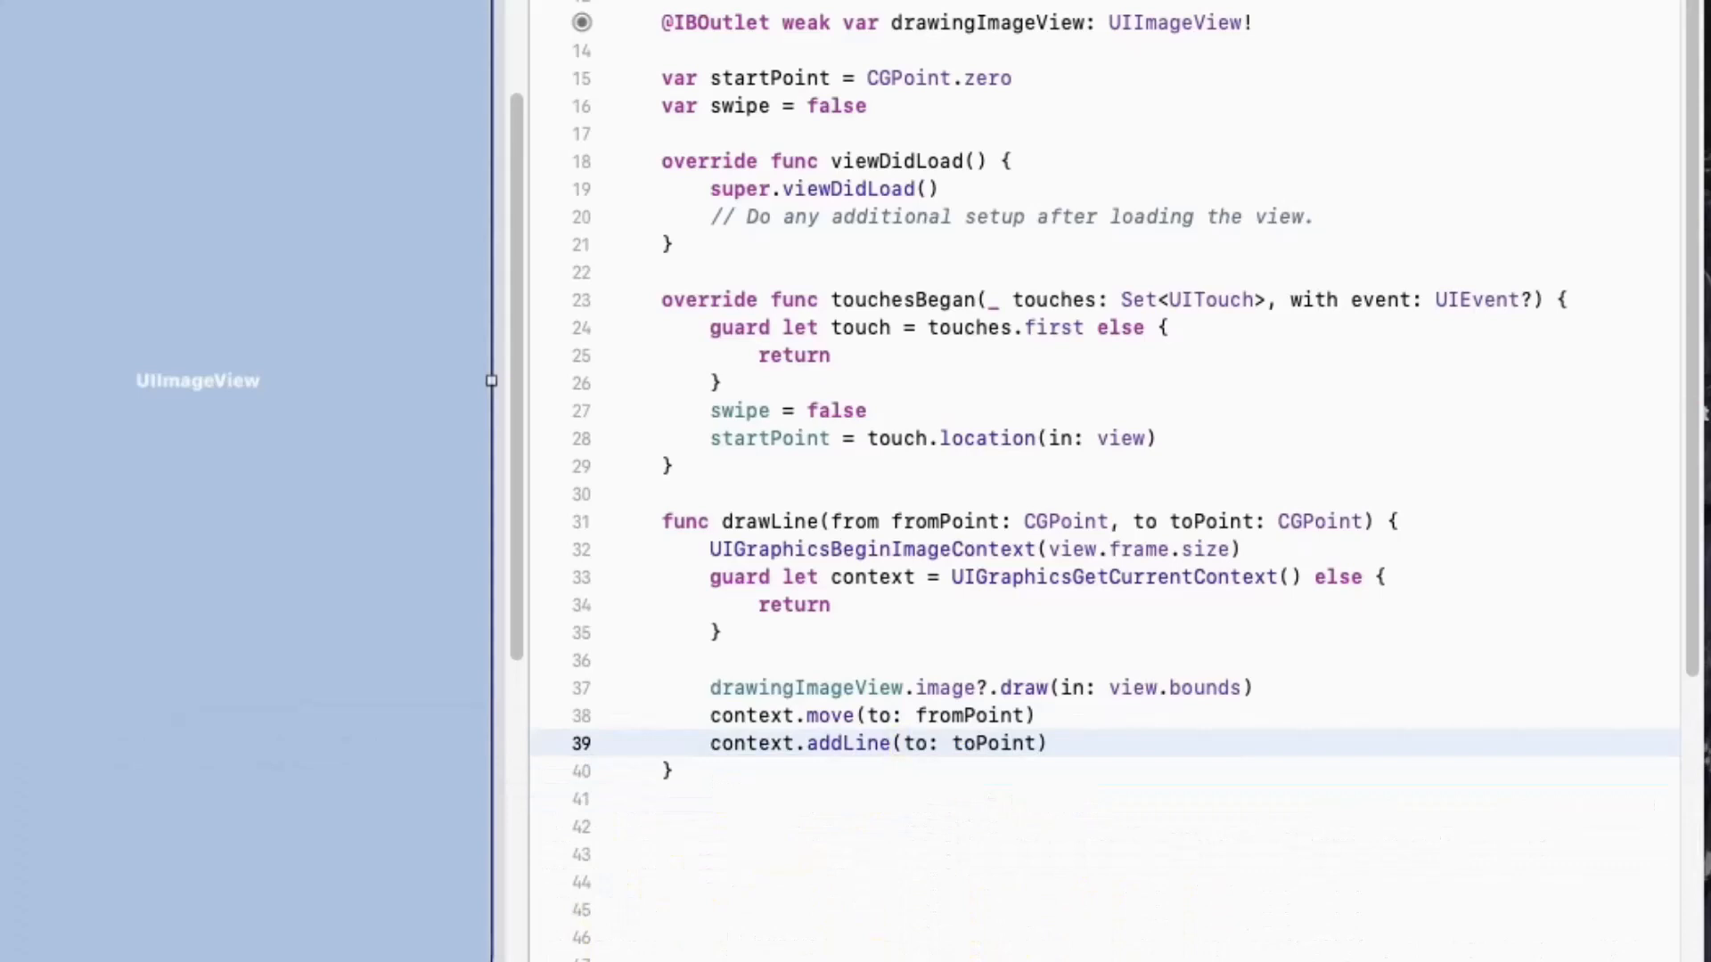
click(1046, 743)
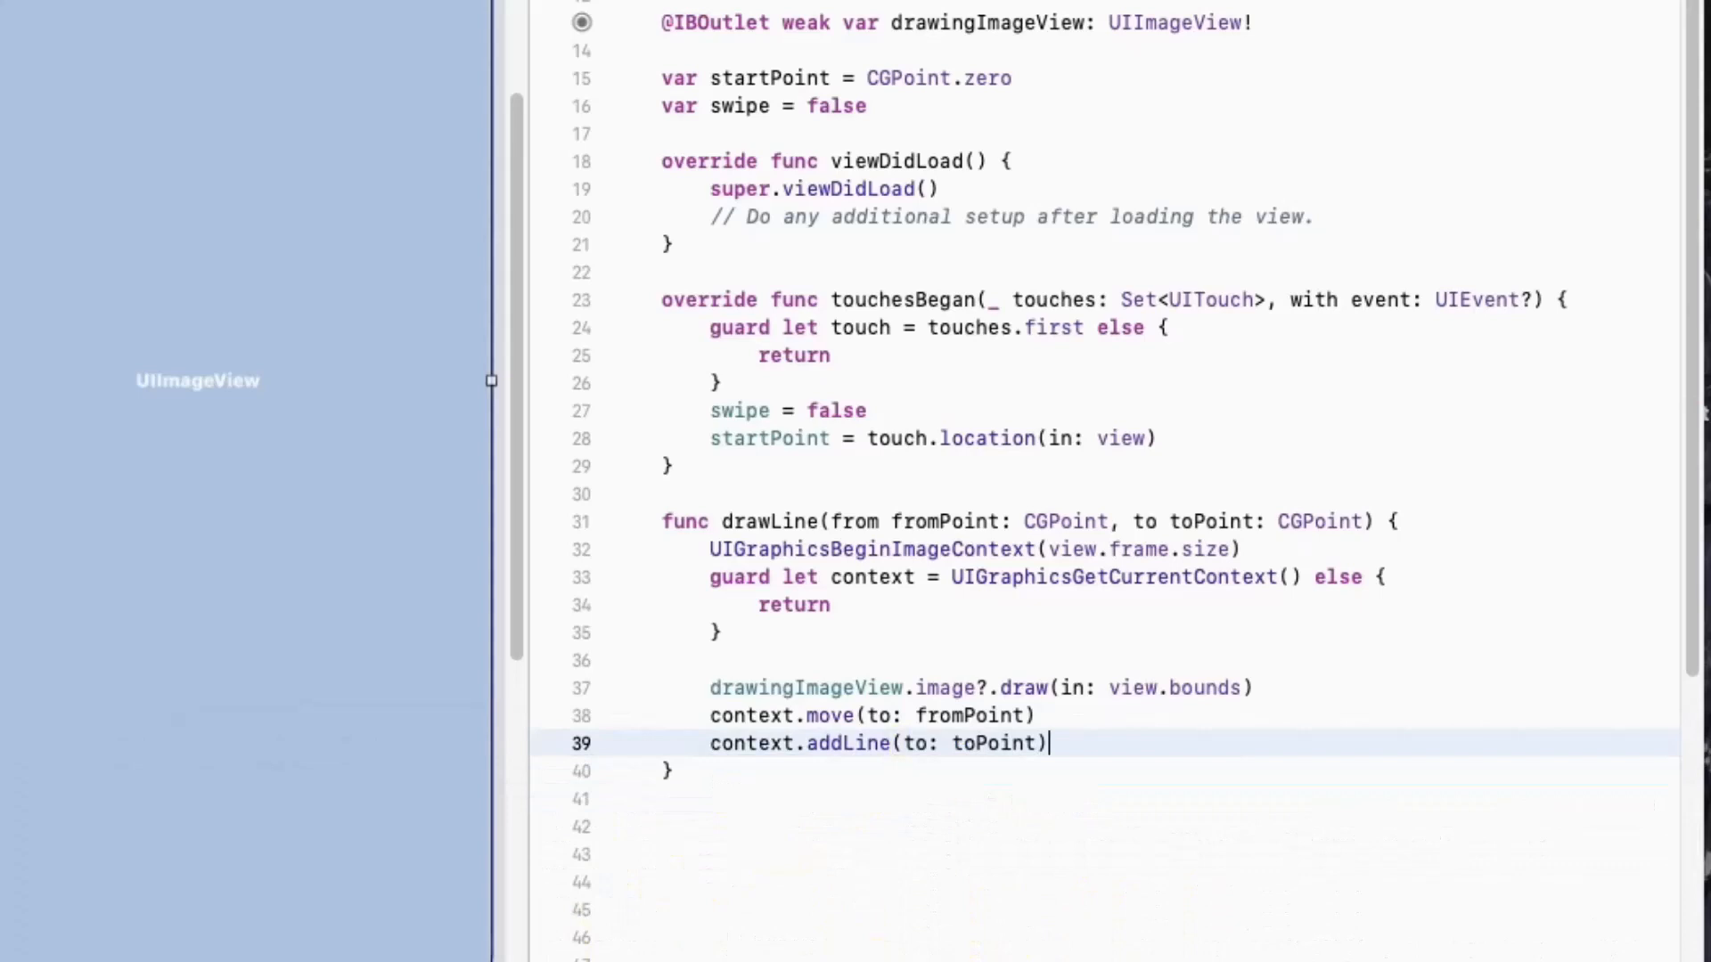
Style the line with round caps, normal blend mode, 5.0 width and black stroke, then stroke it
text(context.setLineCap(.round)
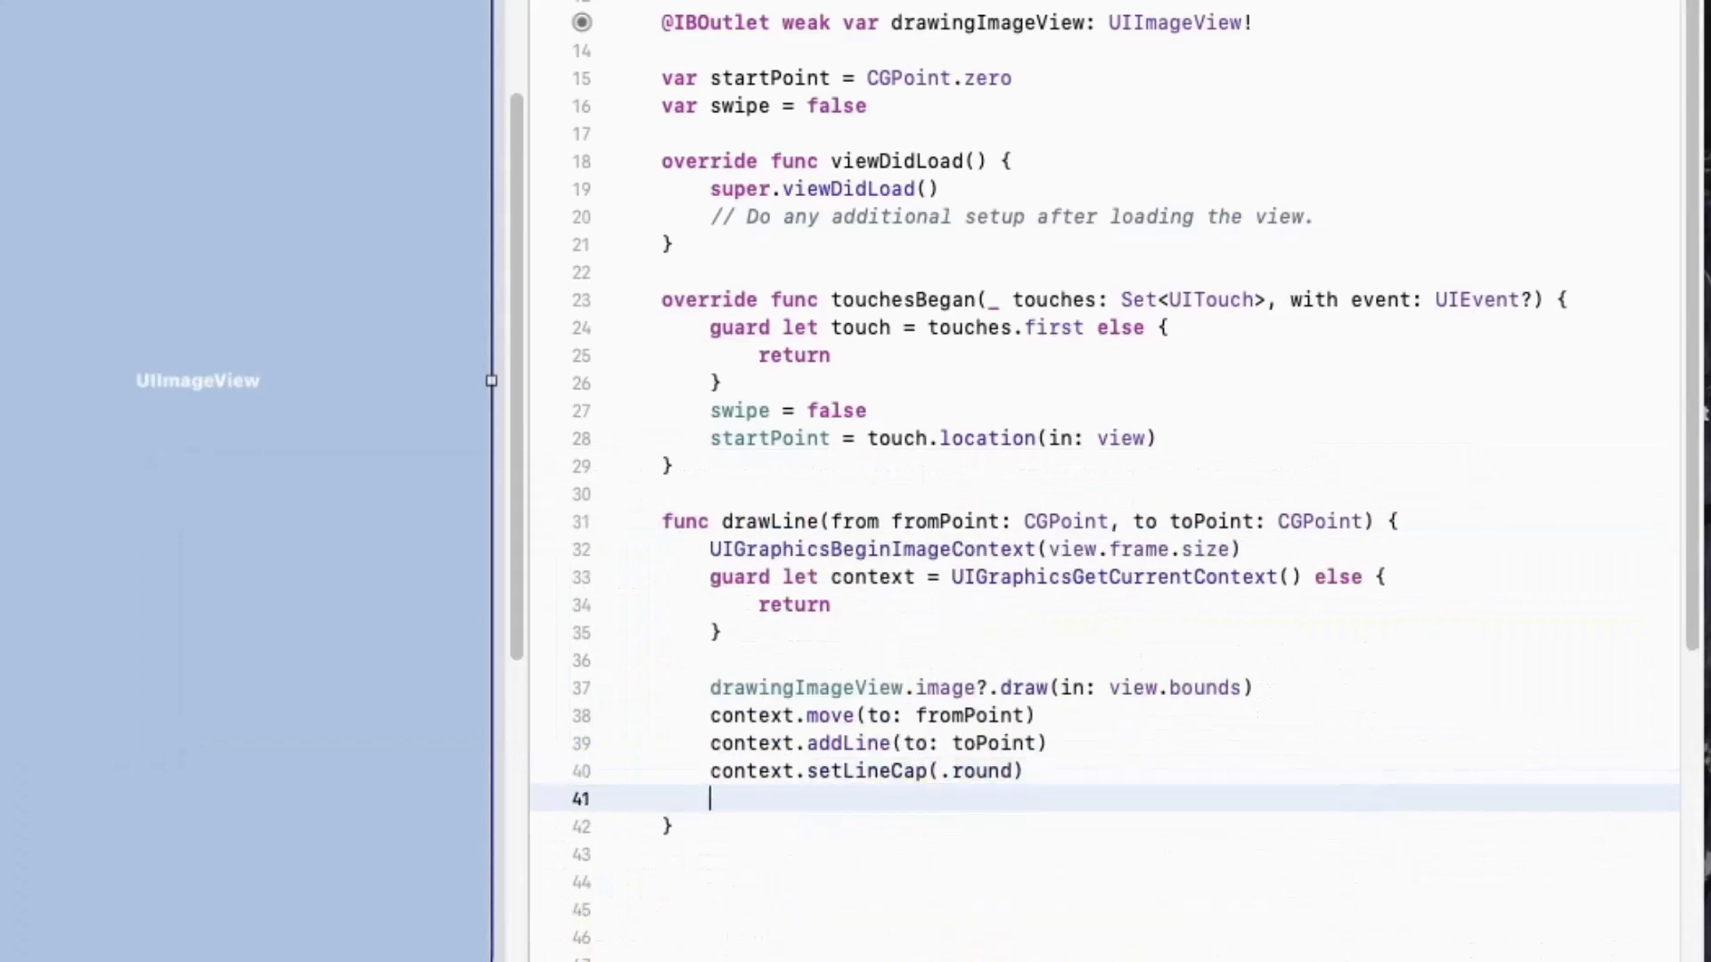
text(context.setBlendMode(.normal)
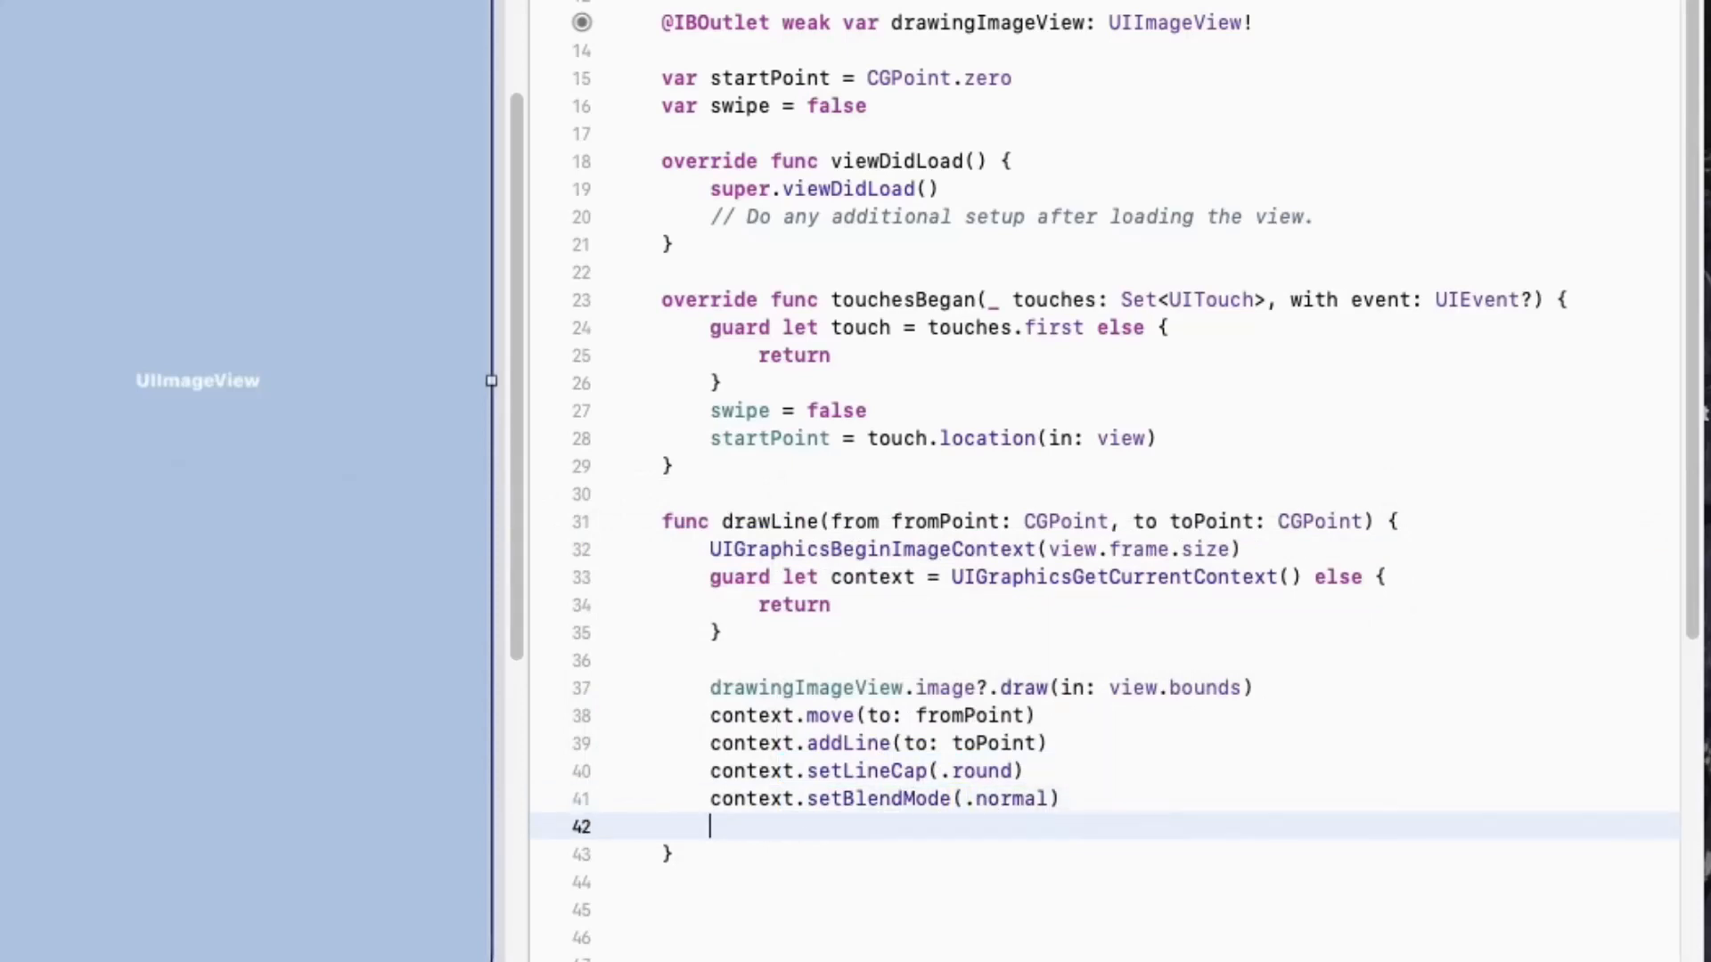
text(setLineWidth(5.0)
text(context.setStrokeColor(UIColor.black.cgColor))
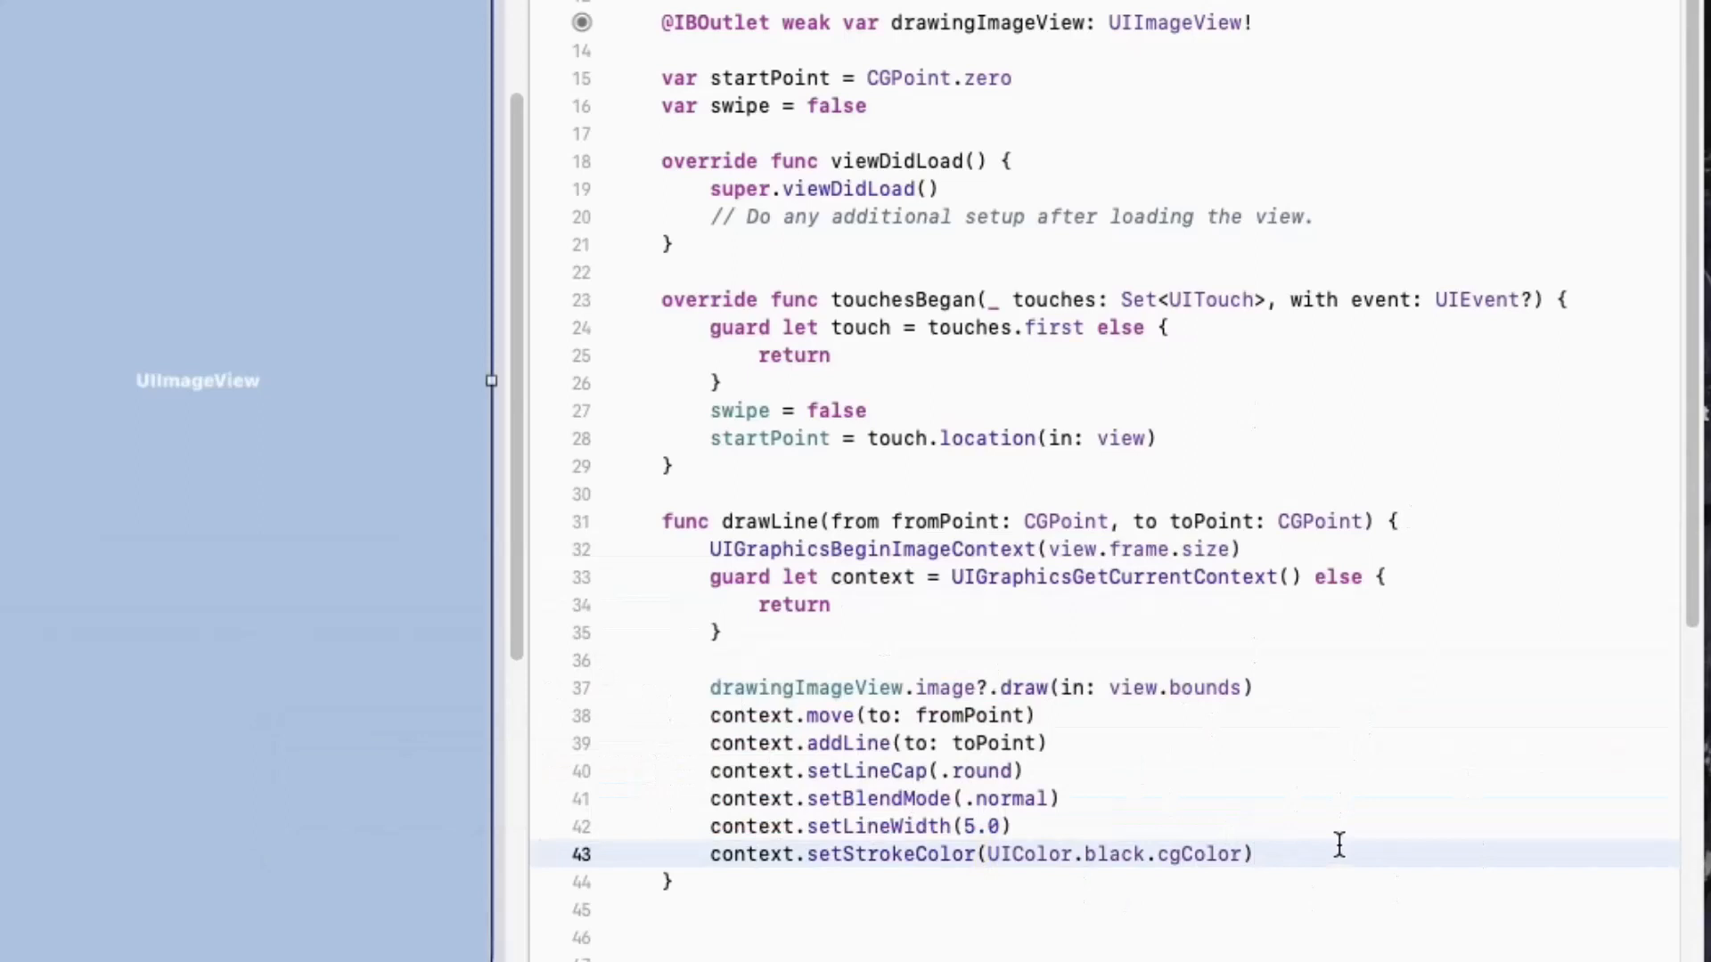
click(1257, 854)
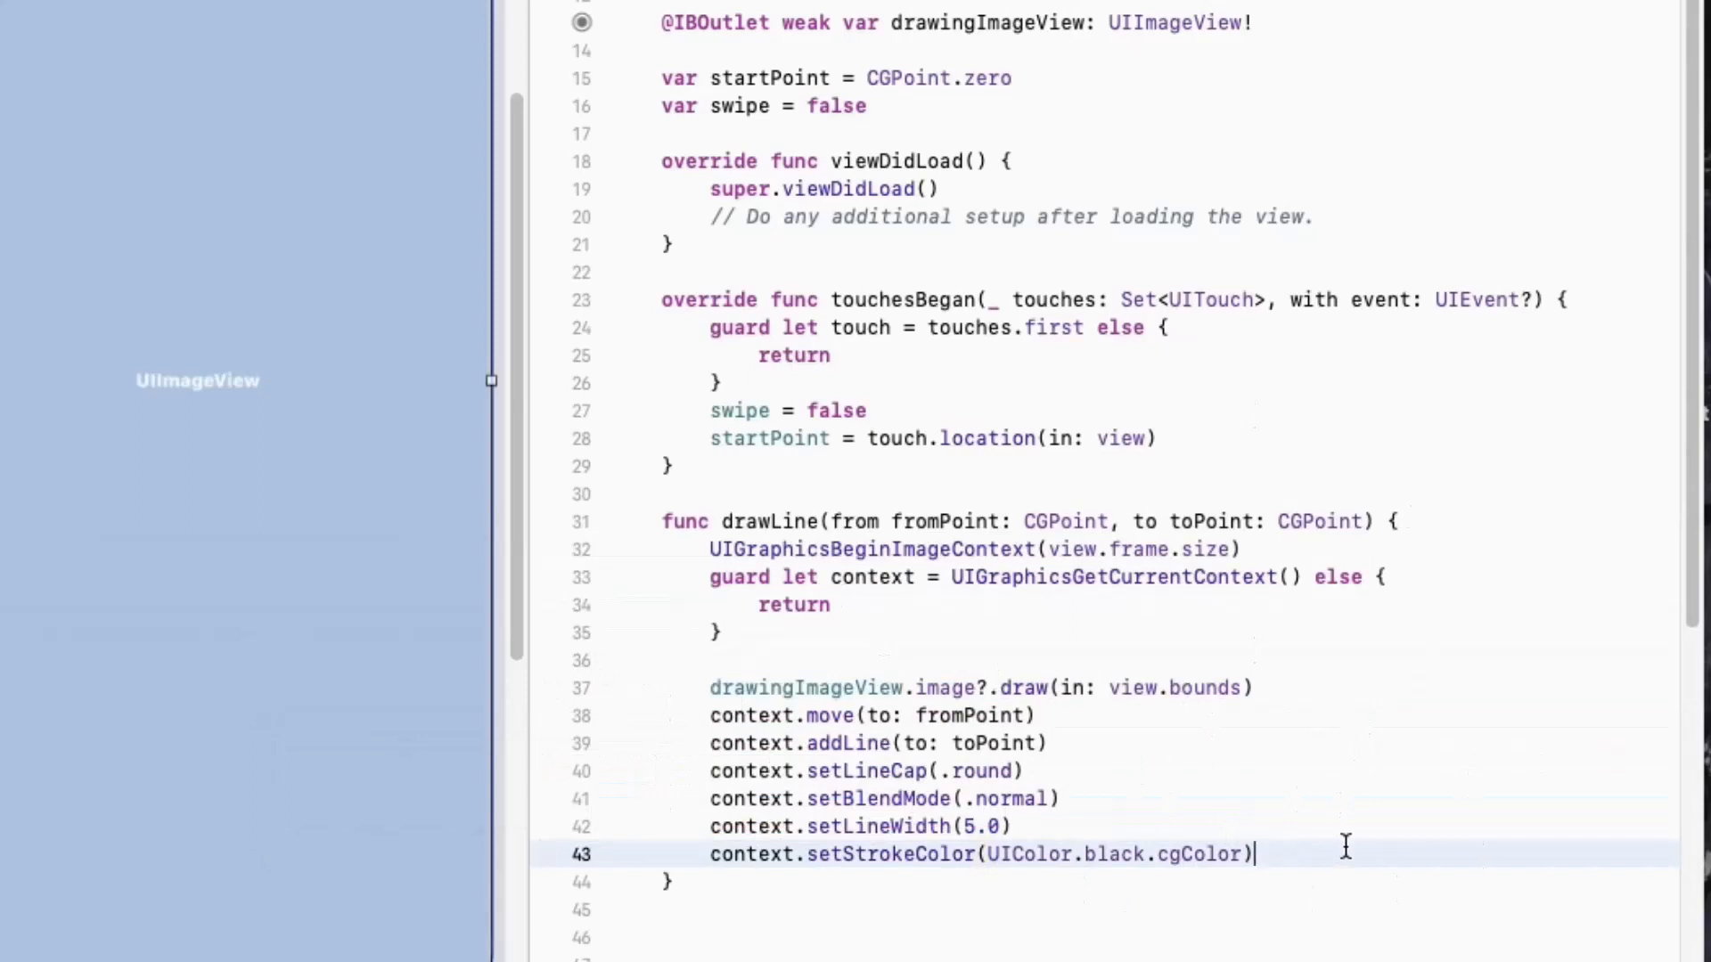
text(context.strokePath()
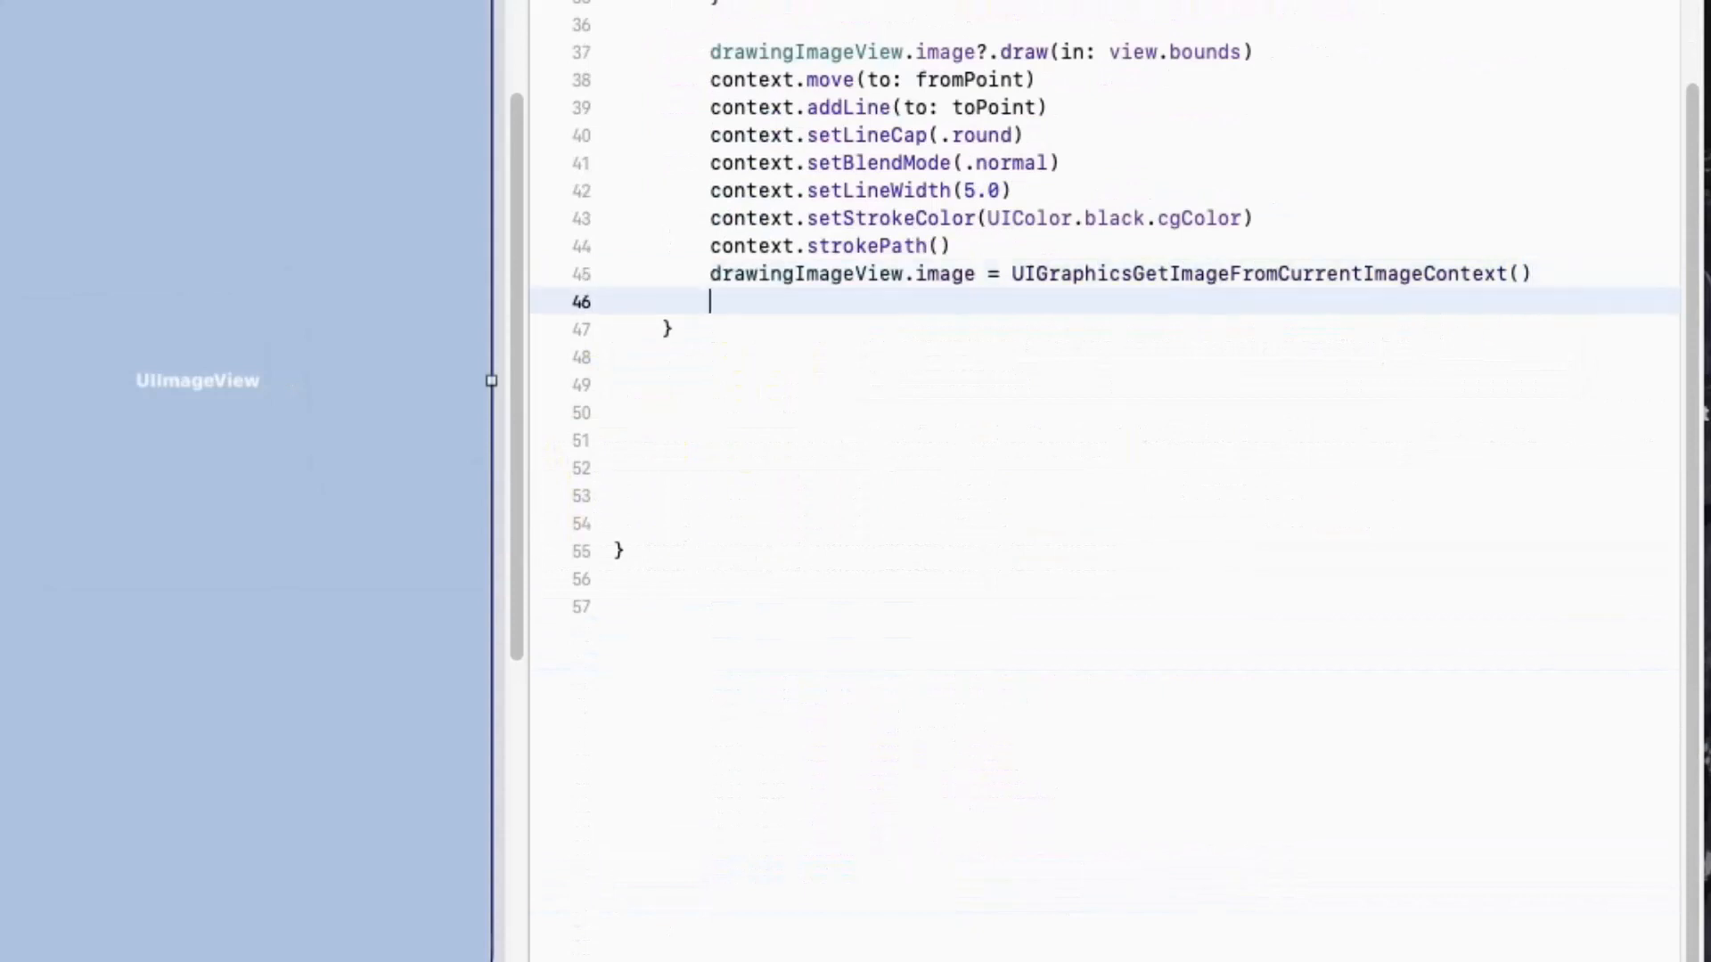
Set drawingImageView.alpha = 1.0 and add UIGraphicsEndImageContext() via autocomplete
text(drawingImageView.alpha)
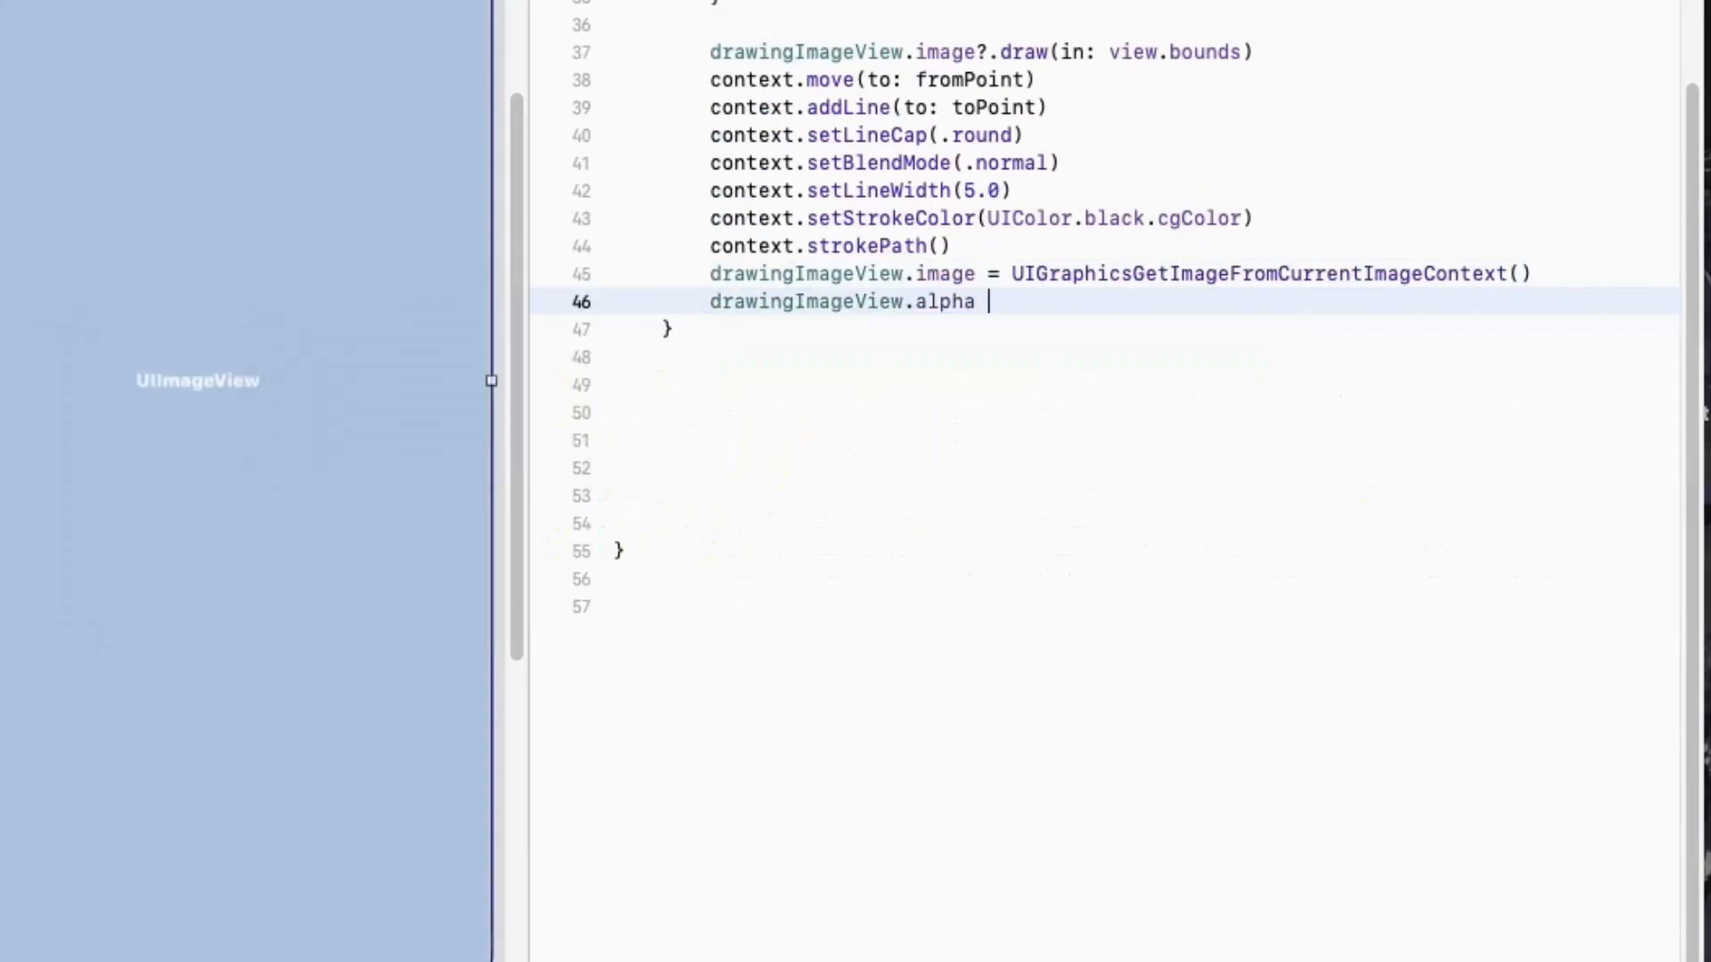
text(= 1.0)
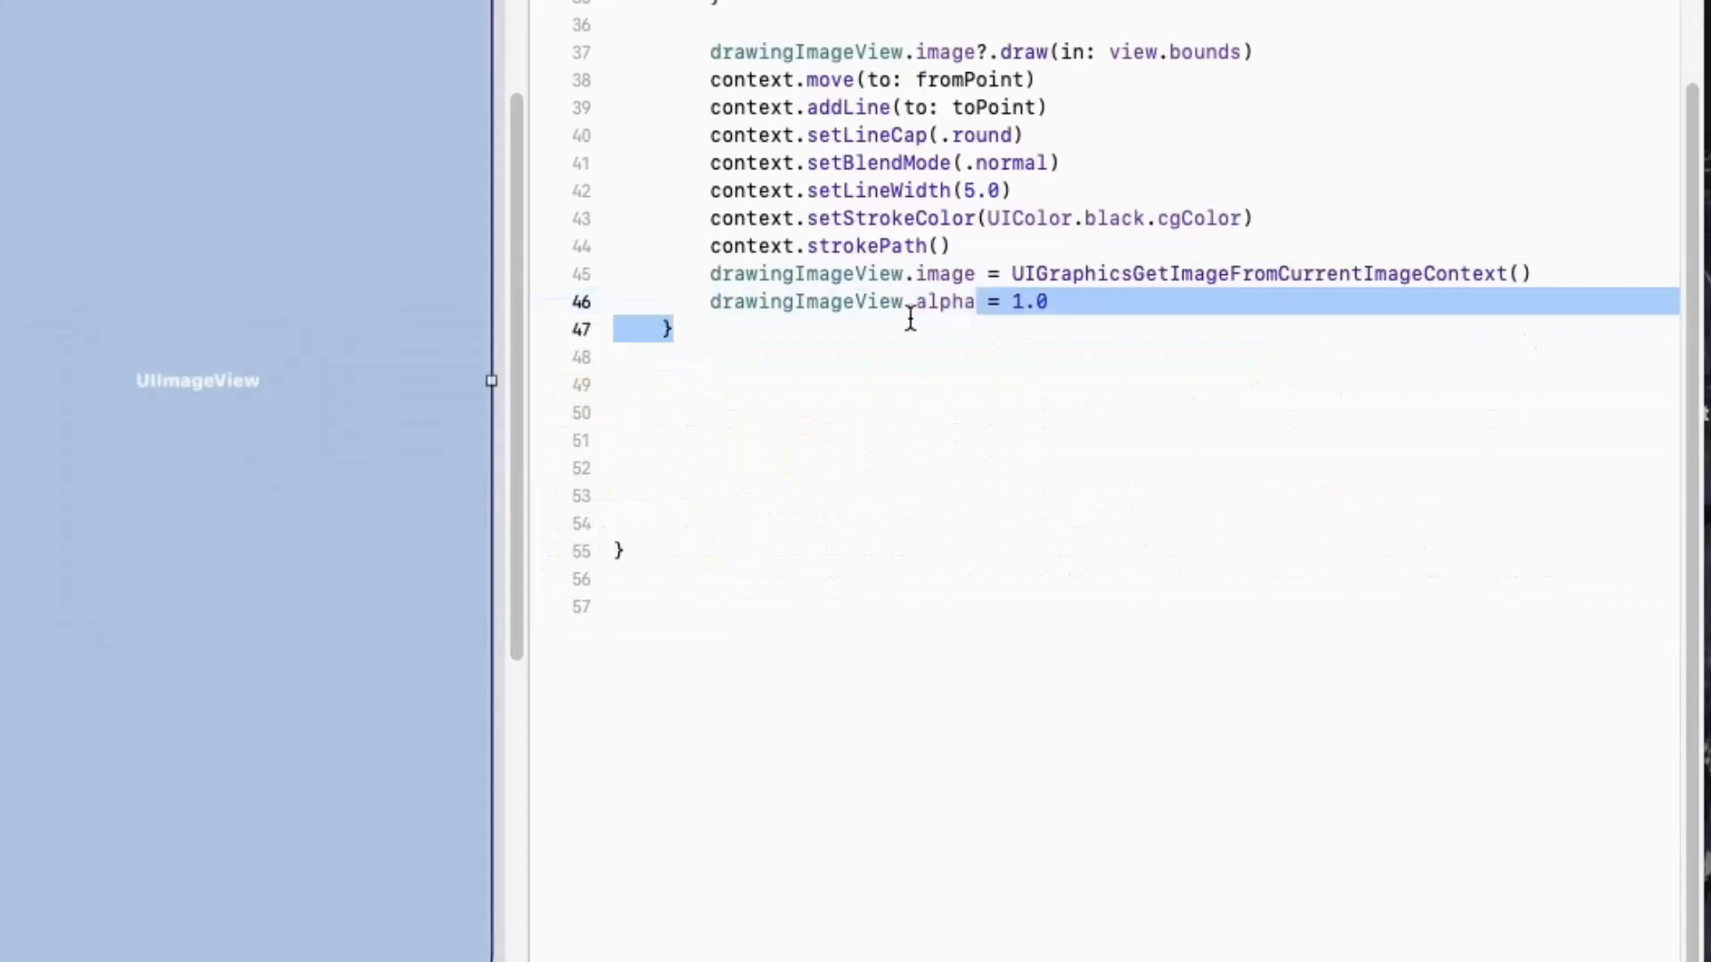
double_click(942, 302)
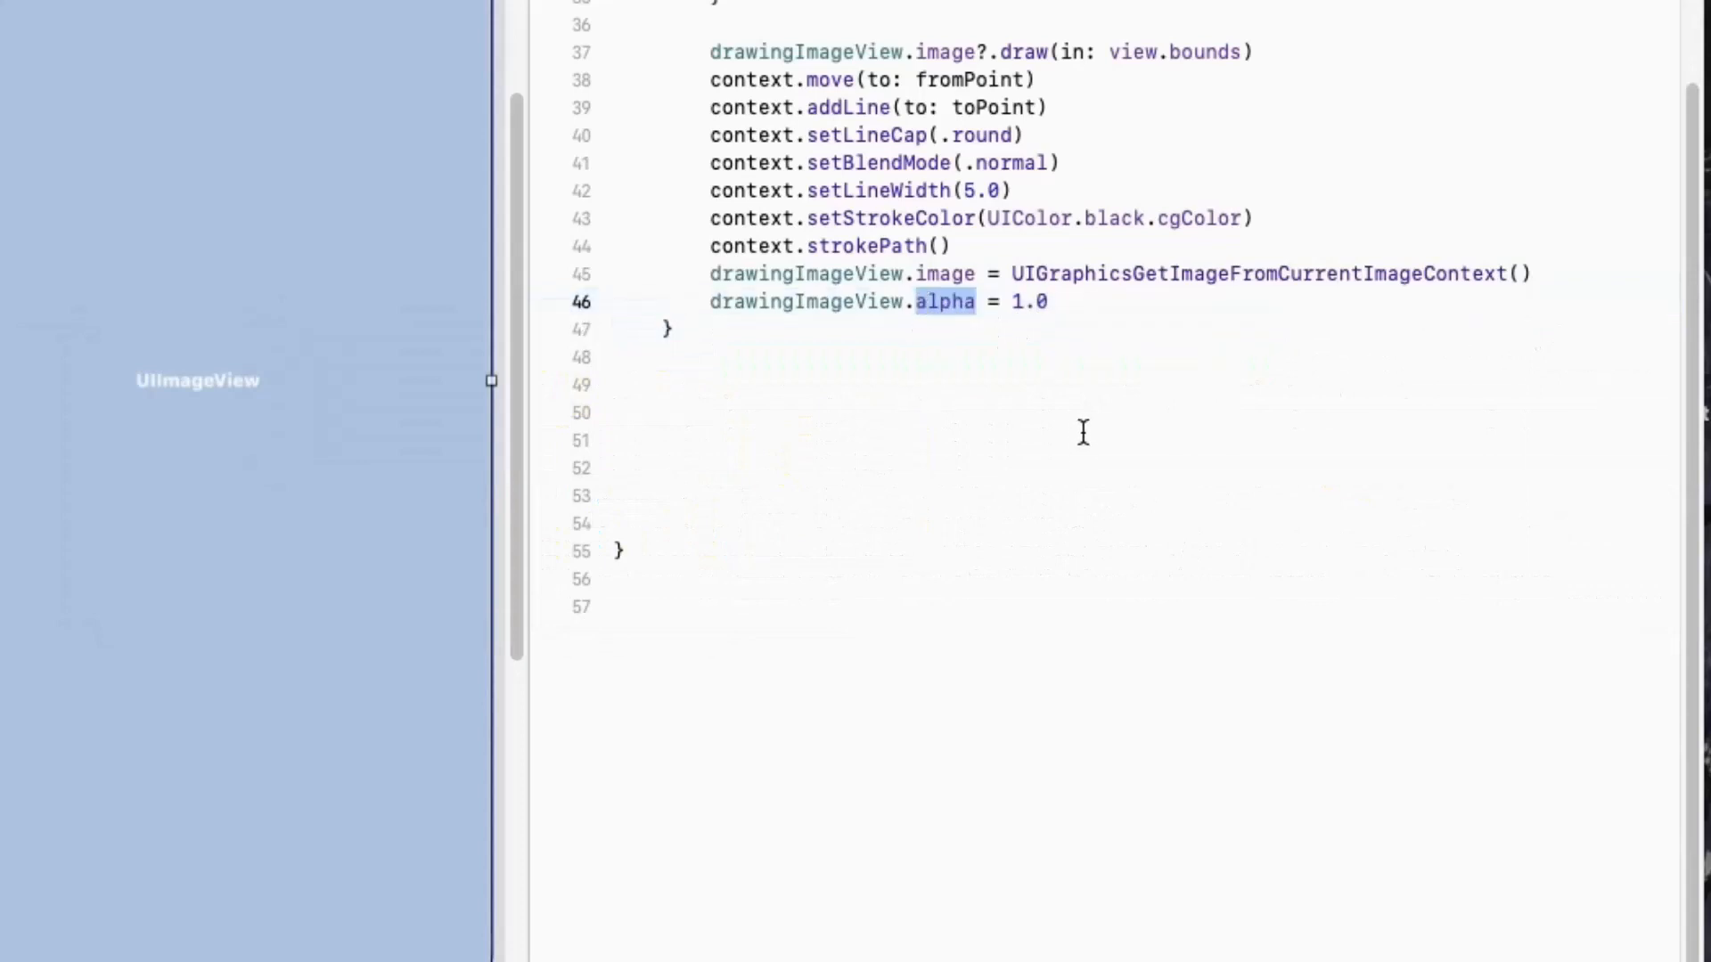
mouse_move(1123, 365)
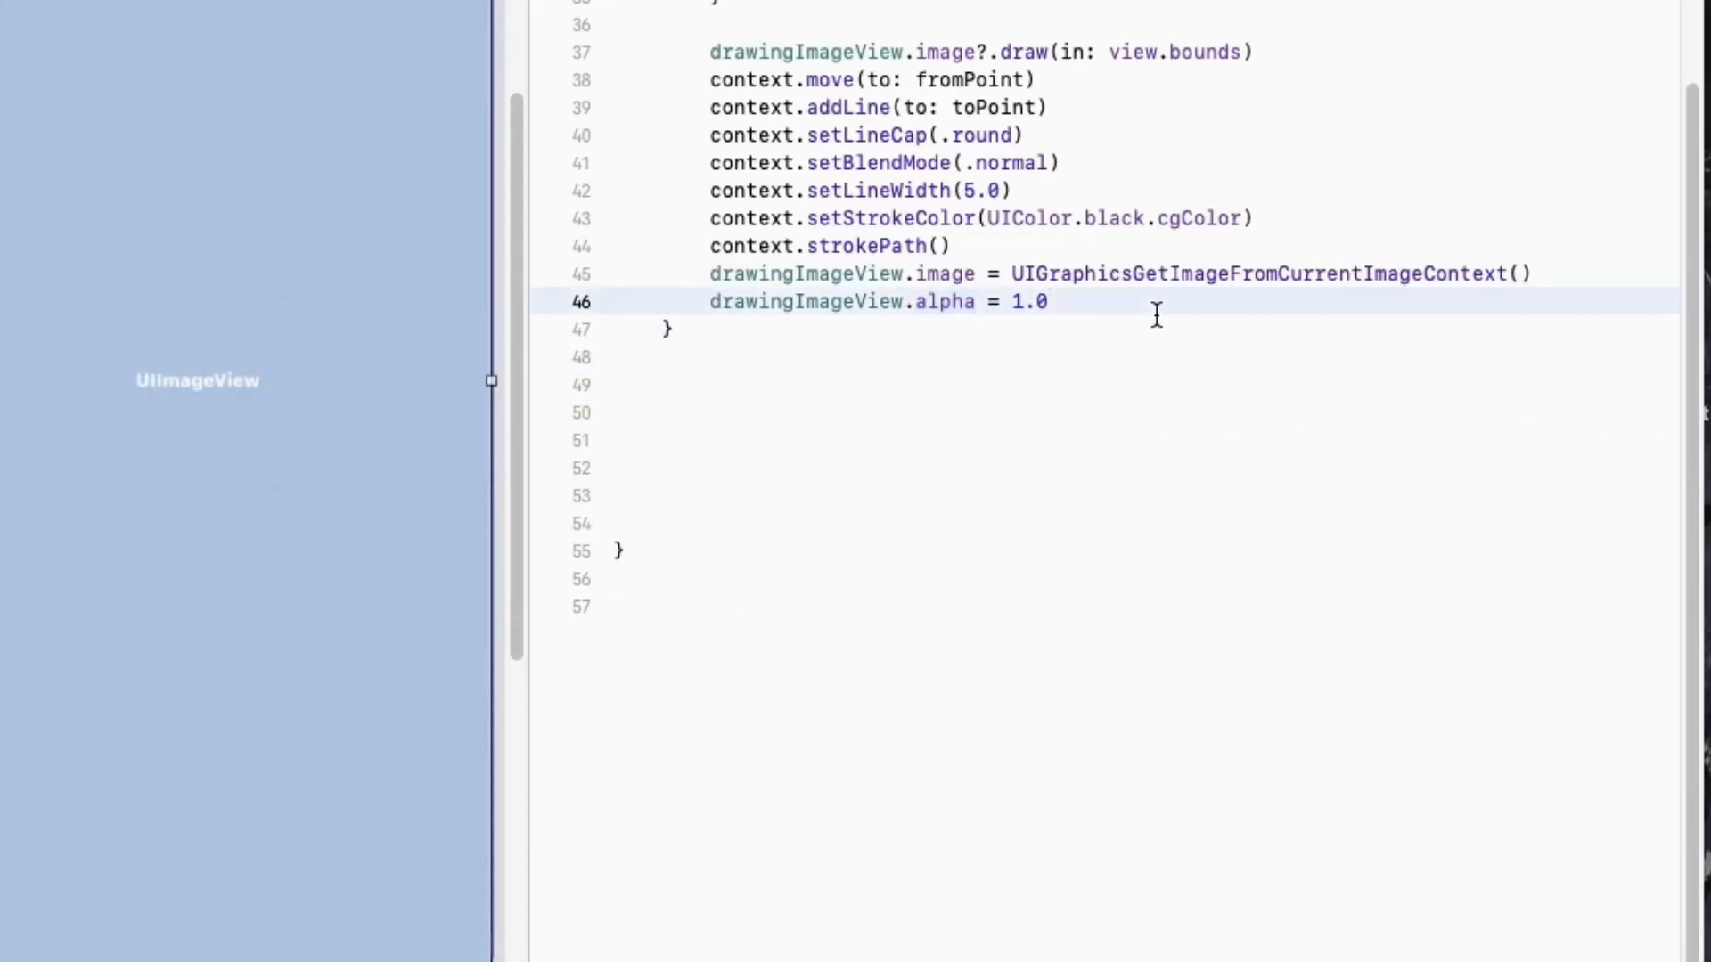
text(UIGraphicsEndImageContext()
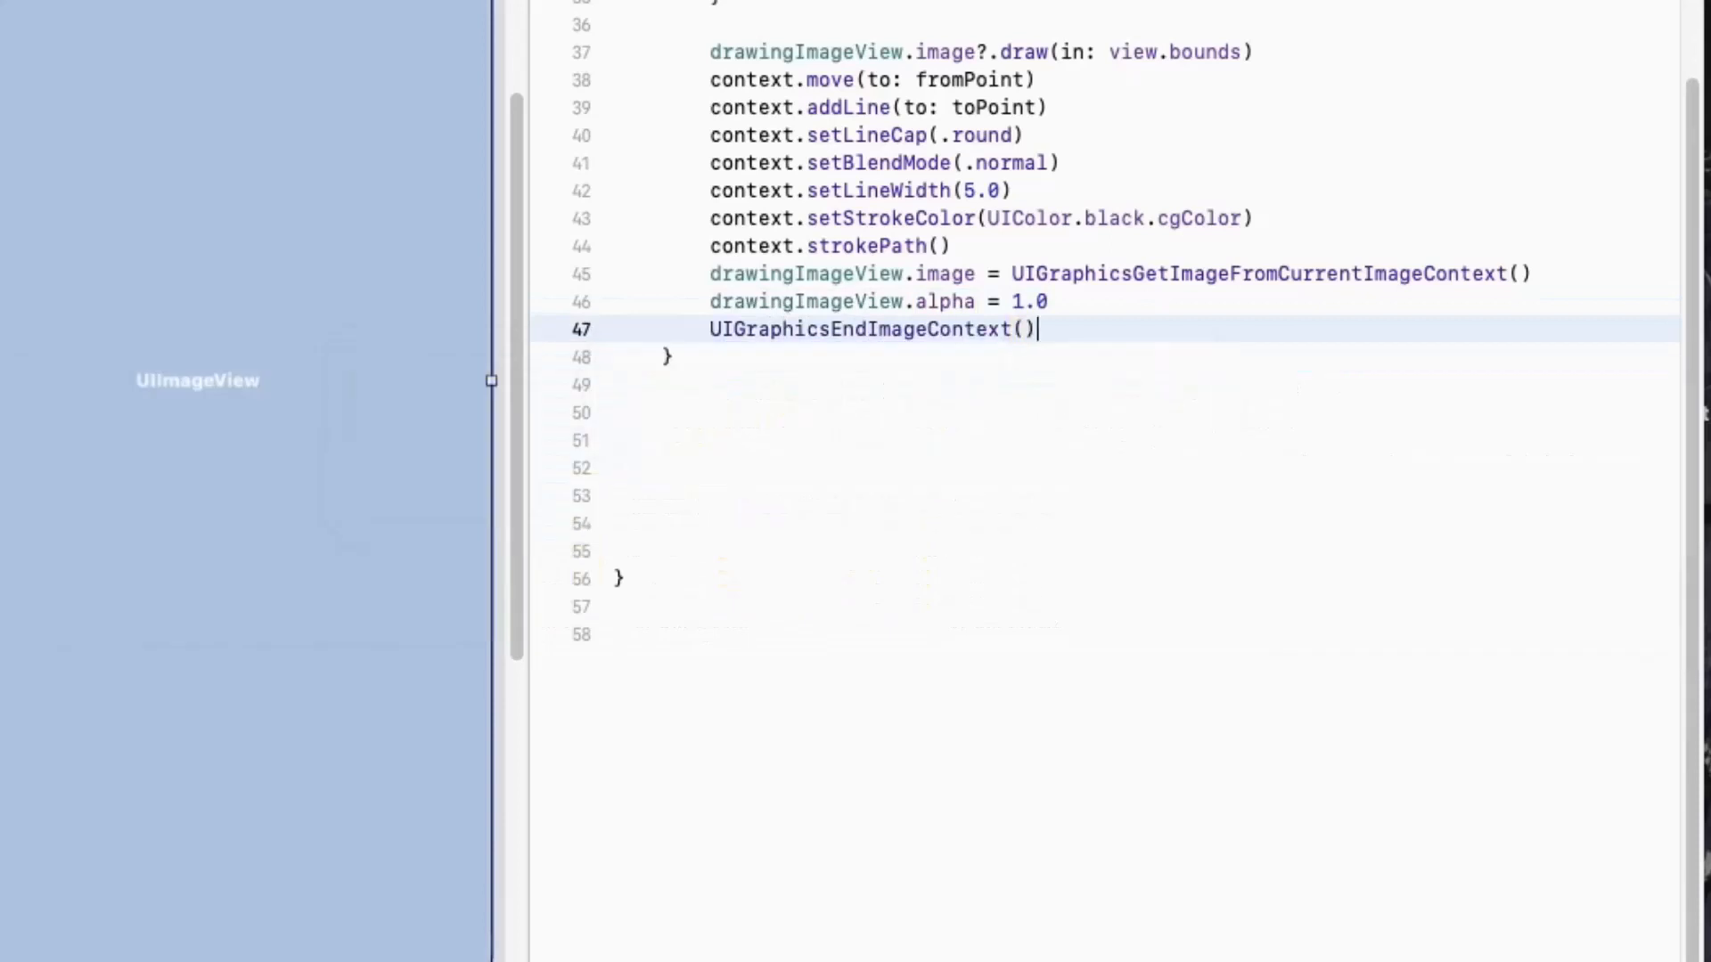
key(enter)
text(override func touchesMoved(_ touches: Set<UITouch>, with event: UIEvent?) {)
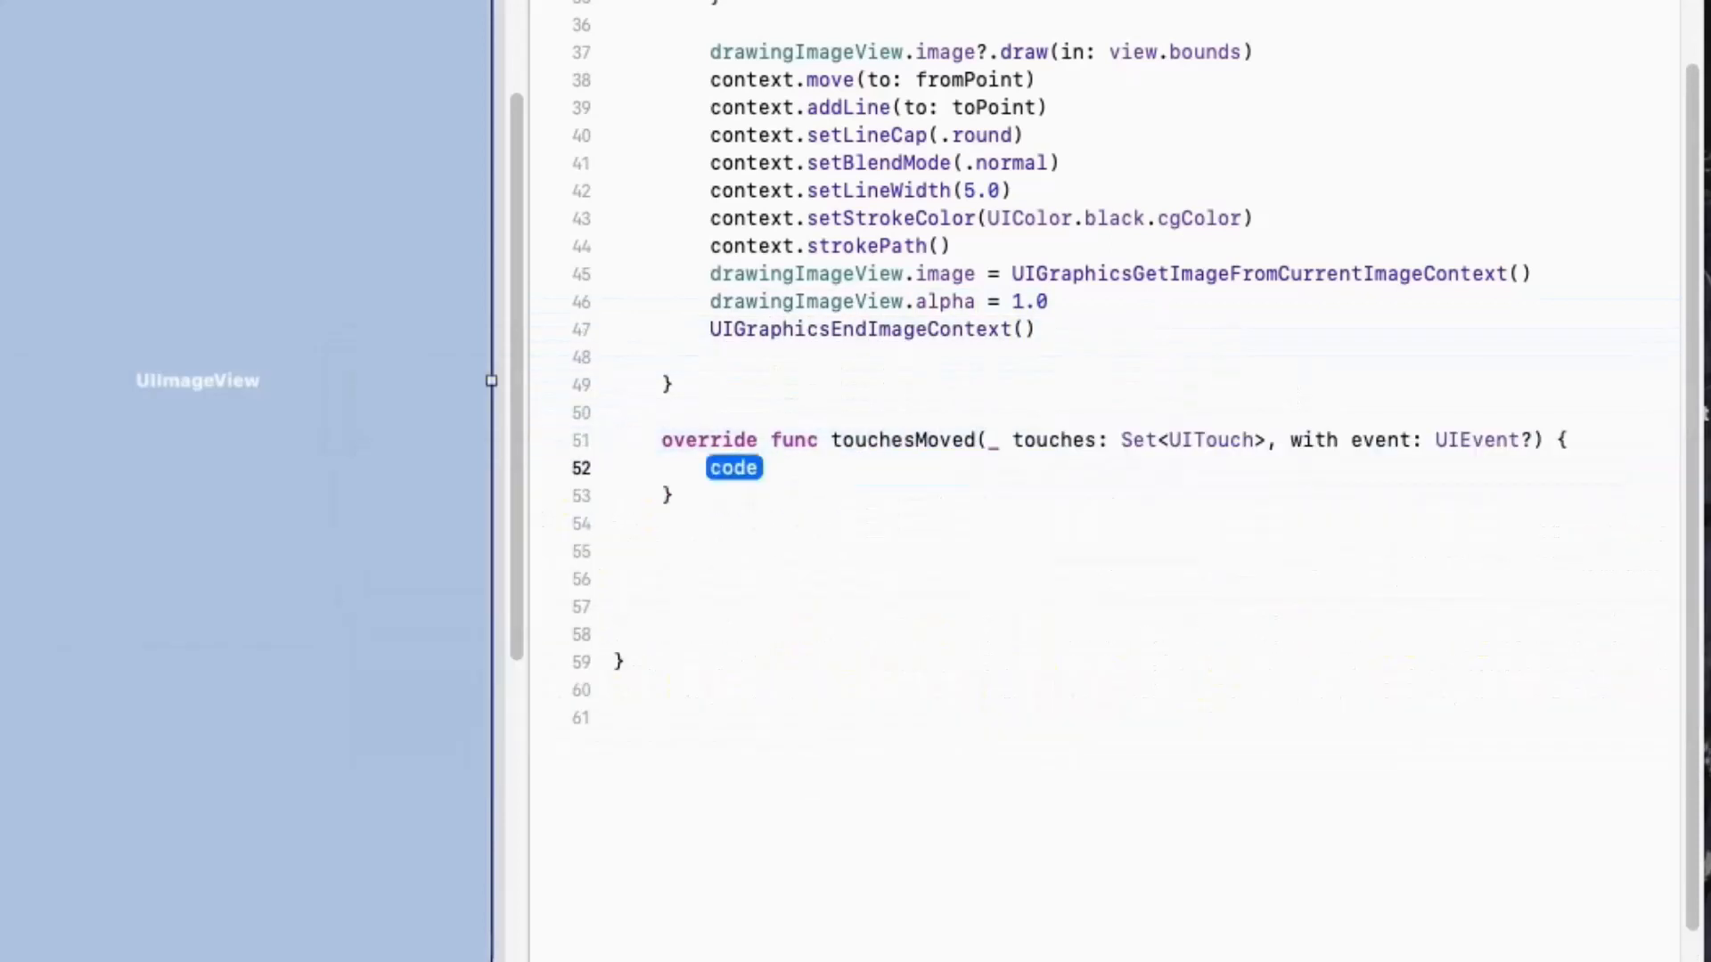
Write touchesMoved: guard the first touch, set swipe = true, drawLine to currentPoint, update startPoint
text(guard let touch)
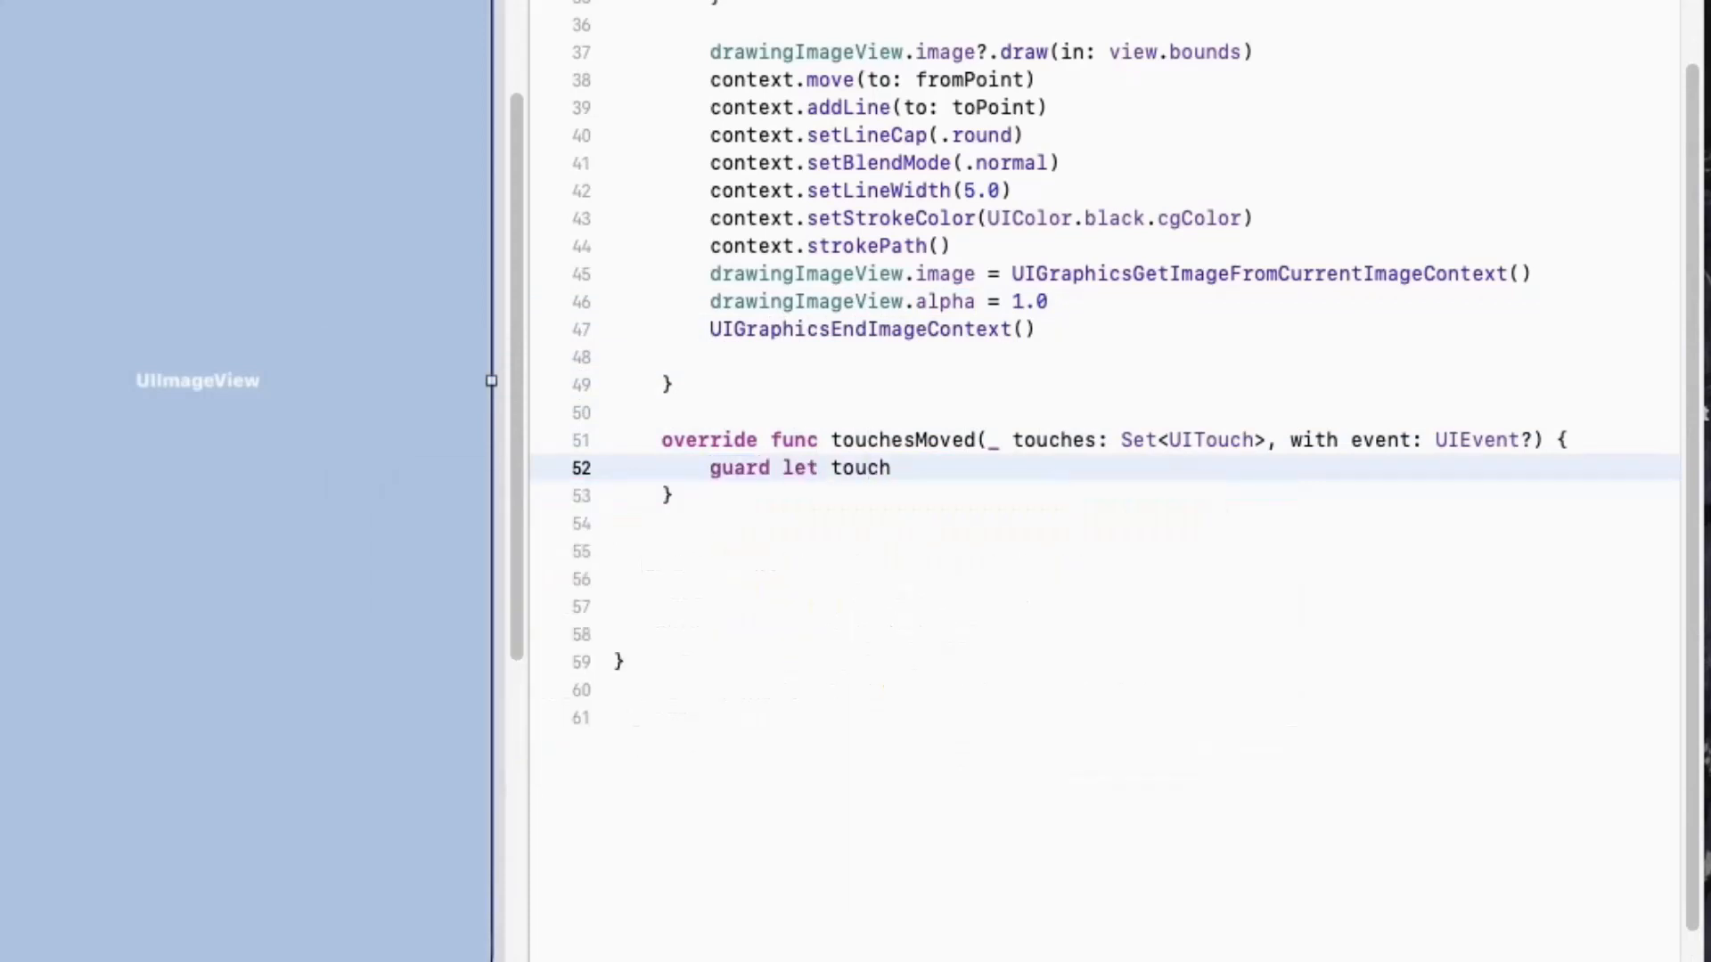
text(= touches.first else {)
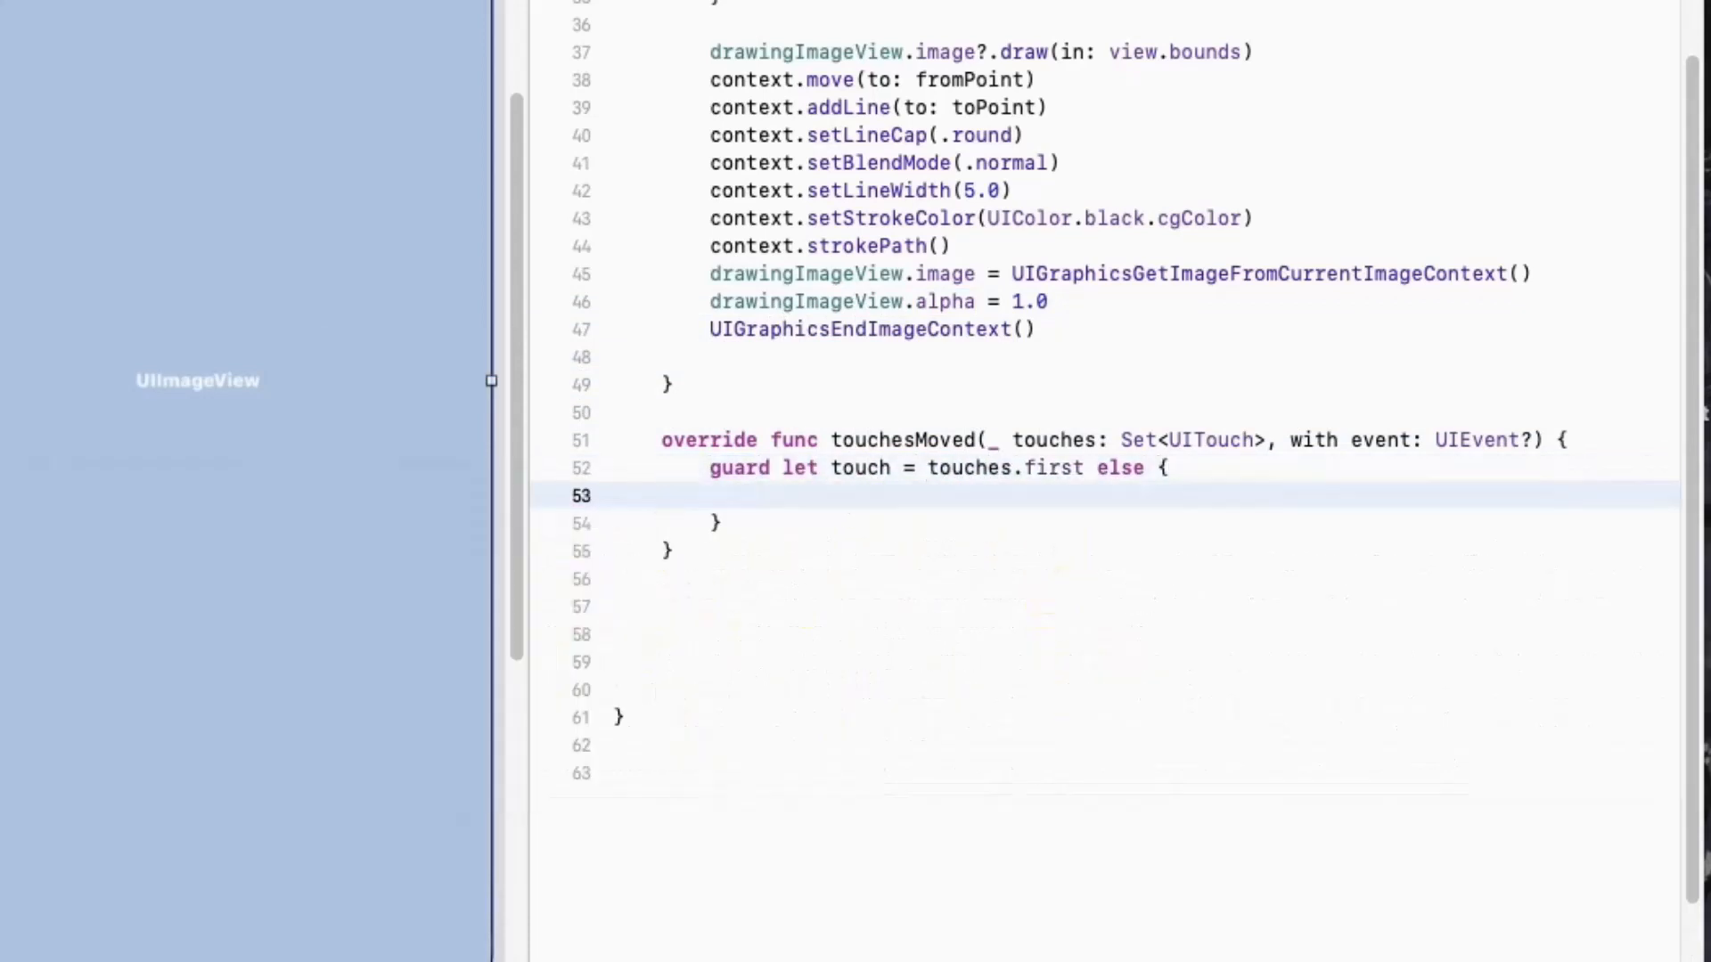
text(return)
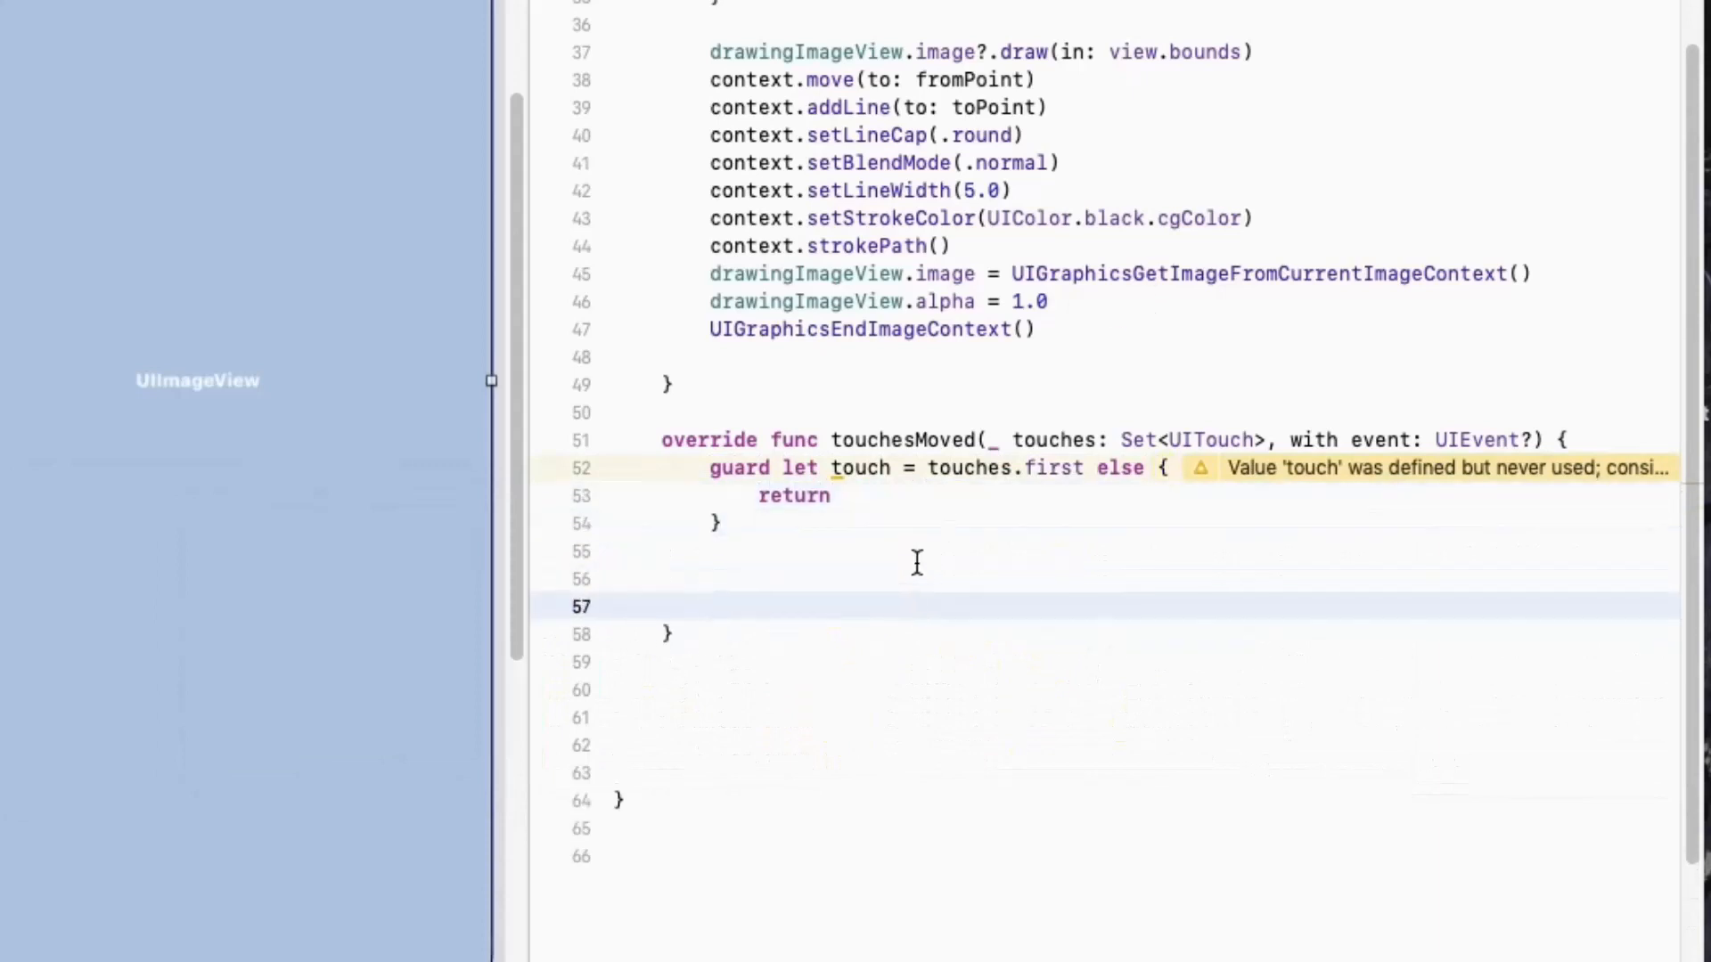
text(swipe = true)
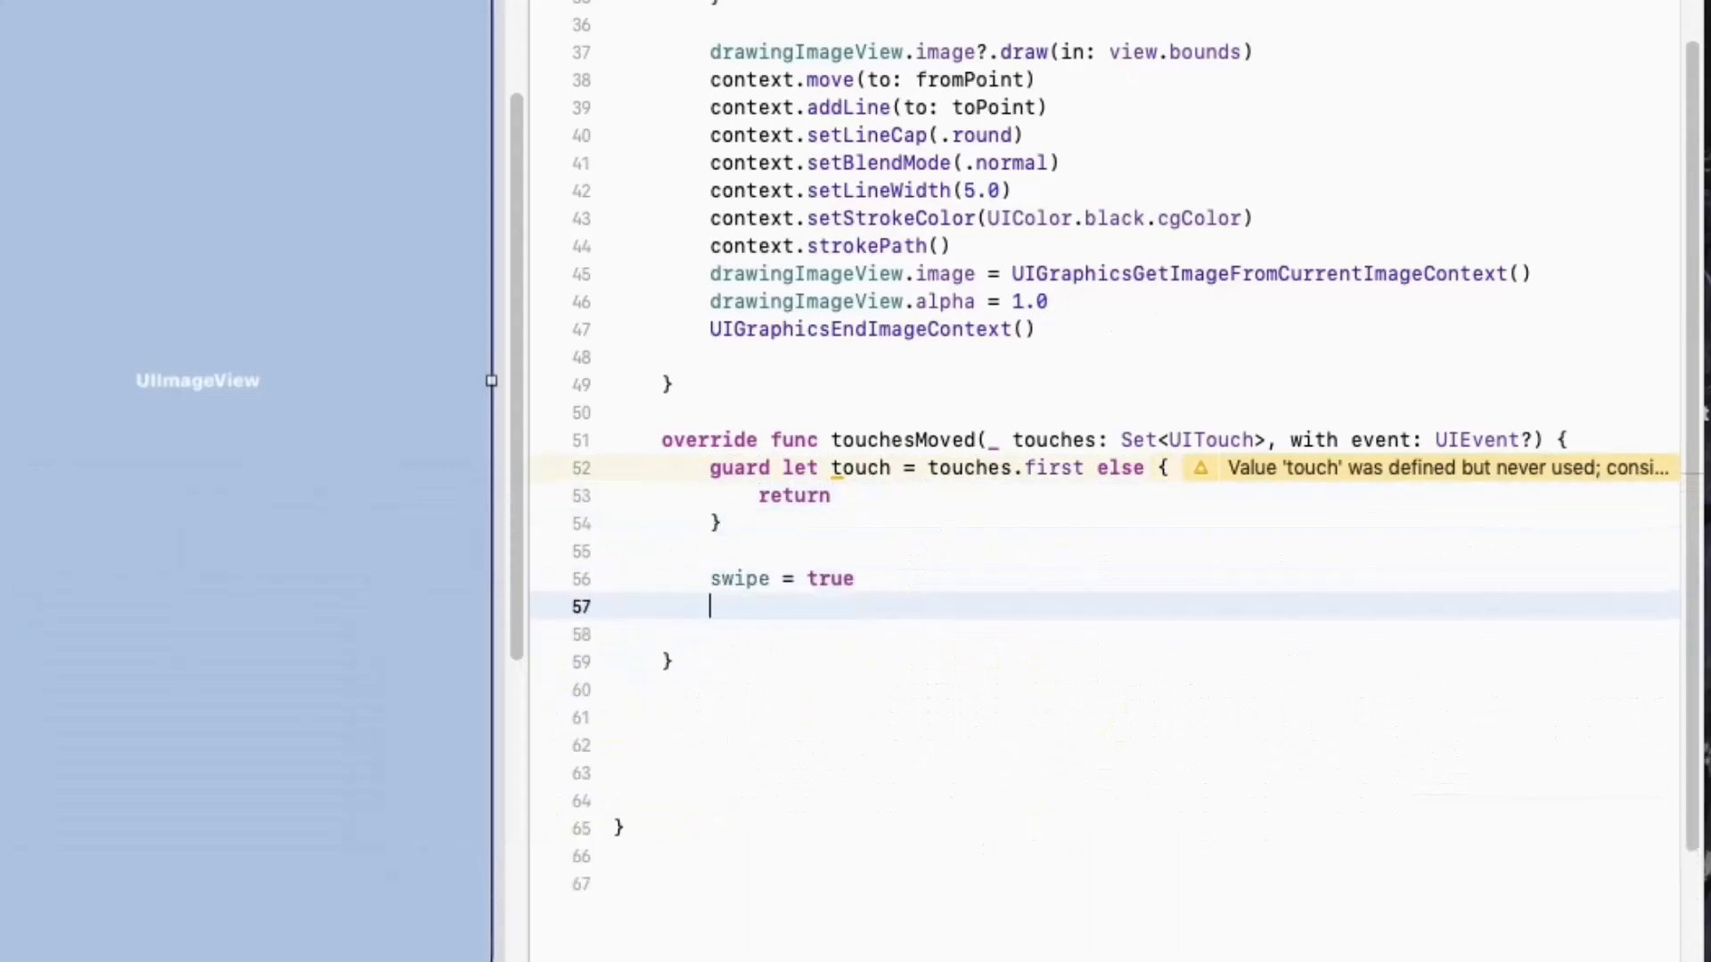
text(let currentPoint = touch.location(in: view)
text(drawLine(from: CGPoint, to: CGPoint)
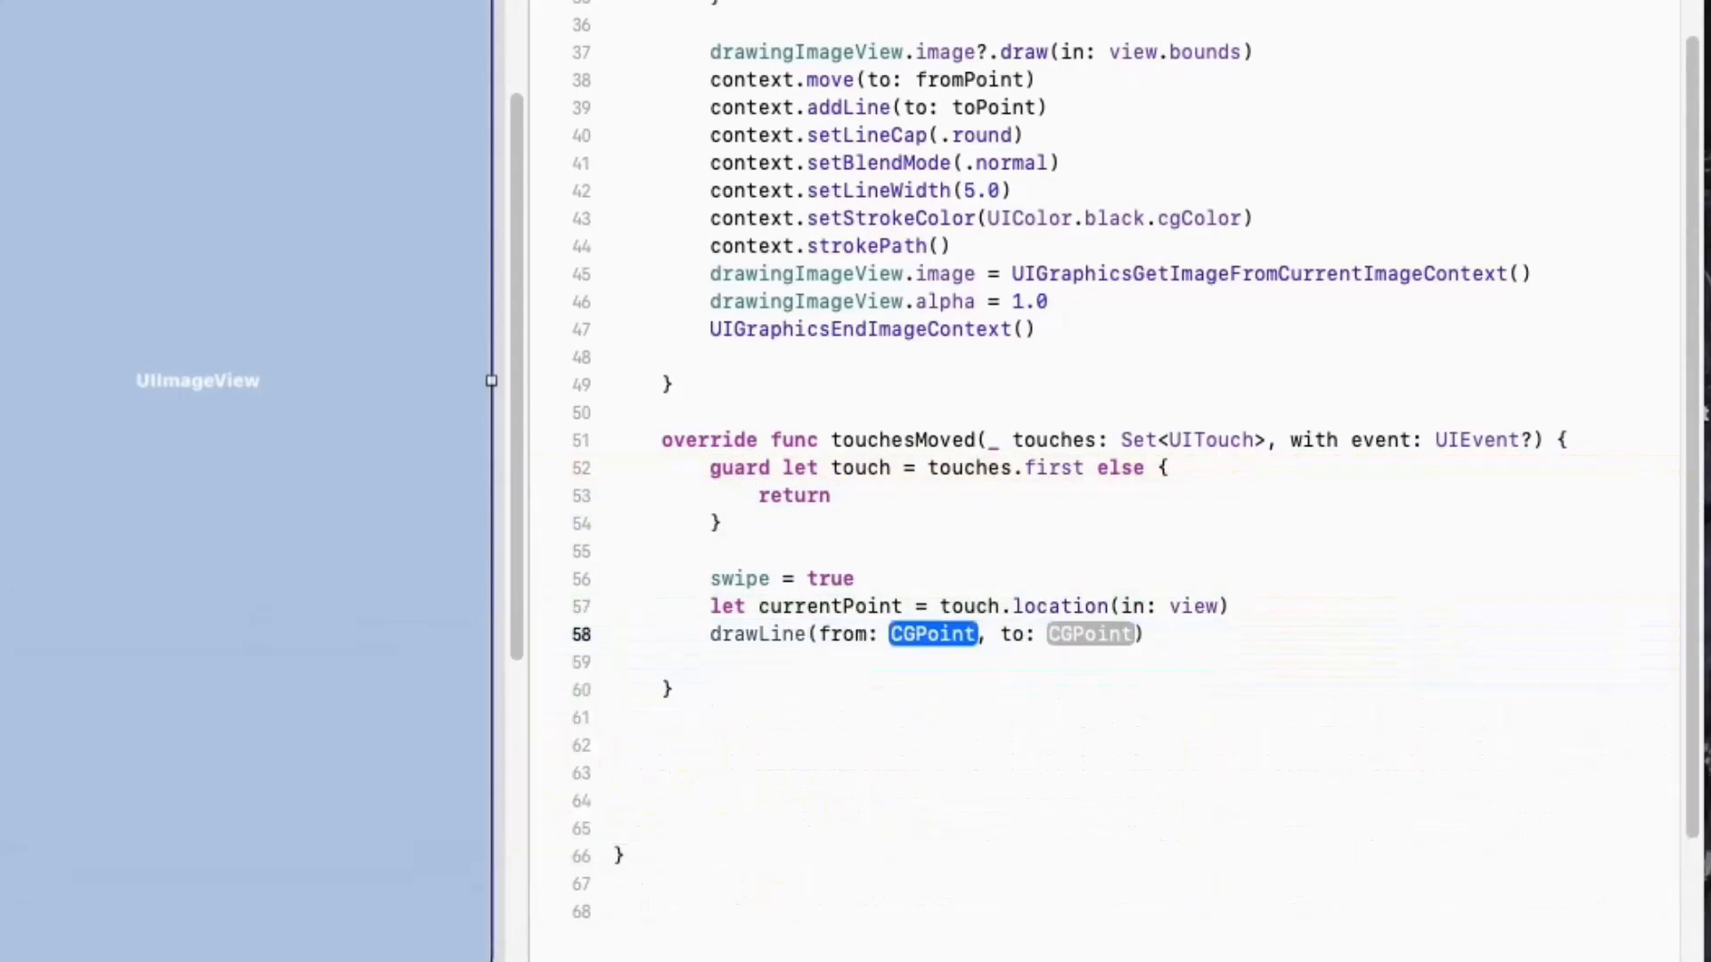
text(startPoint)
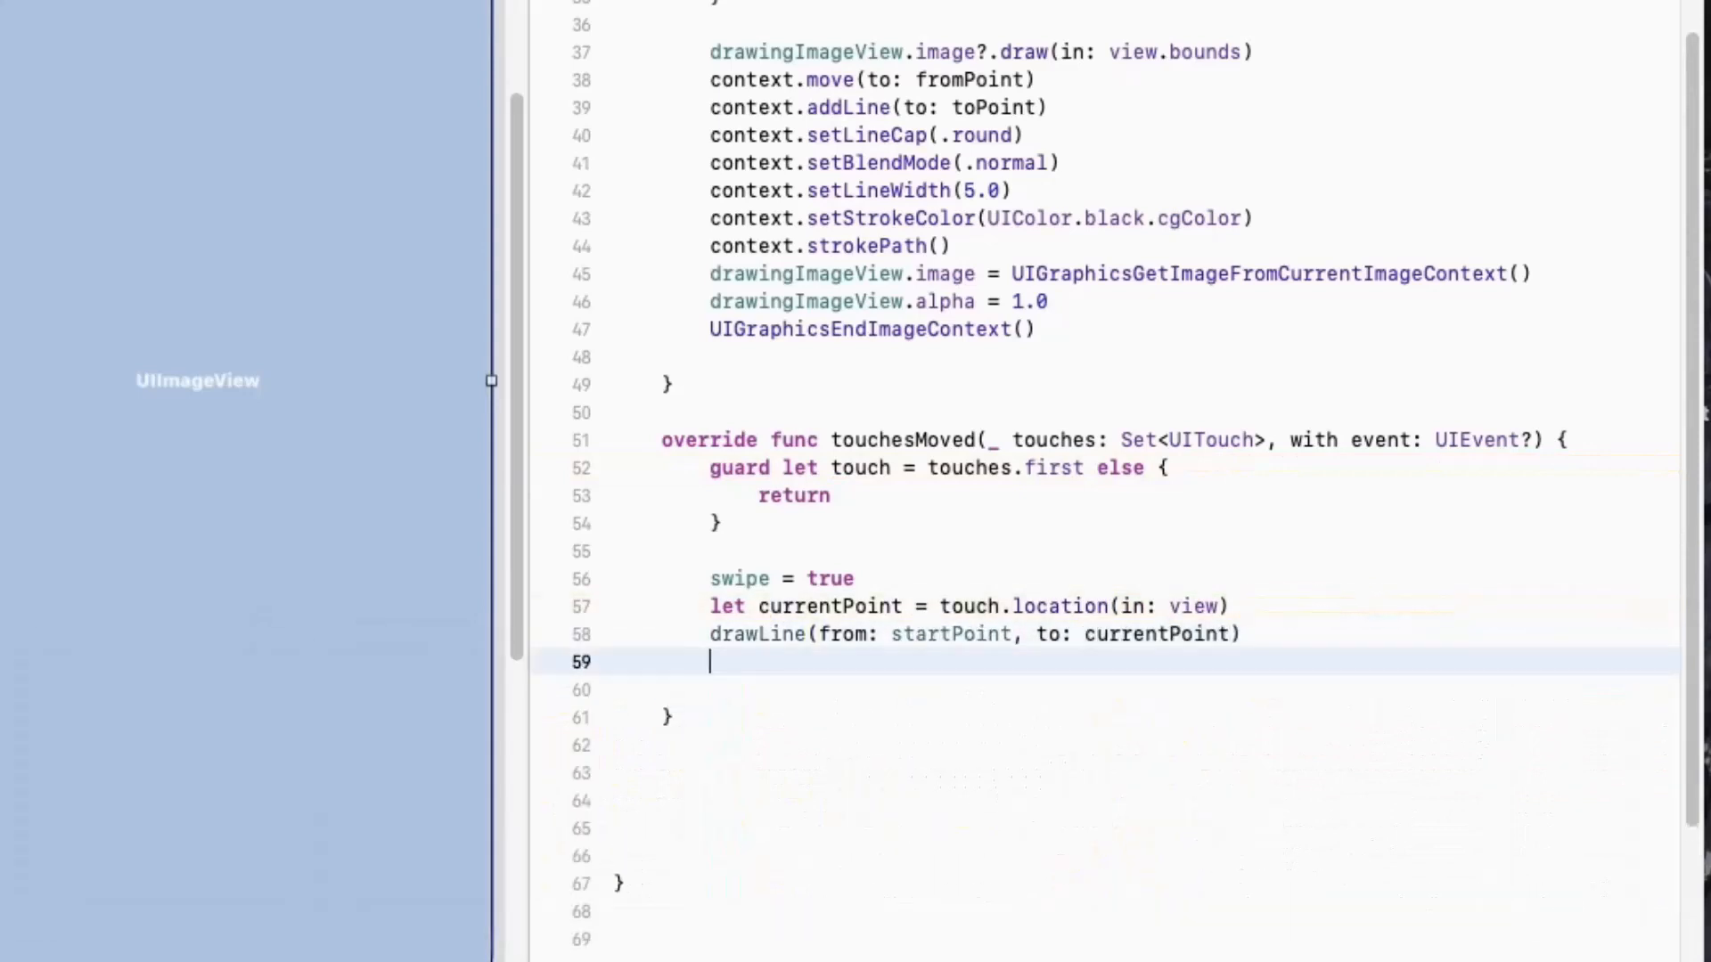
text(startPoint = currentPoint)
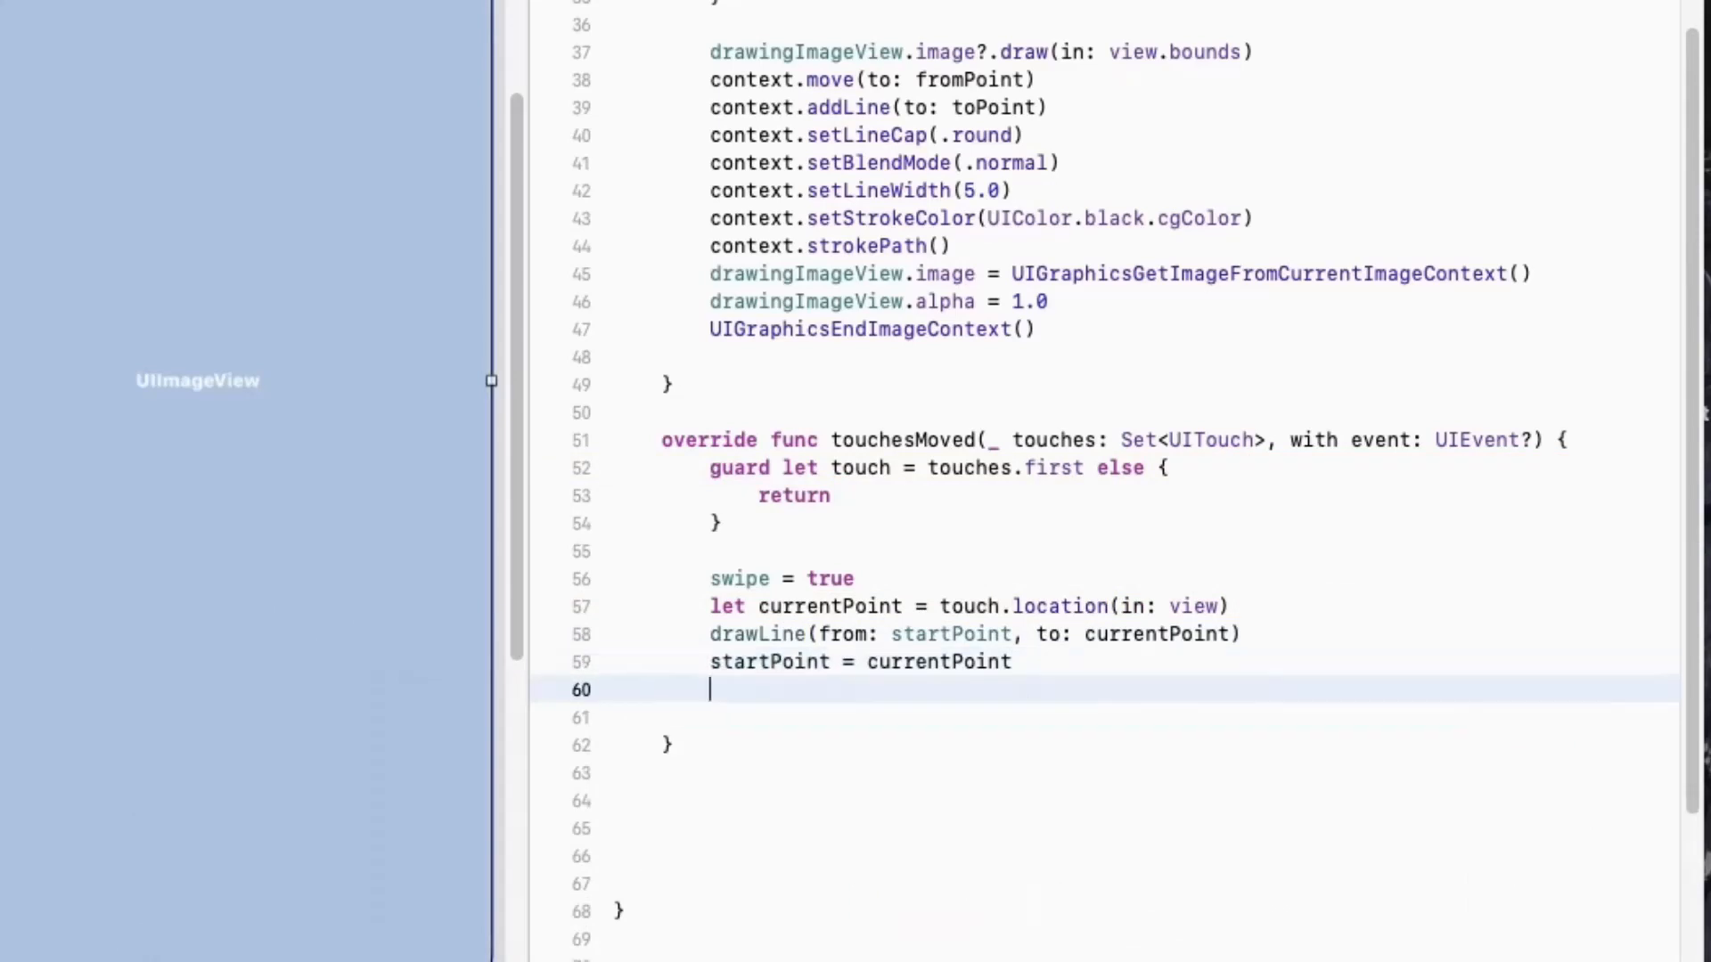
mouse_move(1226, 744)
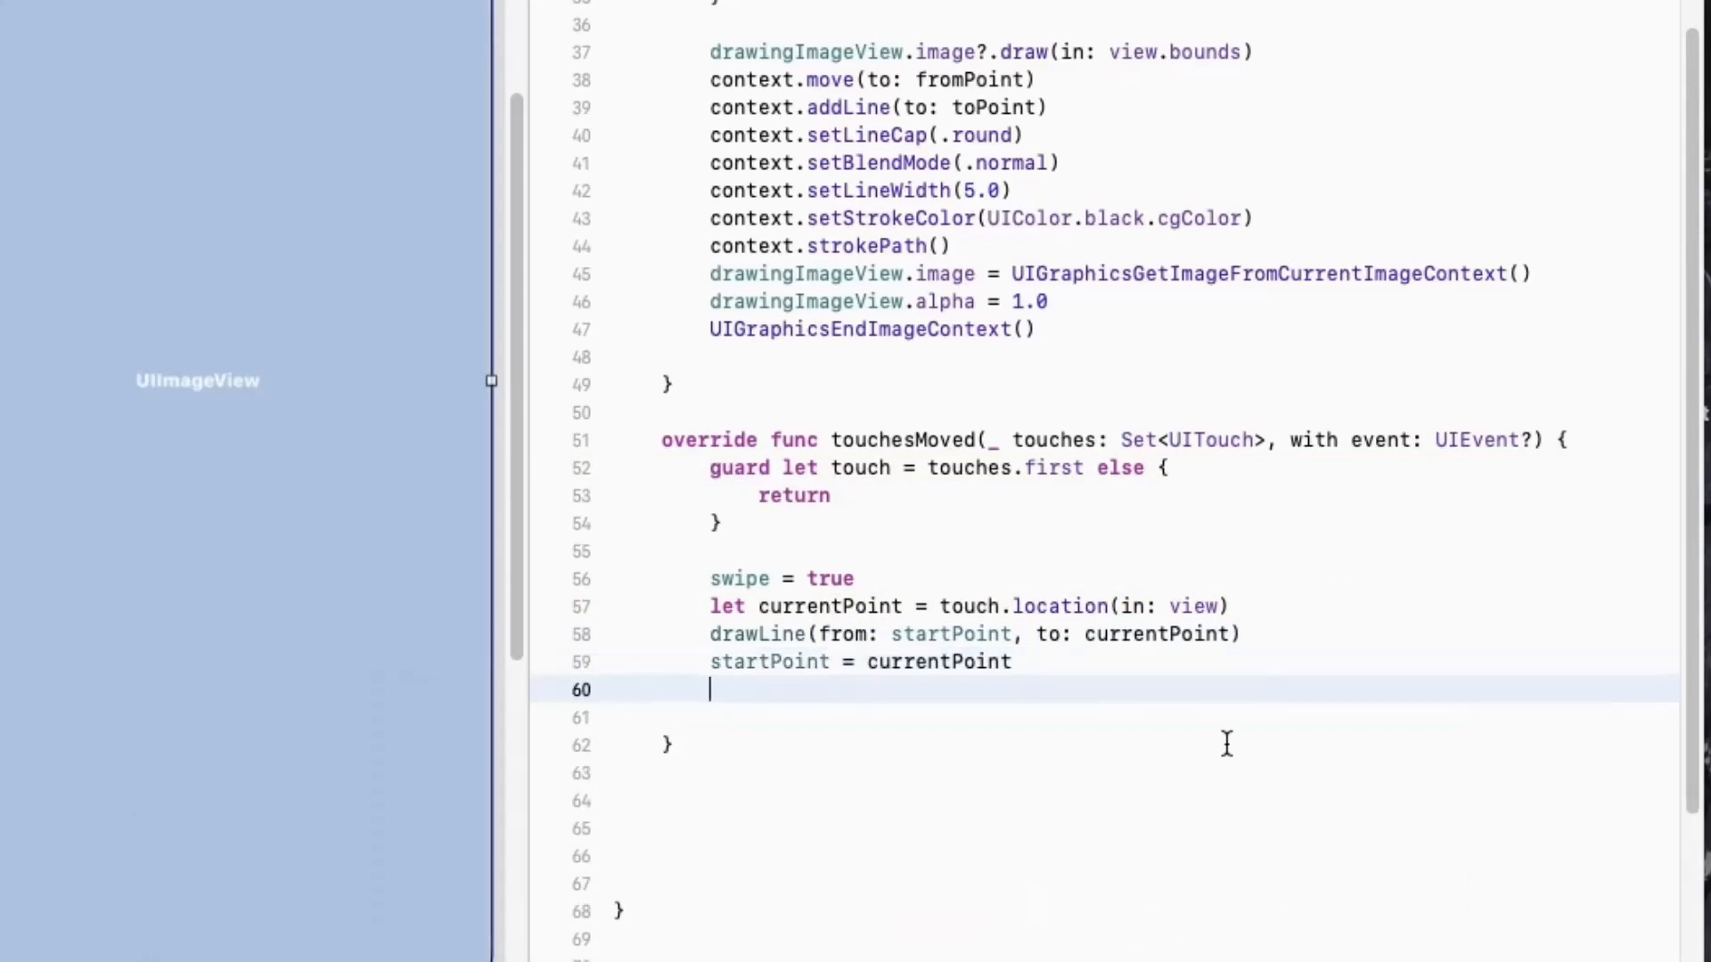
mouse_move(1021, 671)
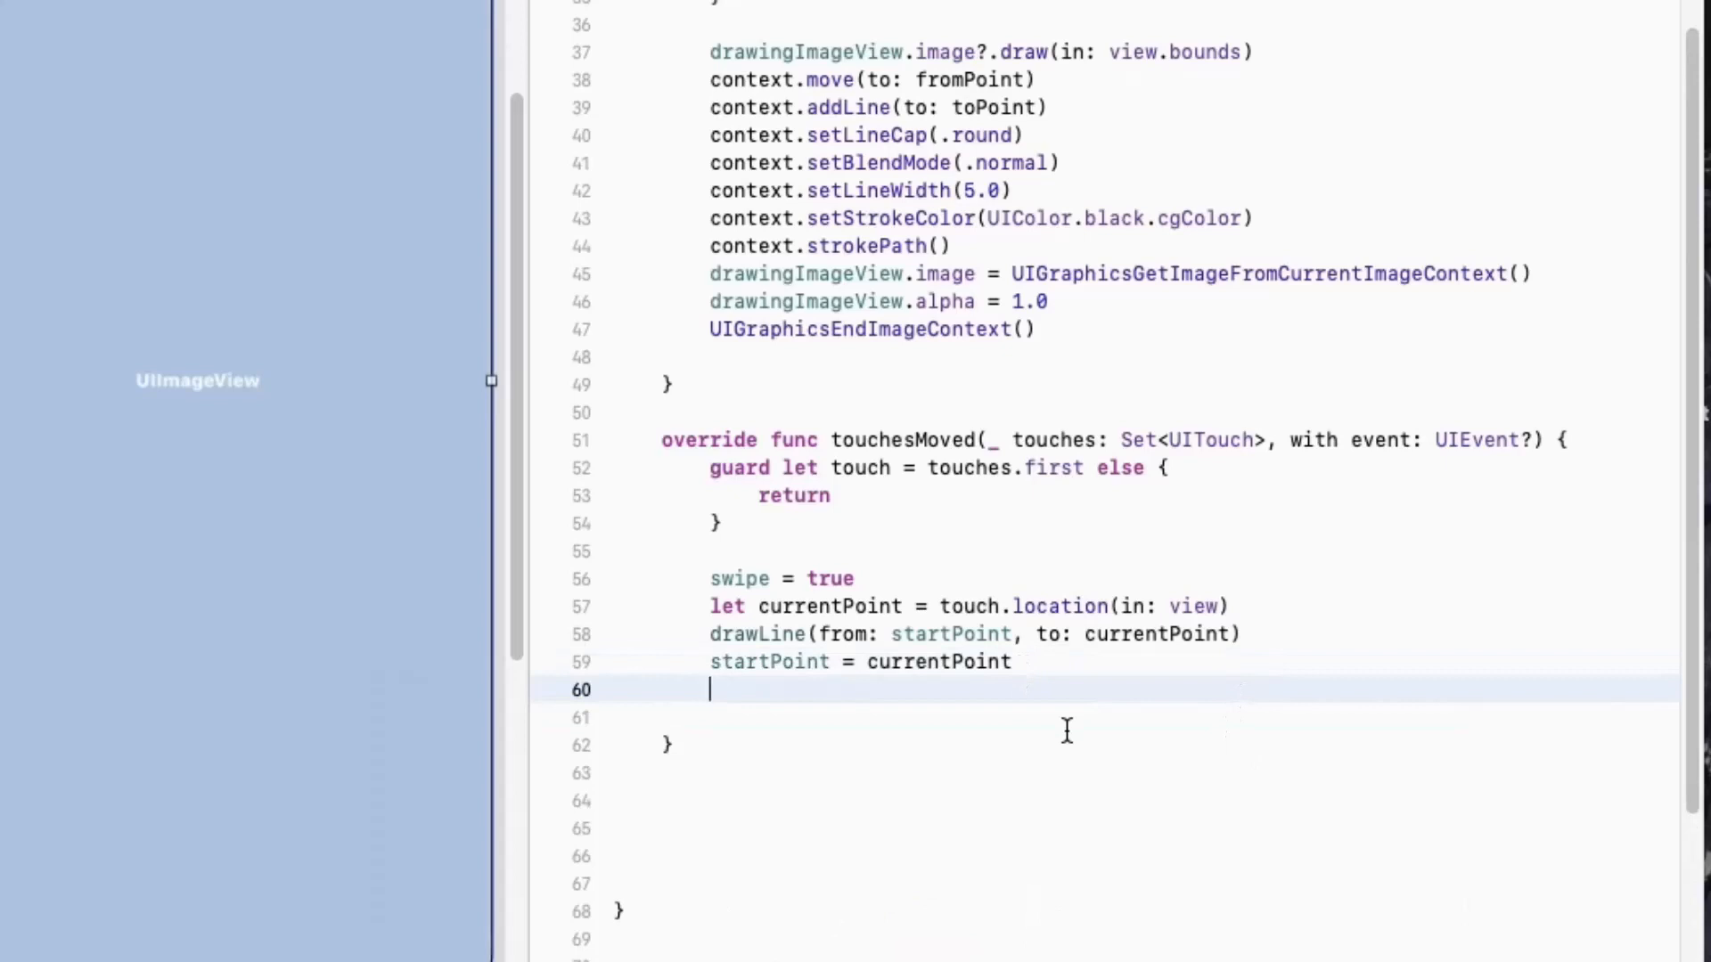
click(662, 689)
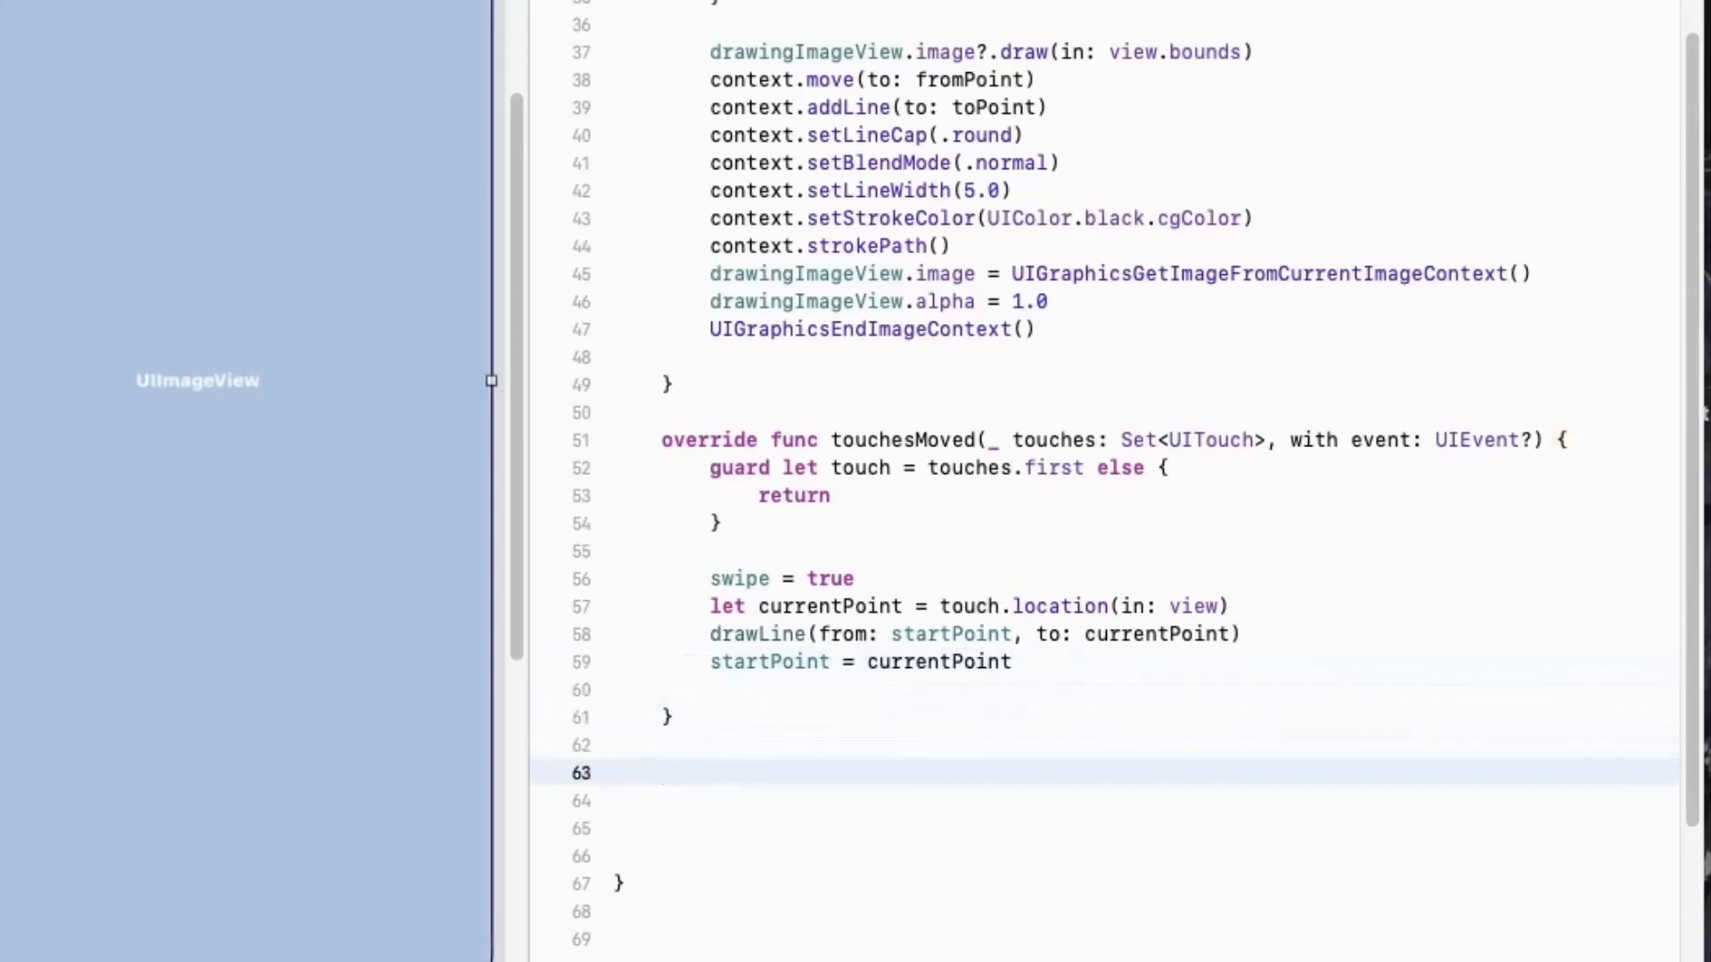
click(662, 772)
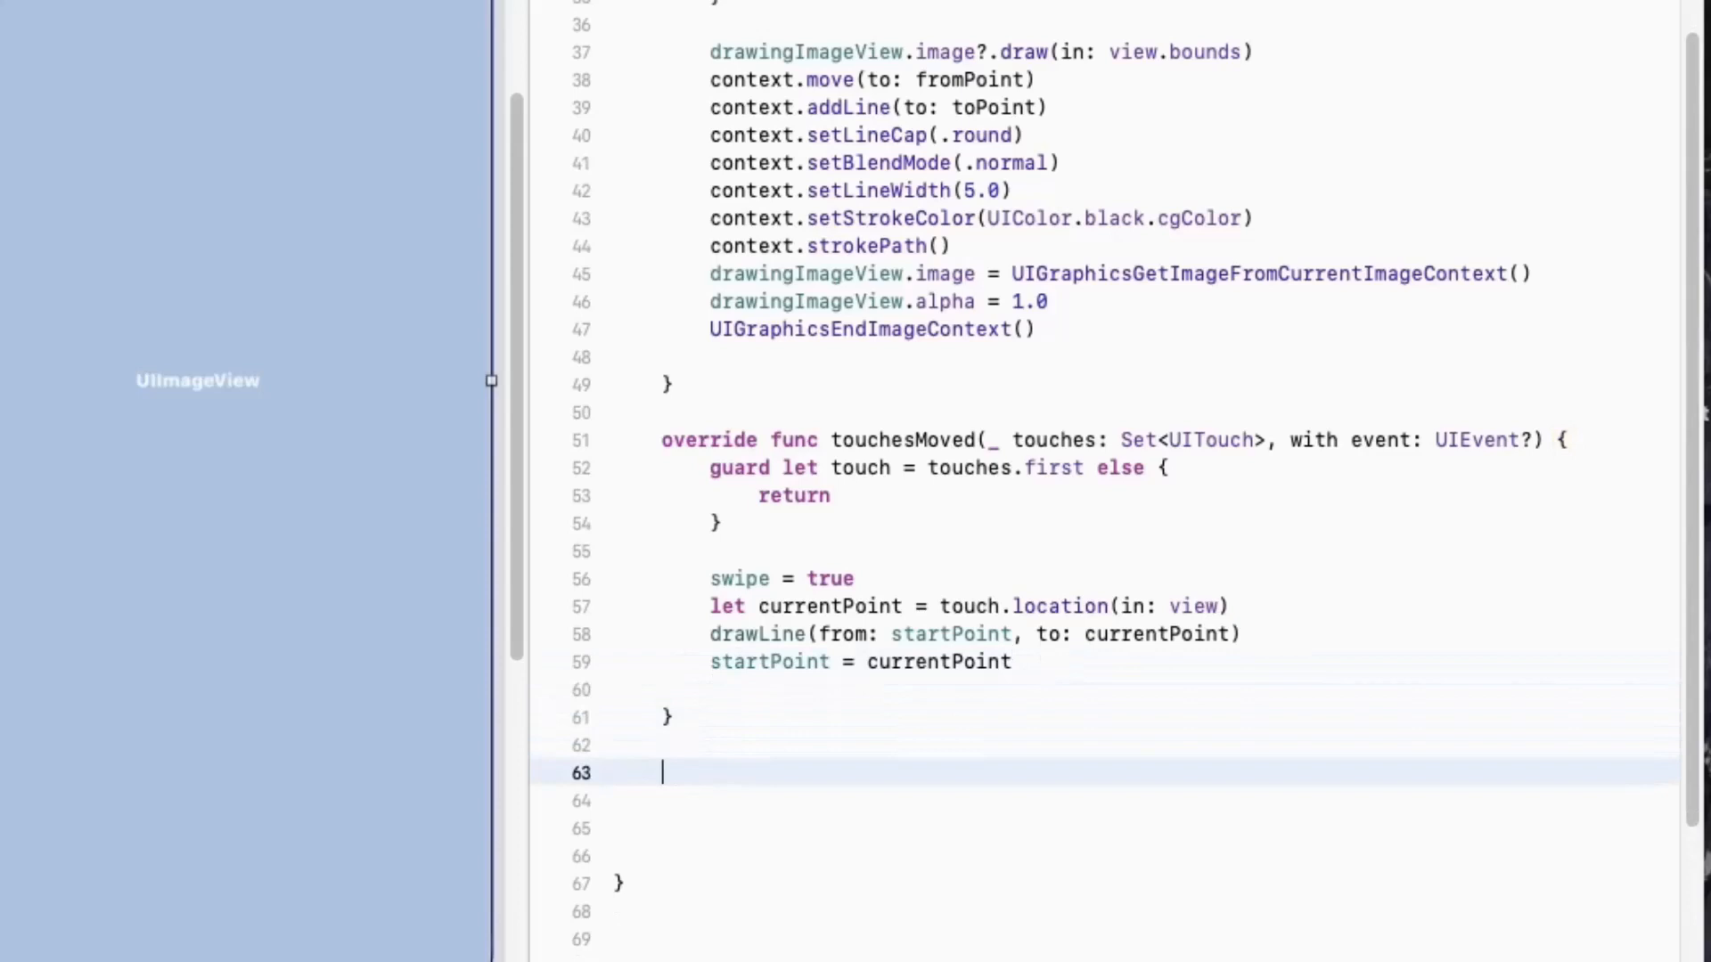
mouse_move(1069, 728)
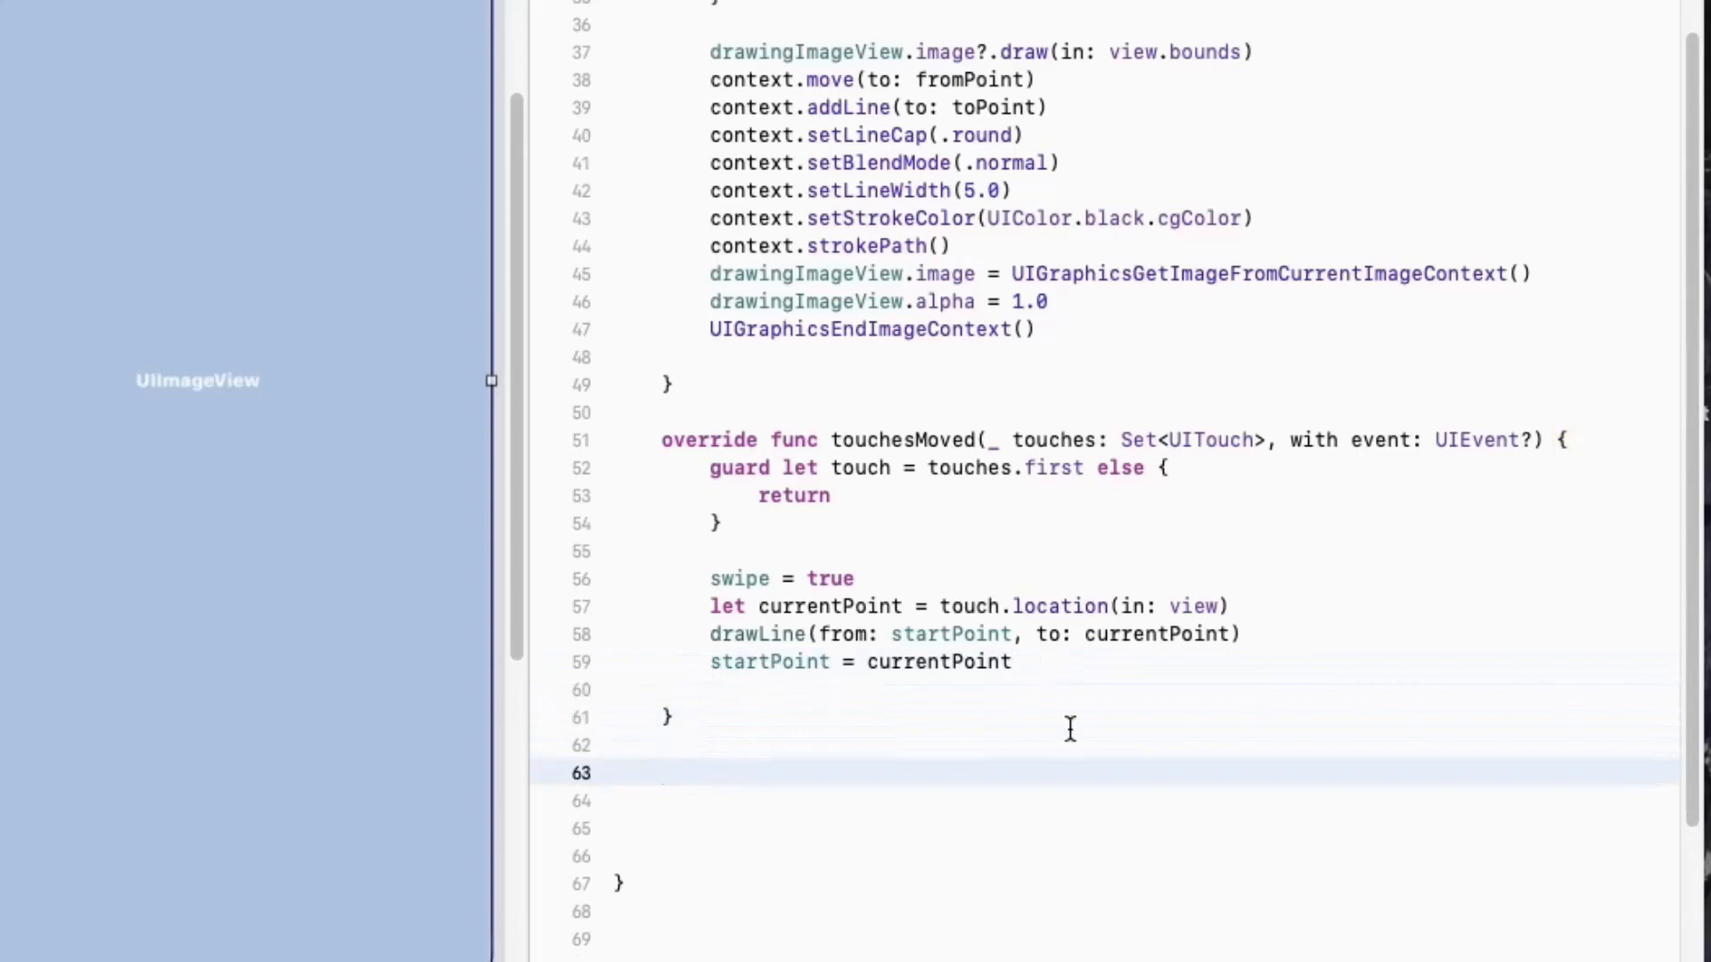
Write touchesEnded(_:with:) calling drawLine(from: startPoint, to: startPoint) when !swipe
text(override func touchesEnded()
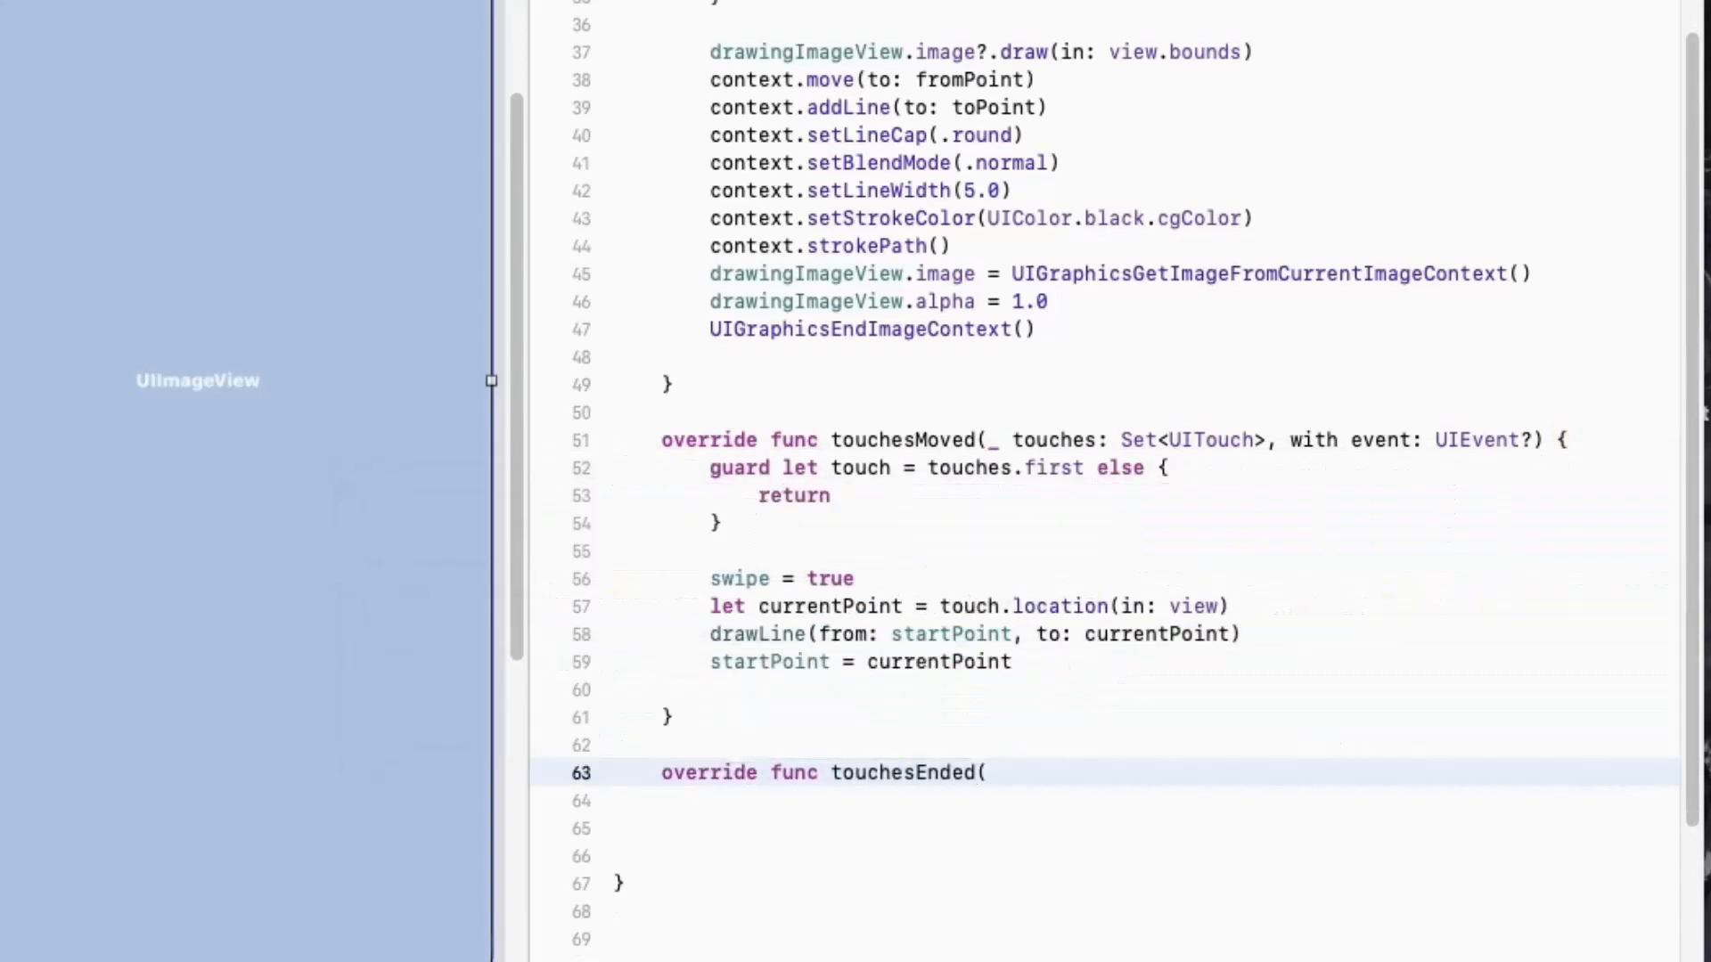
text(_ touches: Set<UITouch>, with e)
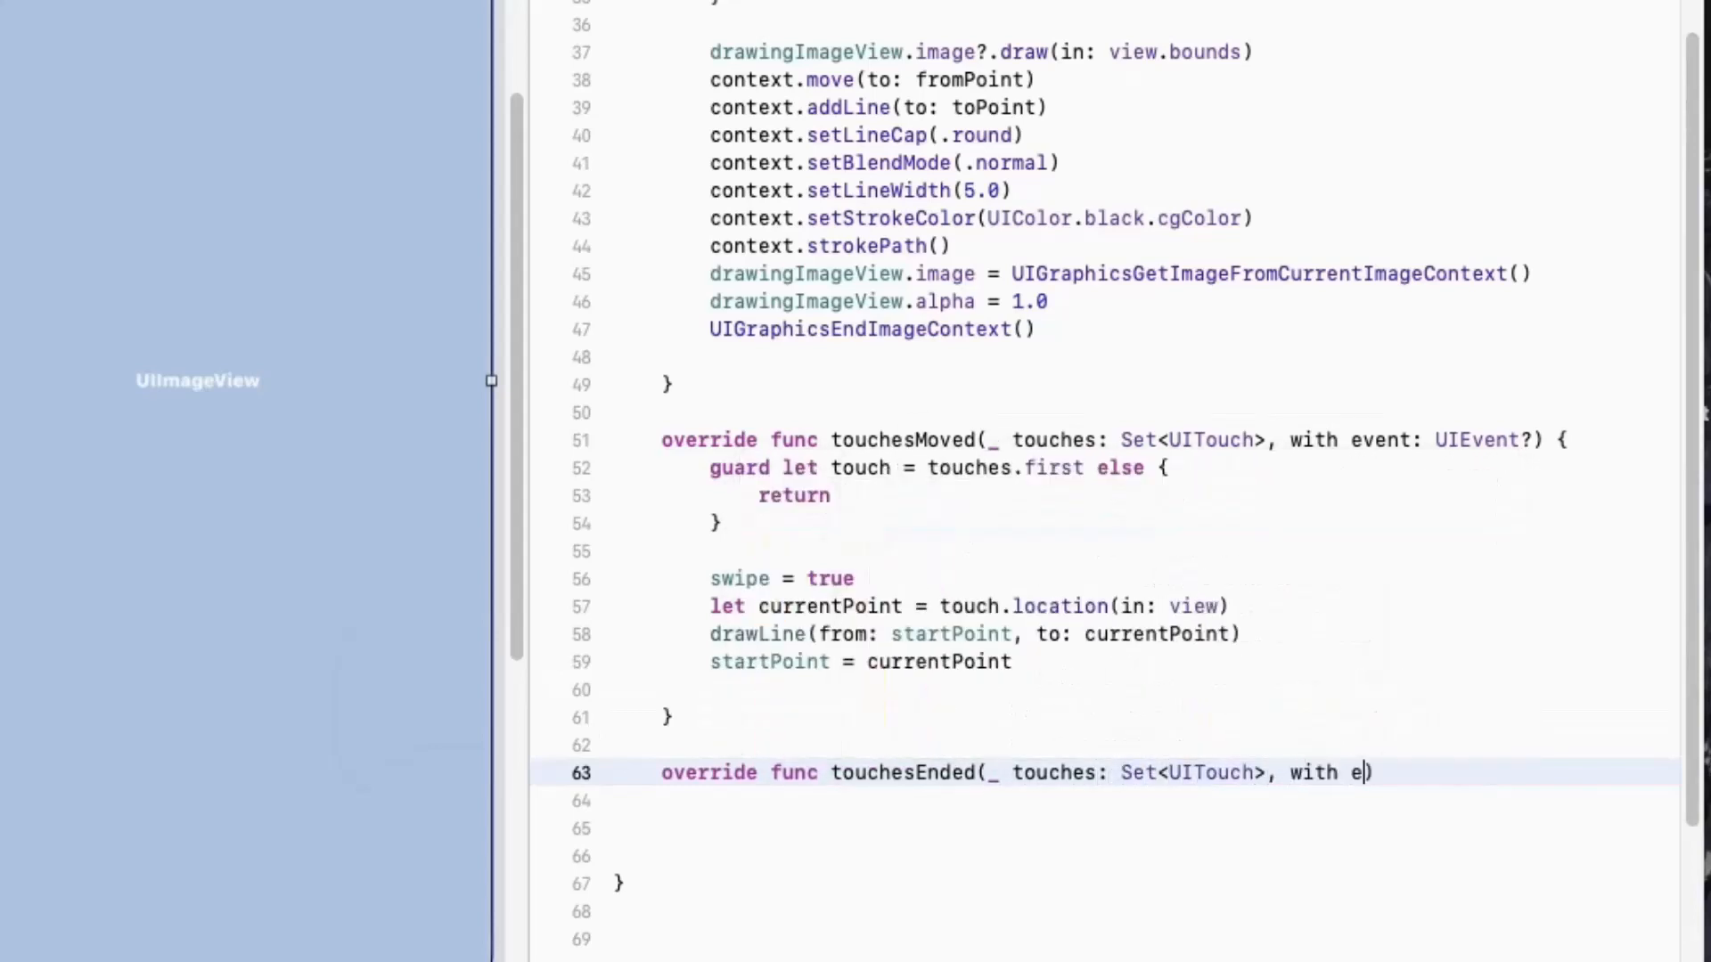
text(vent: UIEvent?) {)
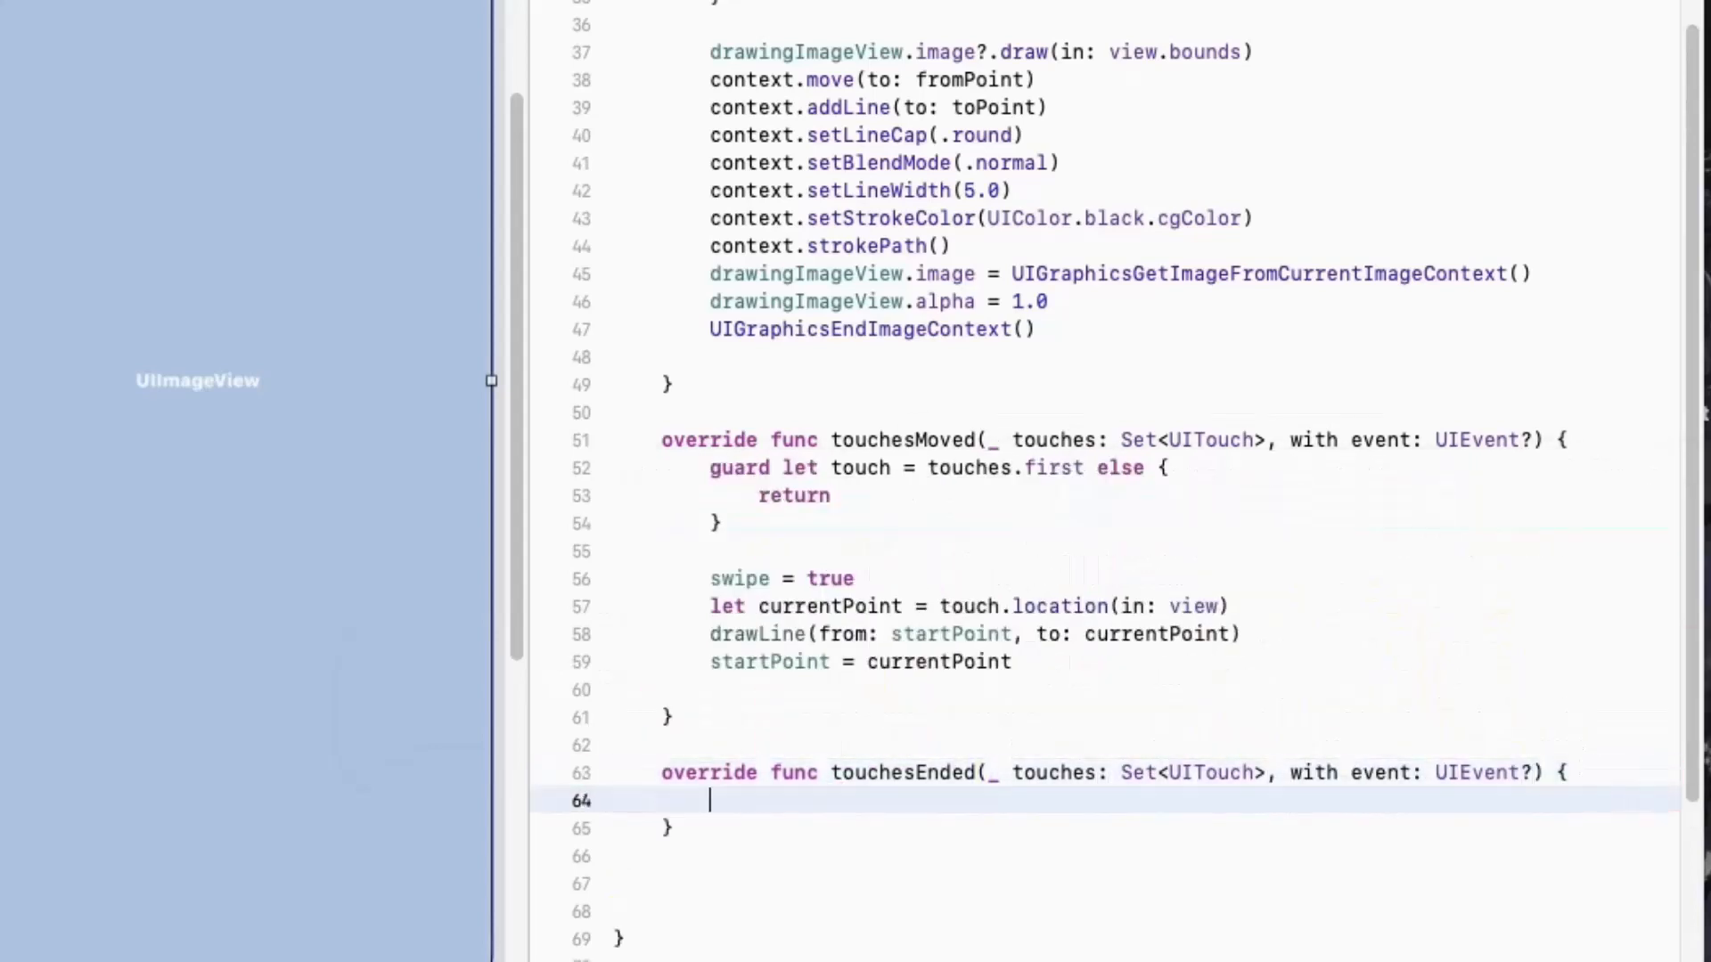
text(if !swipe {)
text(drawLine(from: )
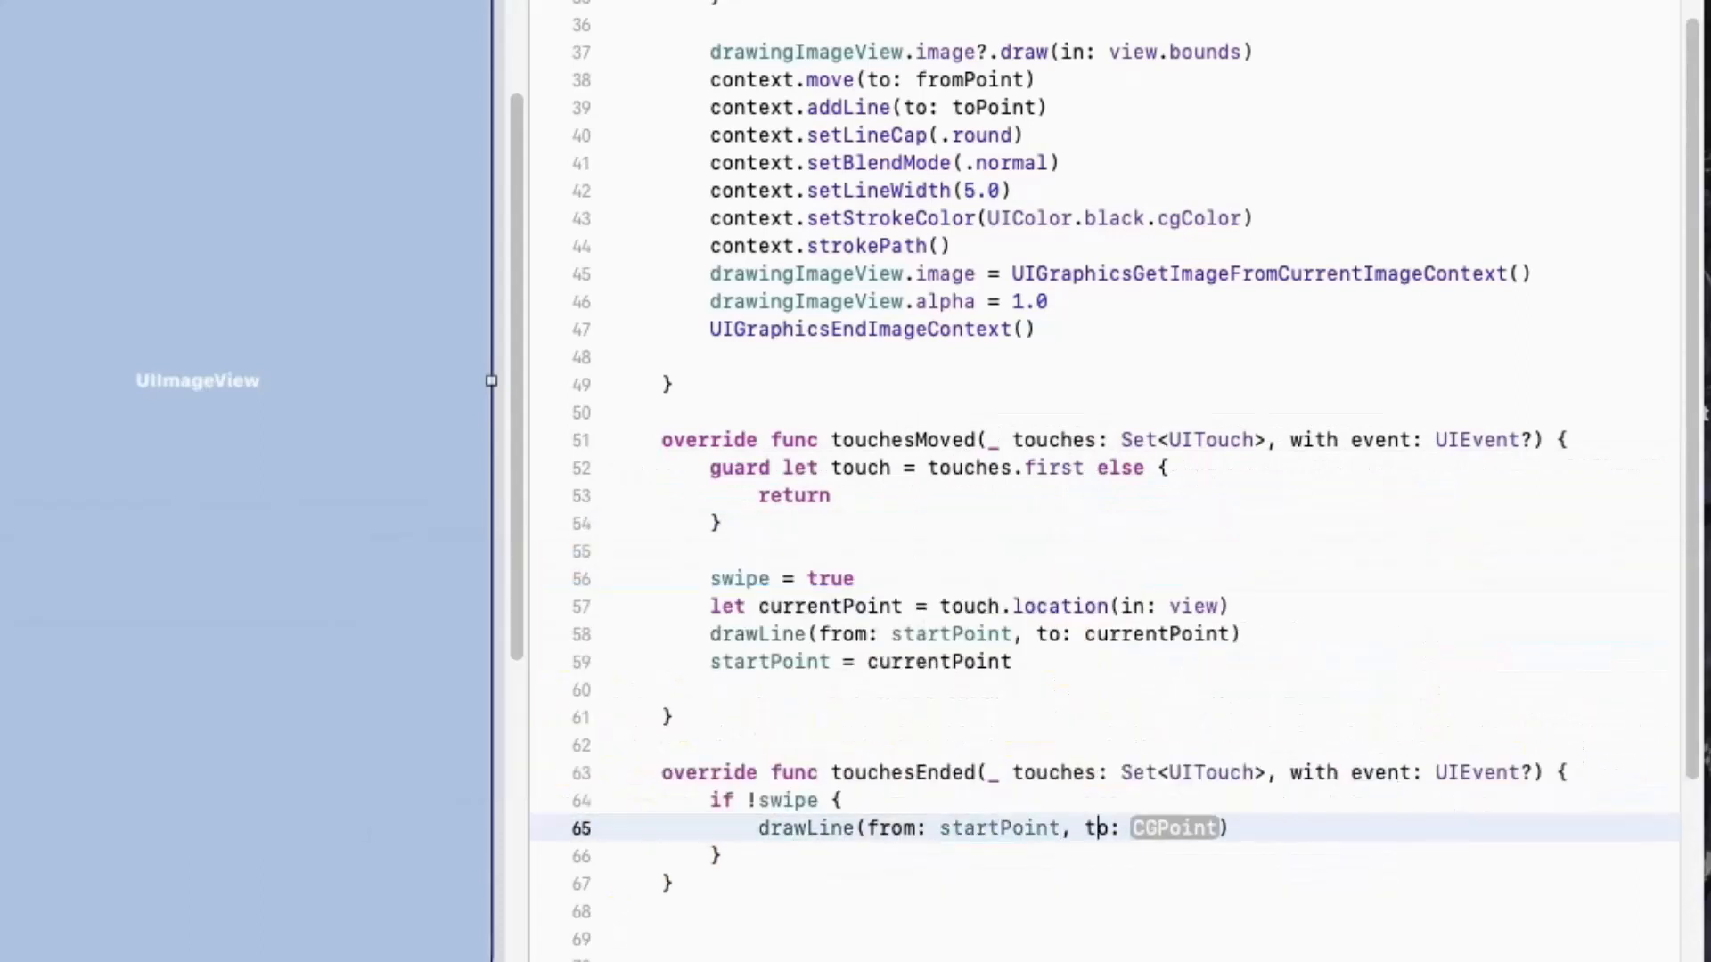
text(startPoint)
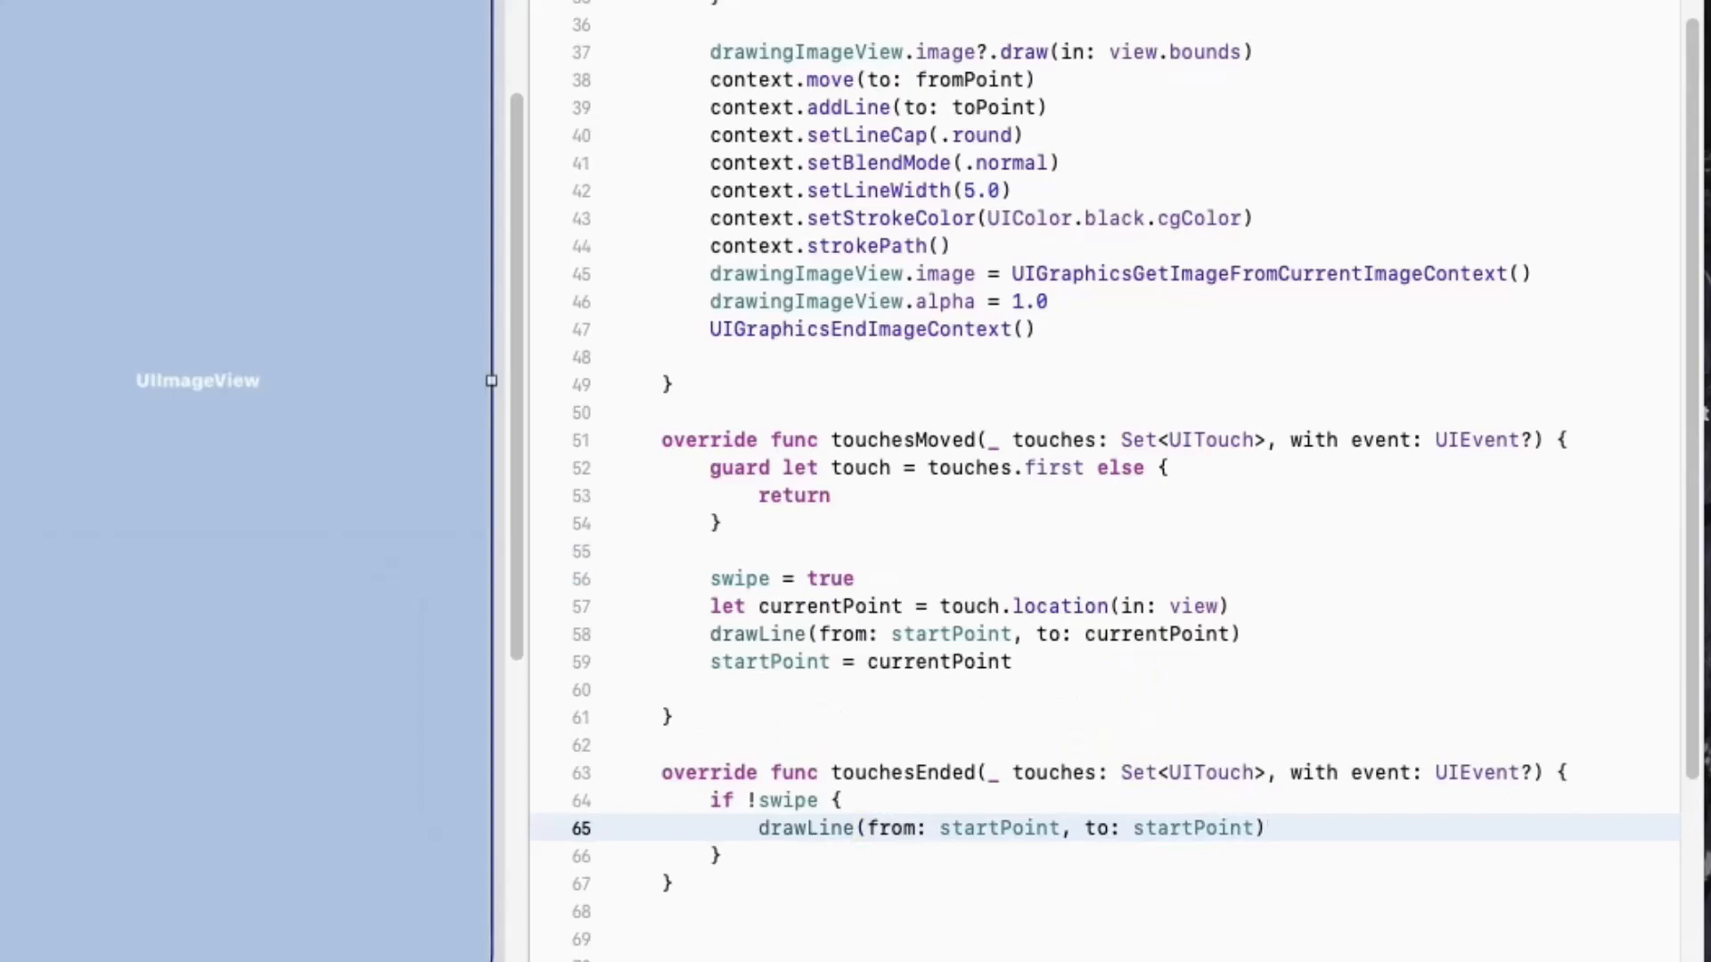
text(UIGraphicsBeginImag)
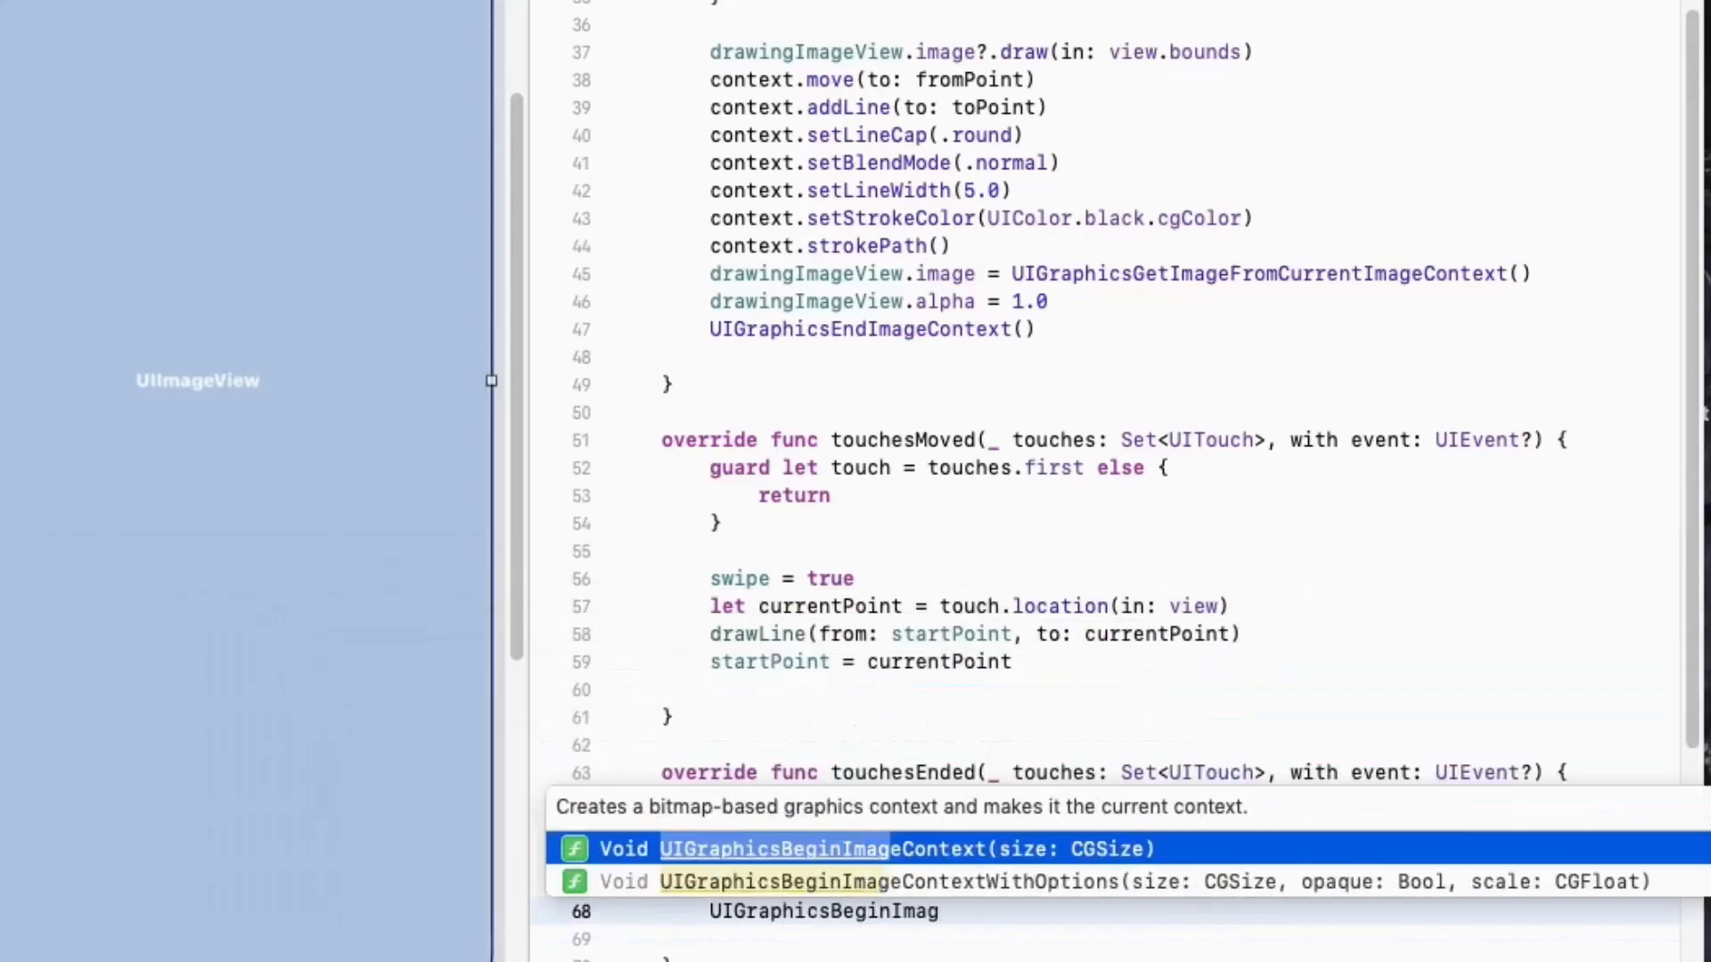
Redraw drawingImageView's image at alpha 1.0, store the context image, and end the context
text(drawingImageView.frame.size))
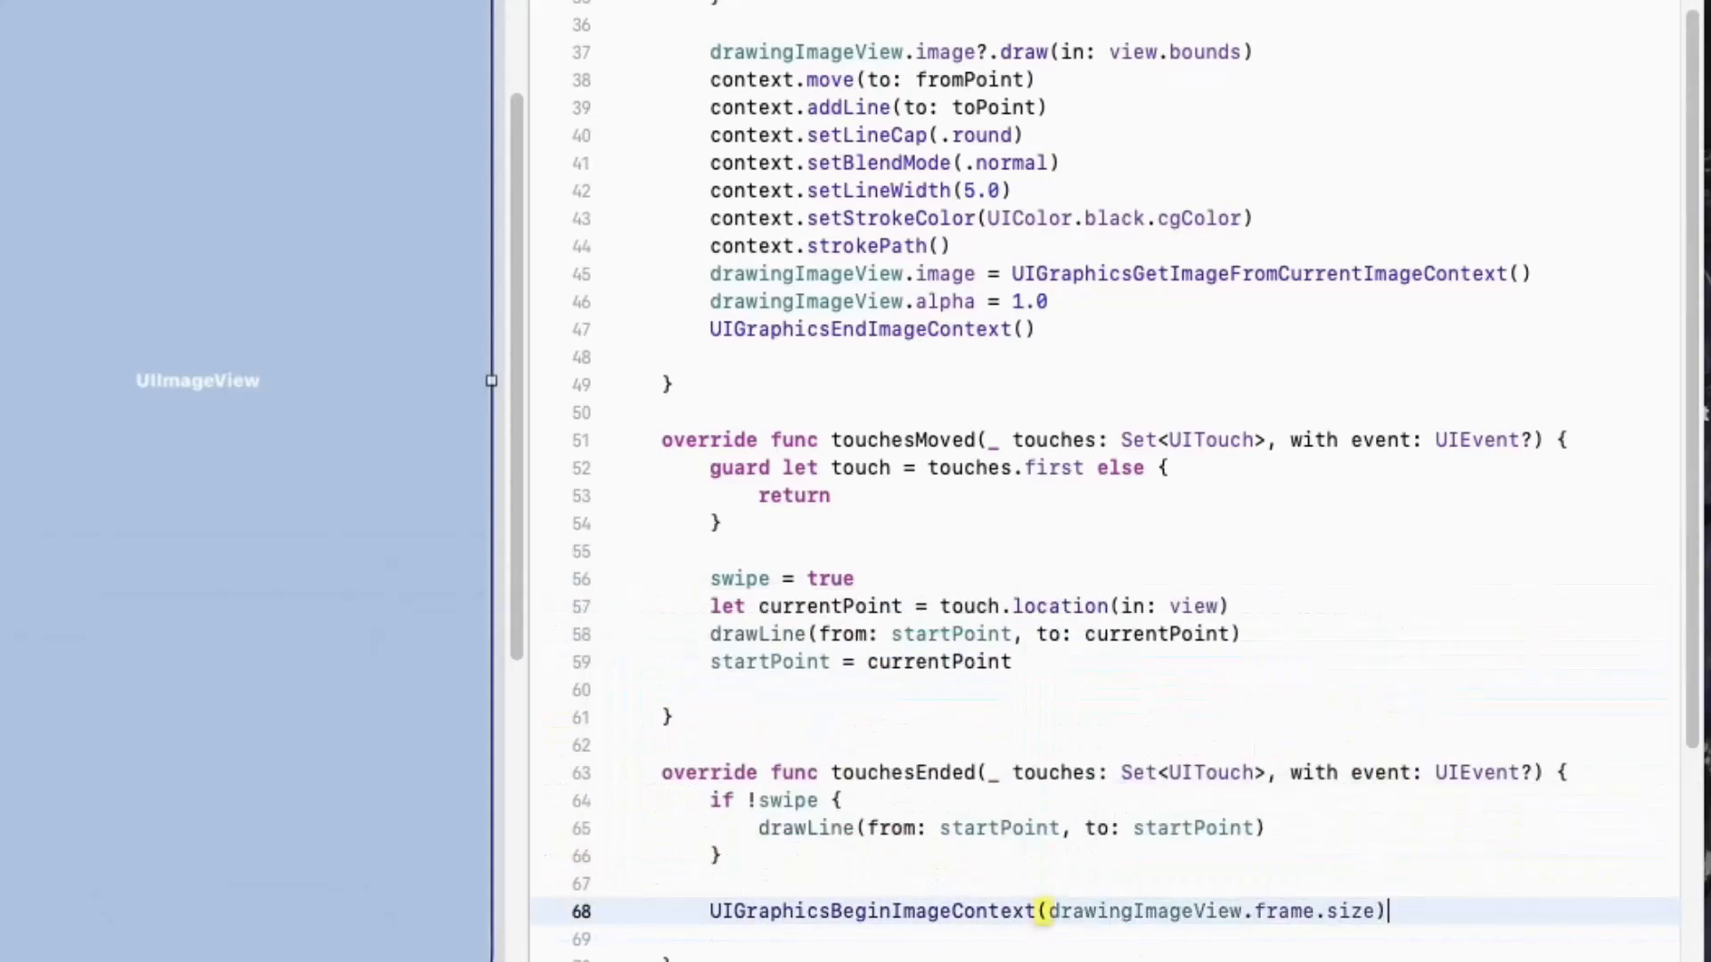
text(dr)
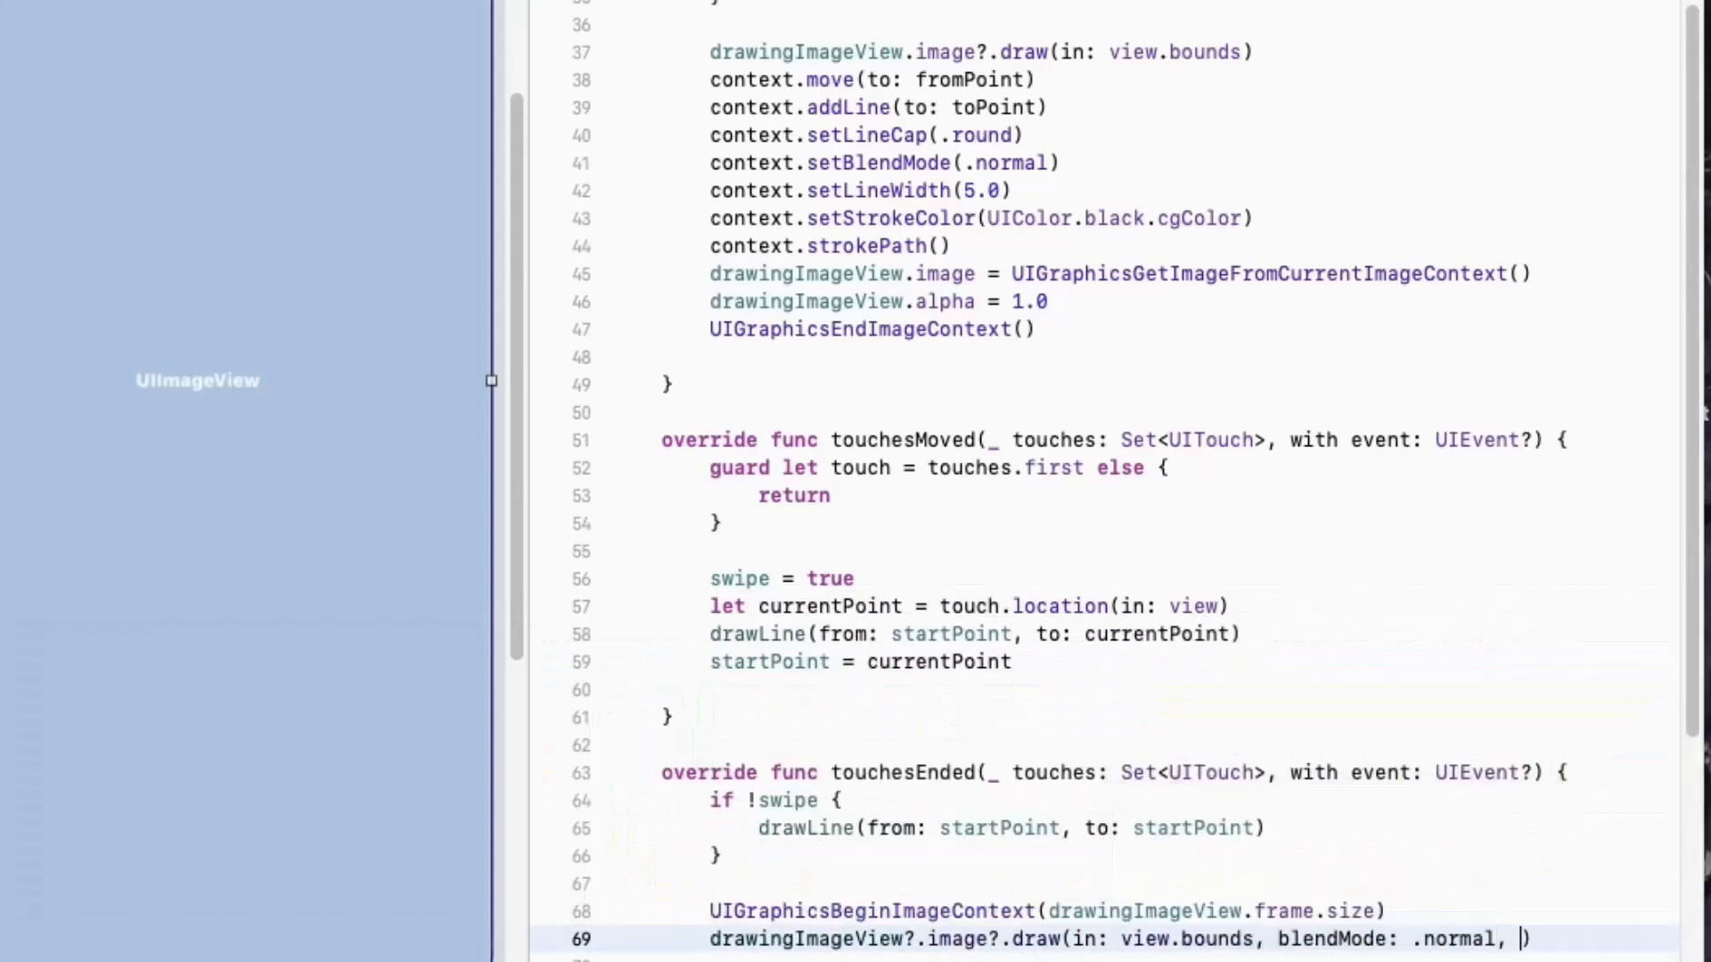
text(alpha: 1.0)
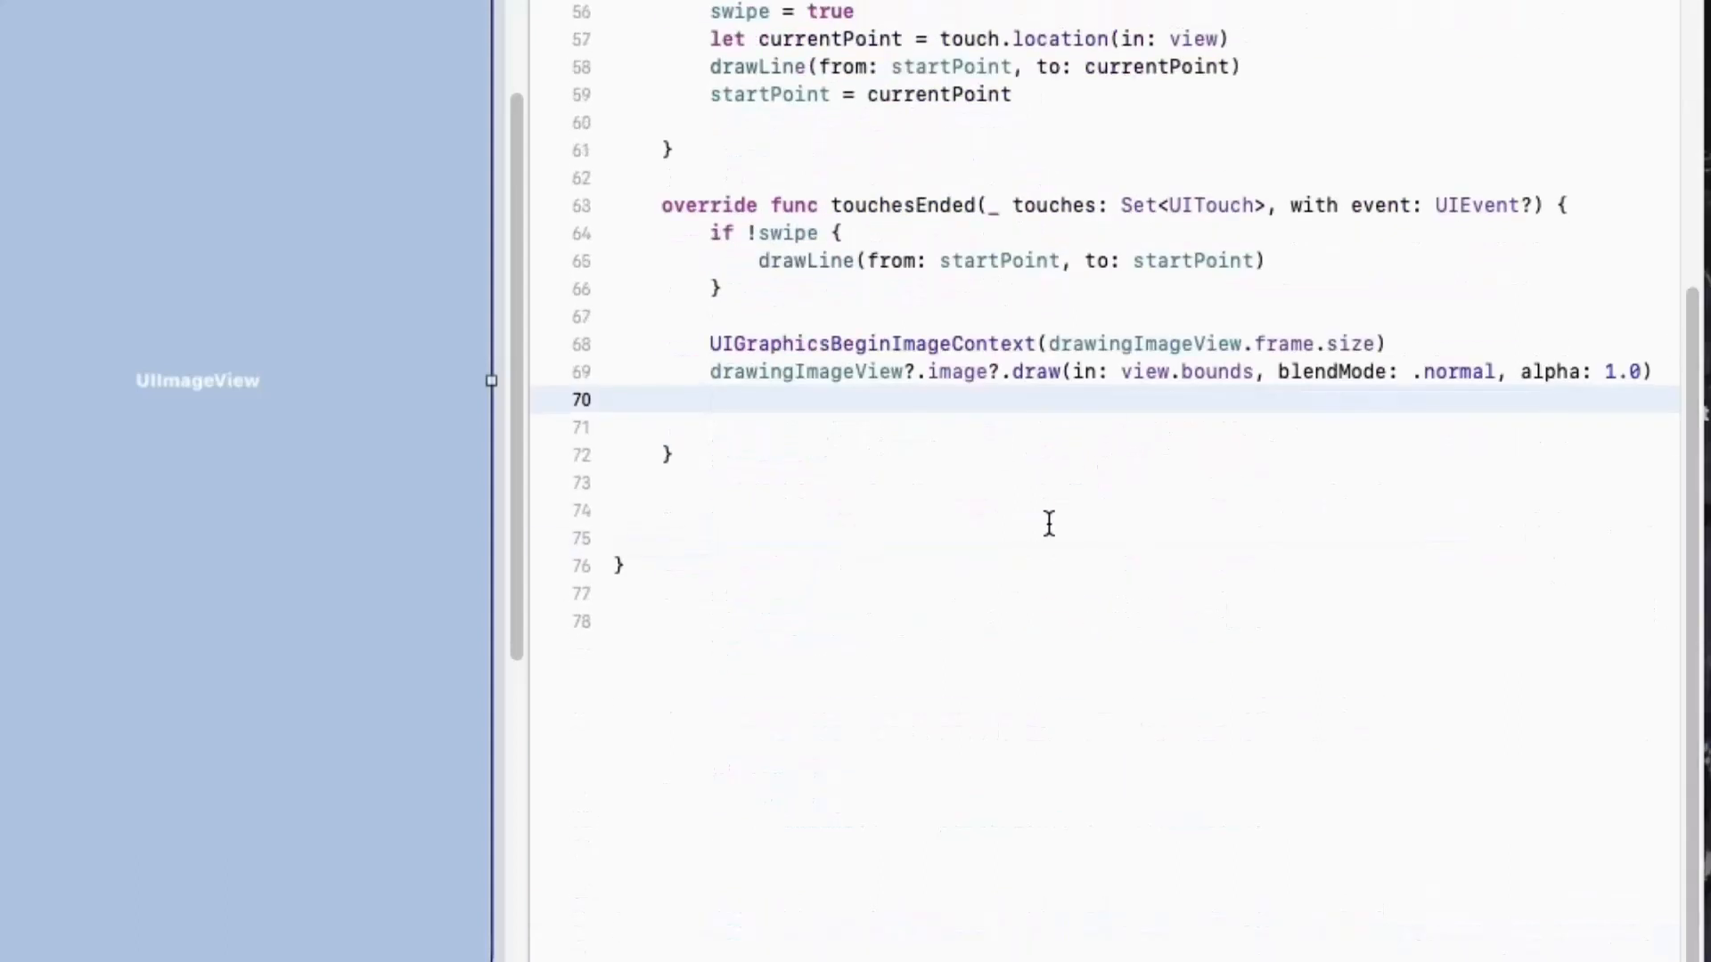
text(drawingImageView.image = UIGraphicsGetImageFromCurrentImageContext()
click(1145, 426)
text(UIGraphicsEndImageContext())
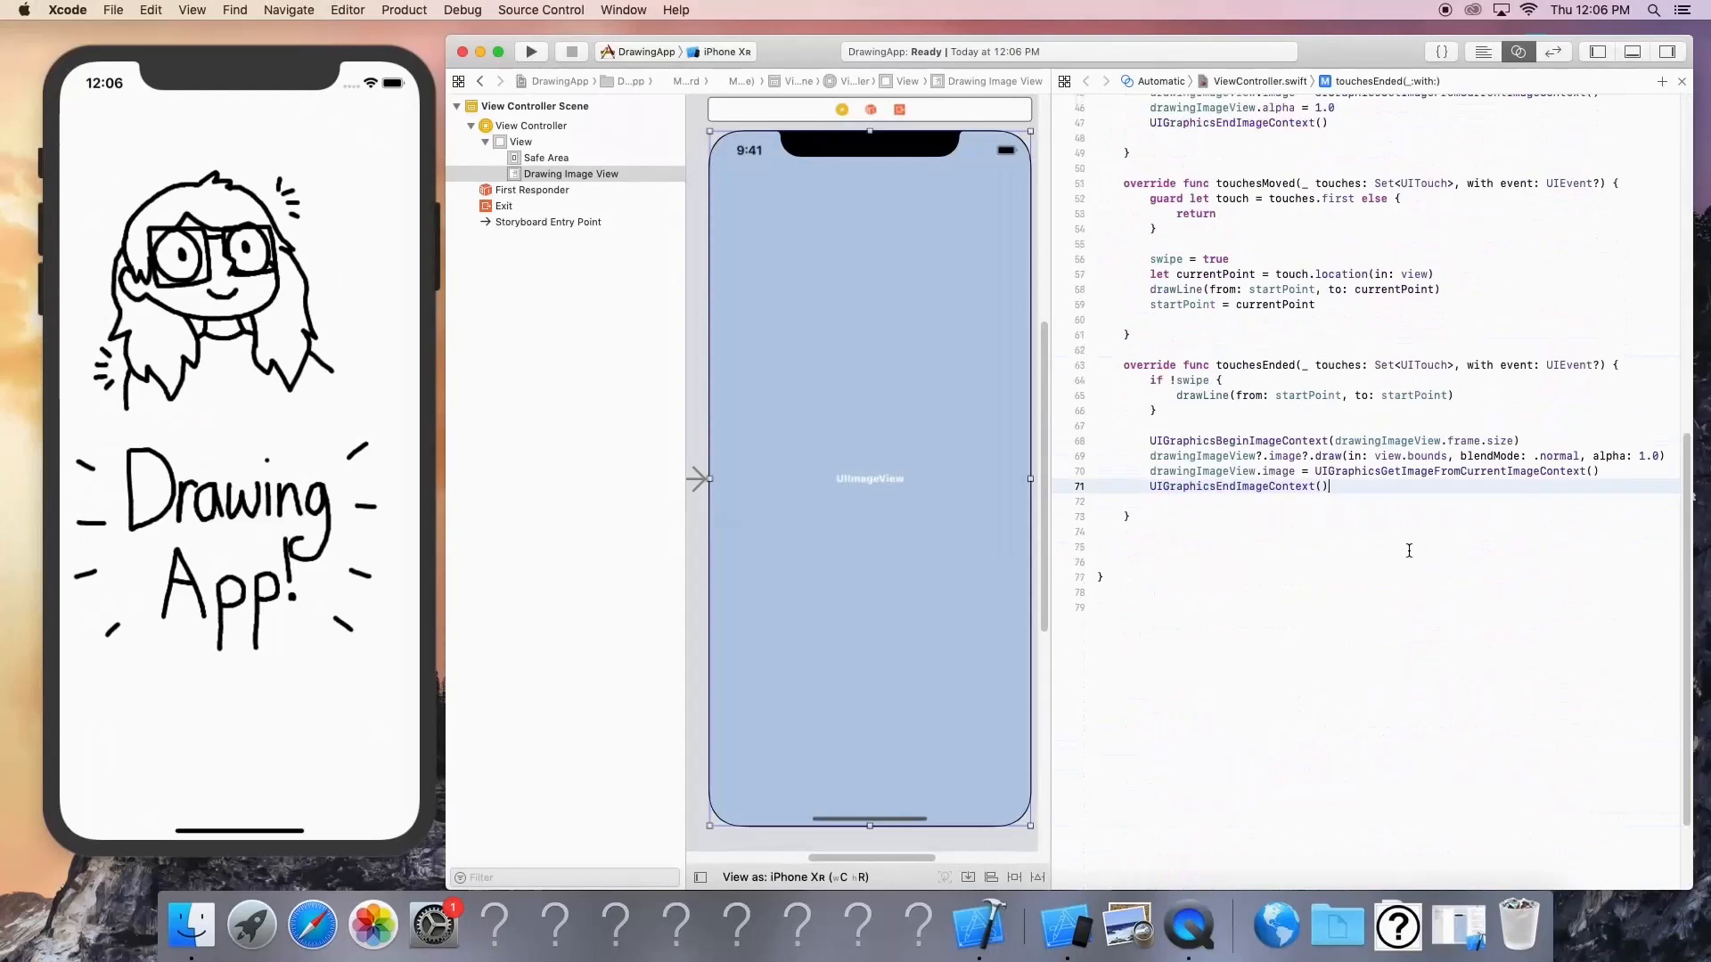
Build and run DrawingApp in the iPhone XR simulator
click(530, 52)
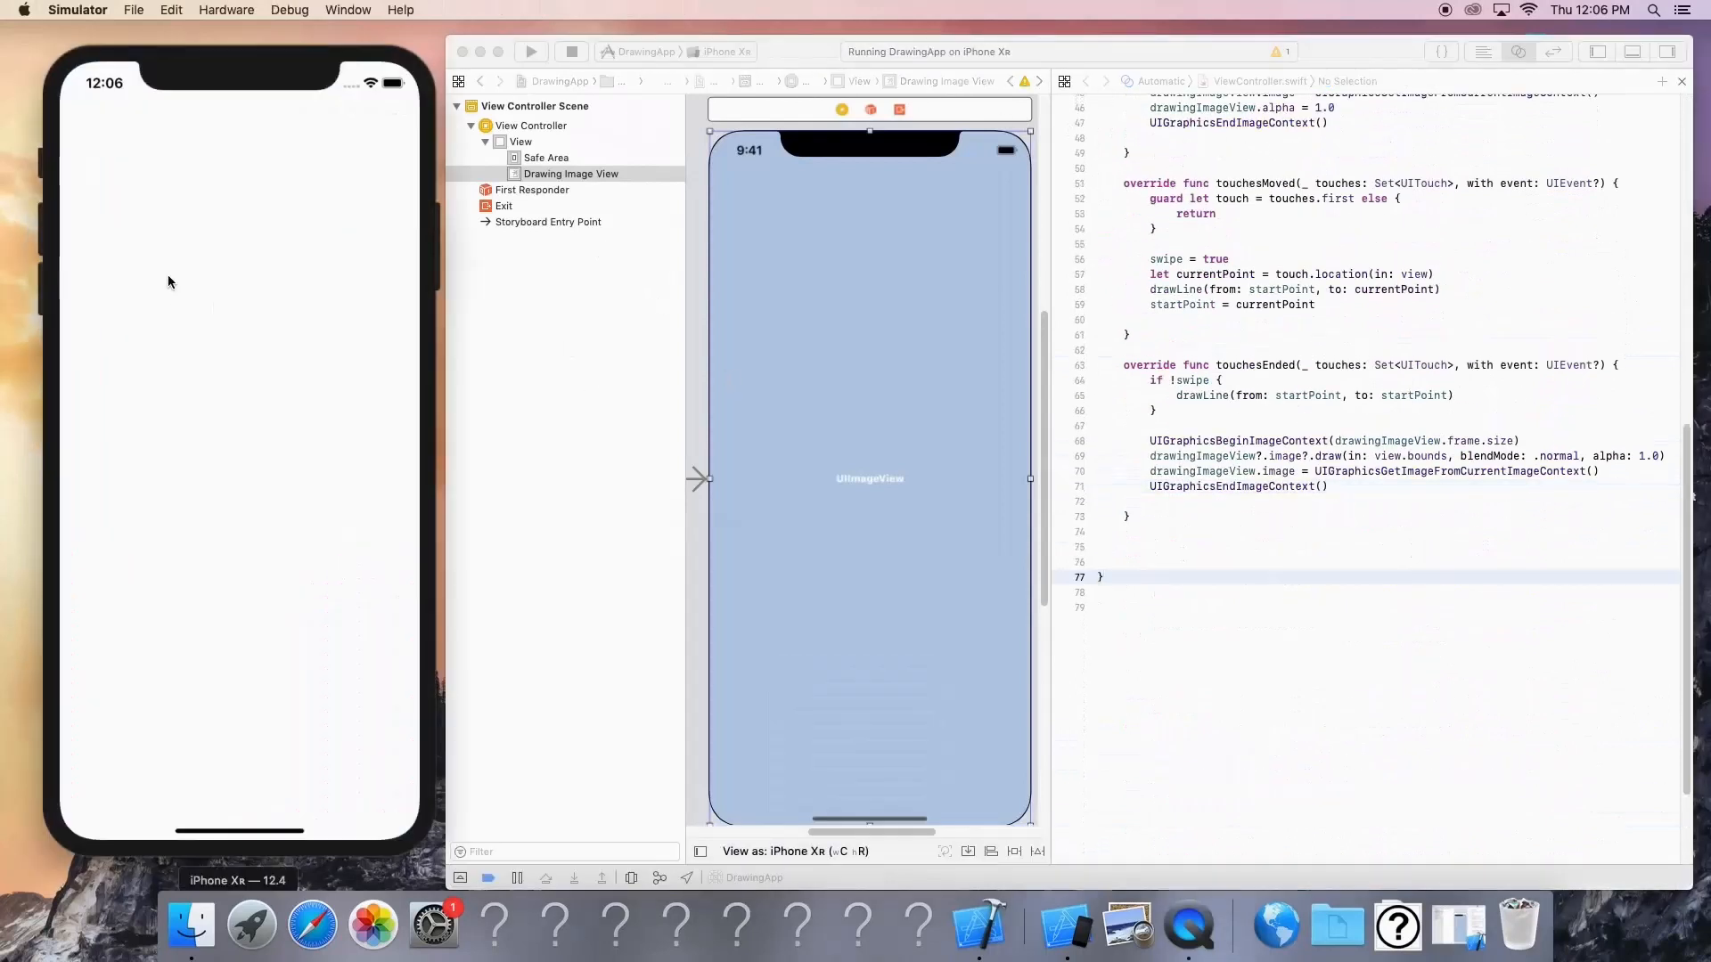